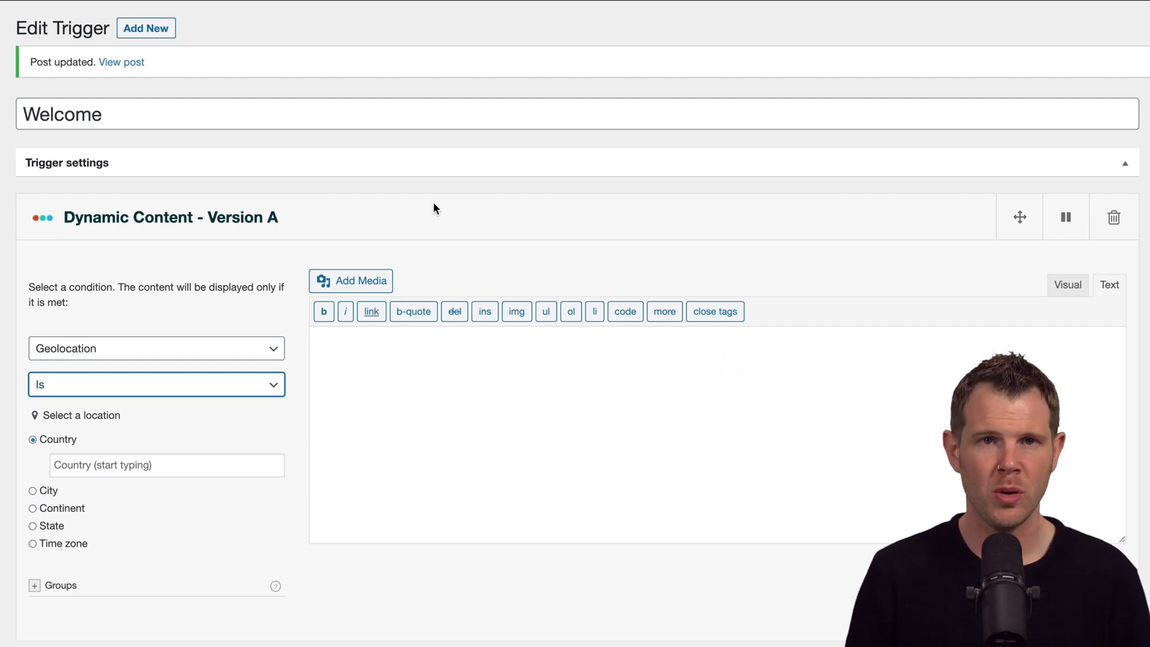
mouse_move(132, 337)
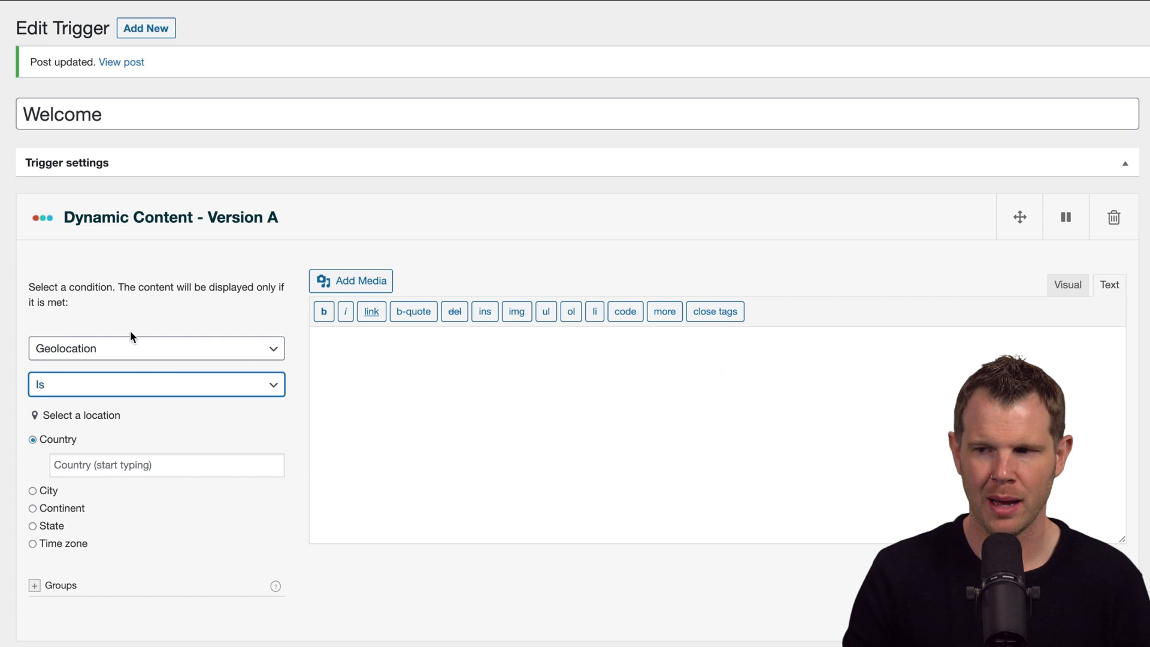
mouse_move(40, 364)
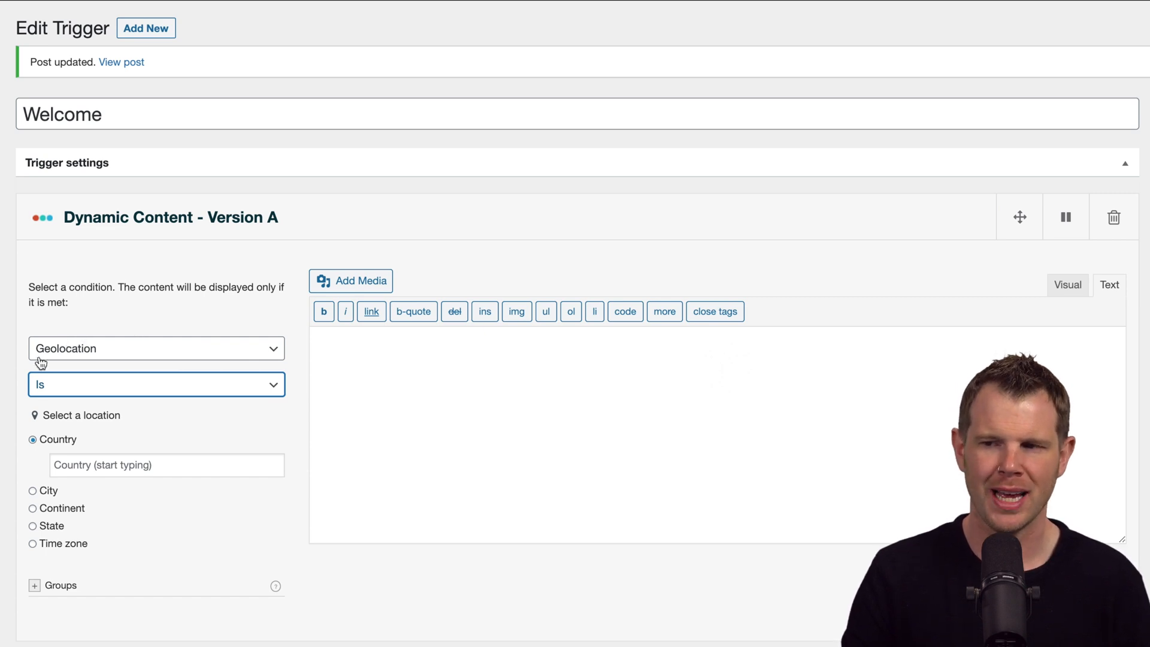
mouse_move(40, 395)
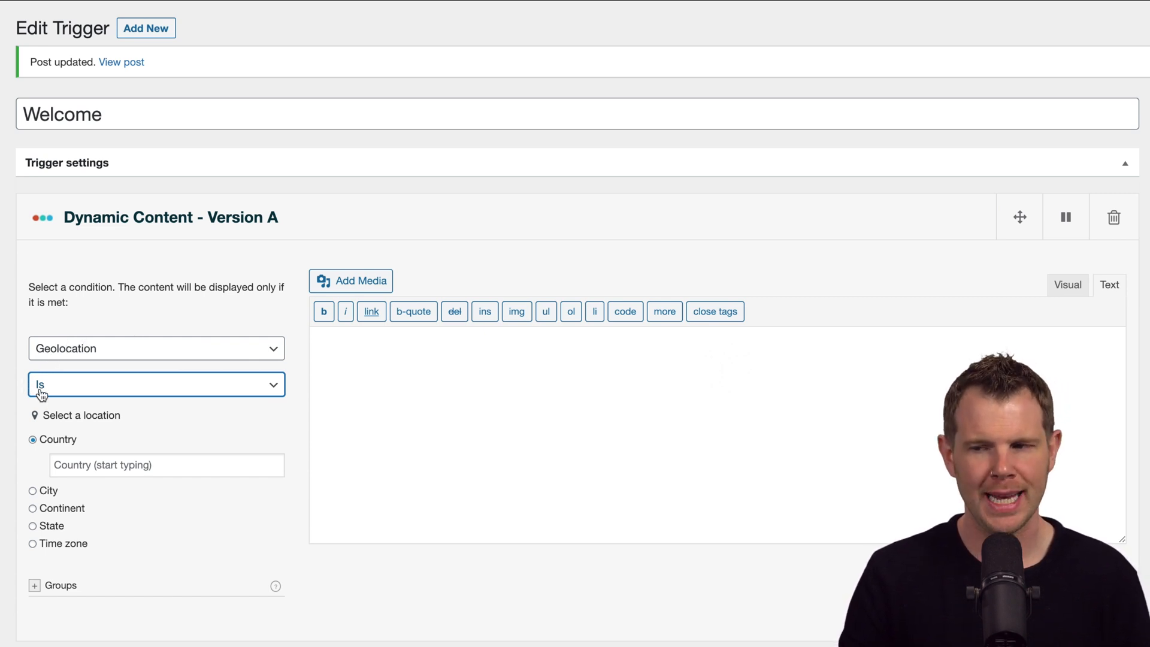
mouse_move(83, 457)
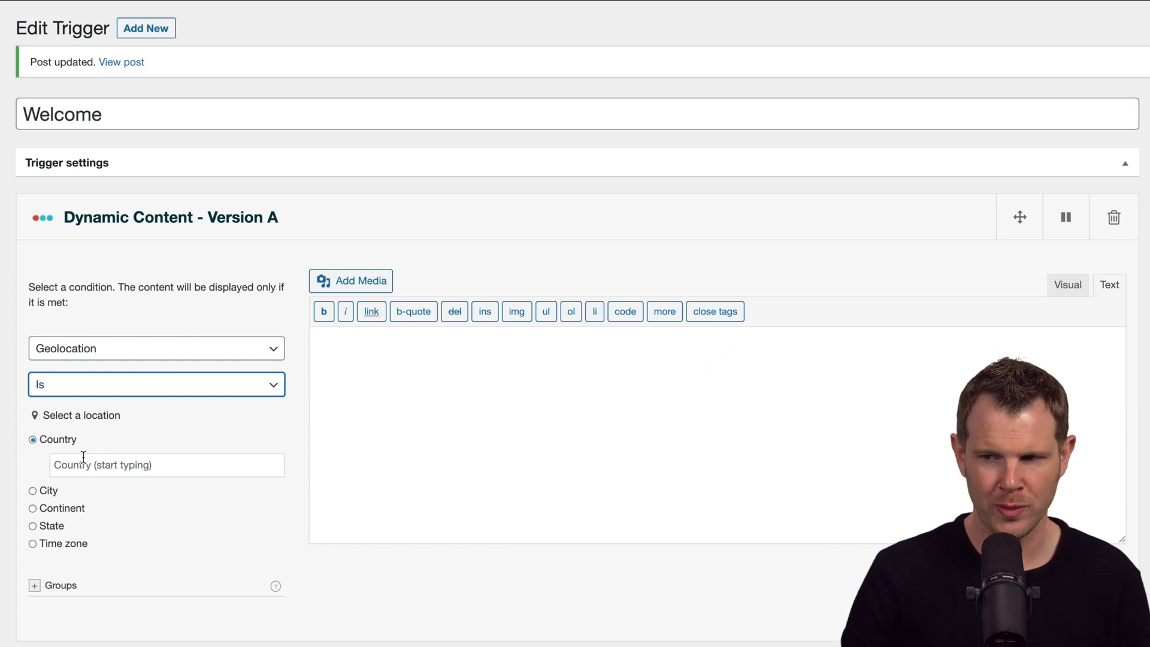
Step: Add United States as the target country and enter 'Free shipping to the United States!'
left_click(166, 464)
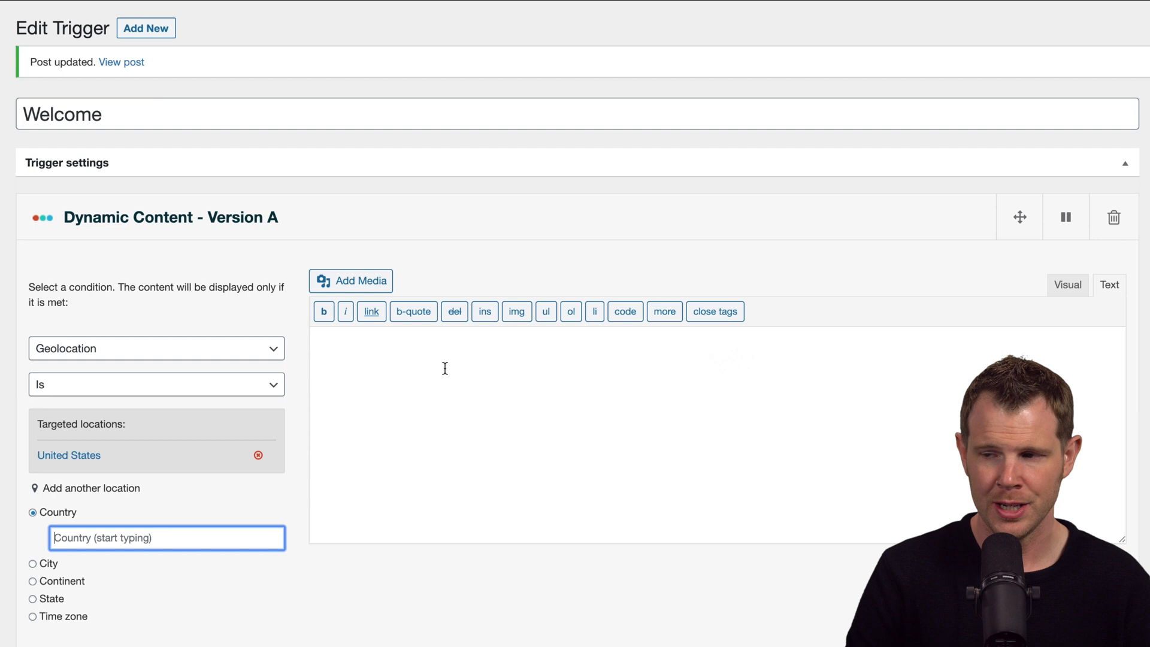
type("Free")
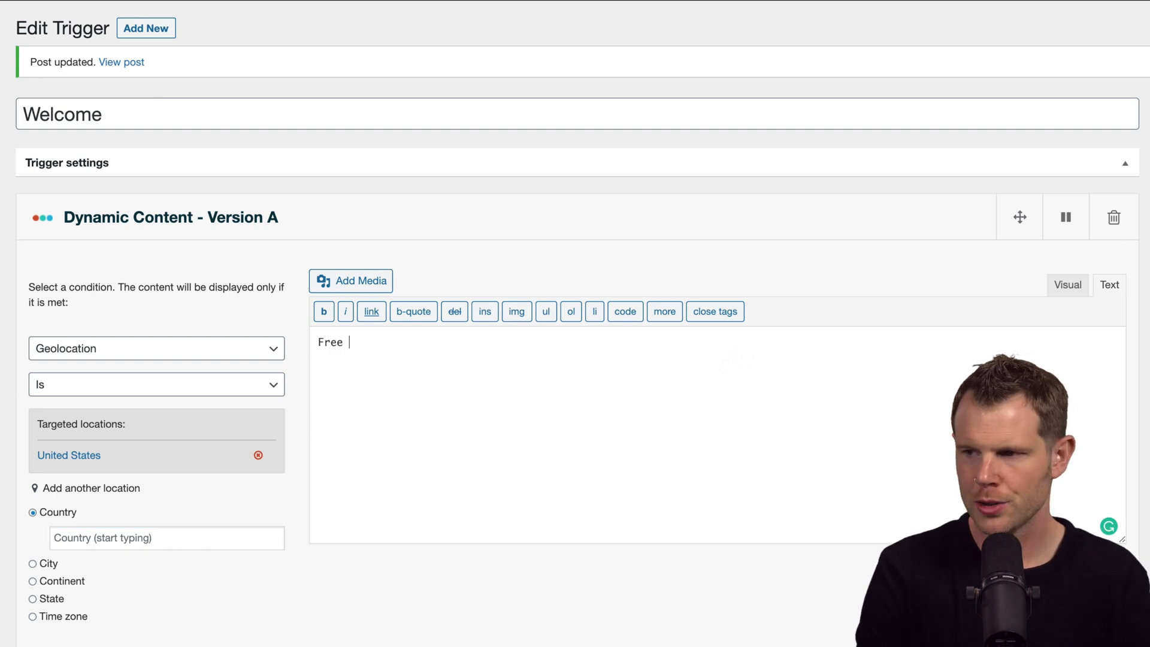
type("shipping to the")
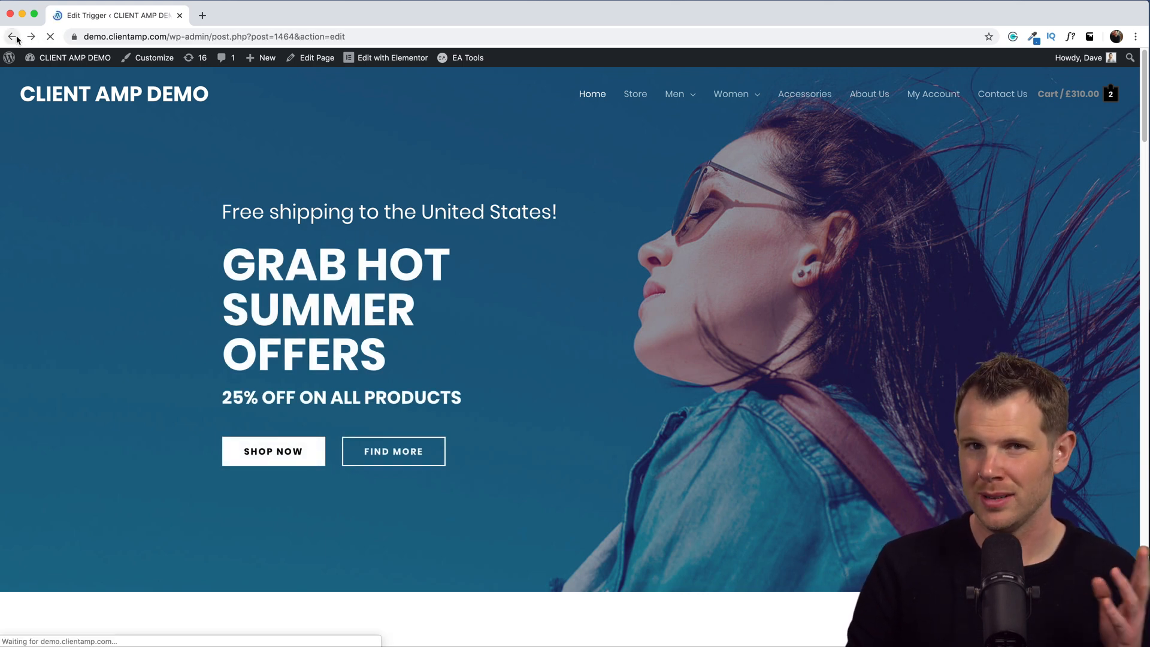
Step: Go back from the live homepage to the WordPress admin dashboard
left_click(17, 37)
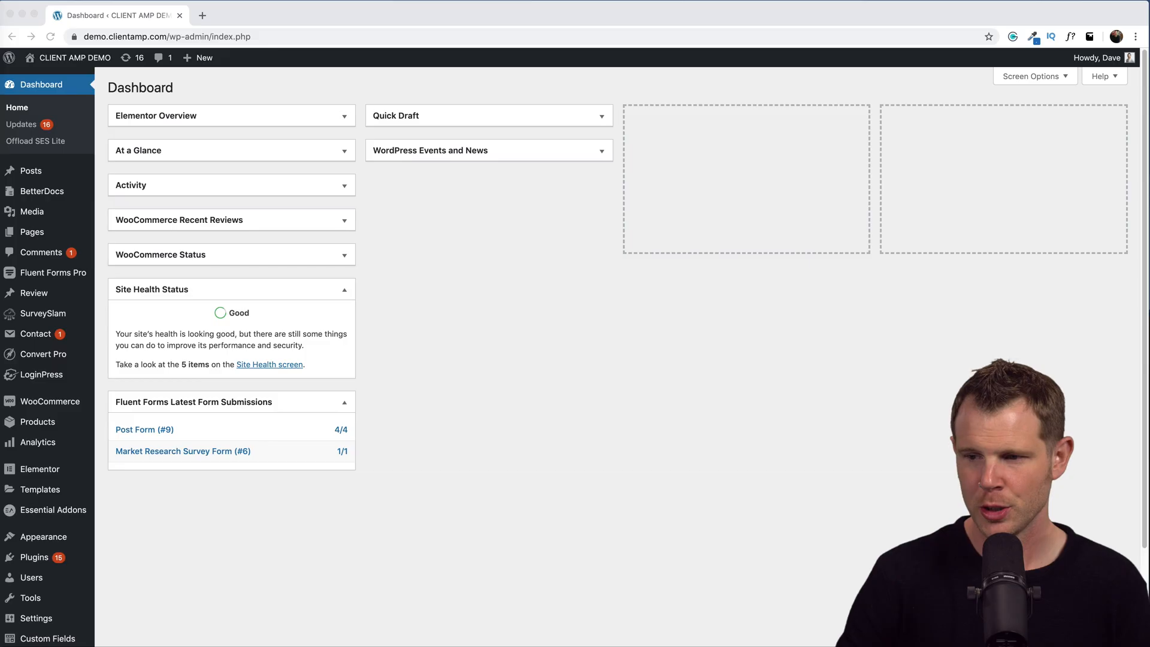
Step: Open If-So's Add New Trigger form from the admin sidebar
scroll("down", 3)
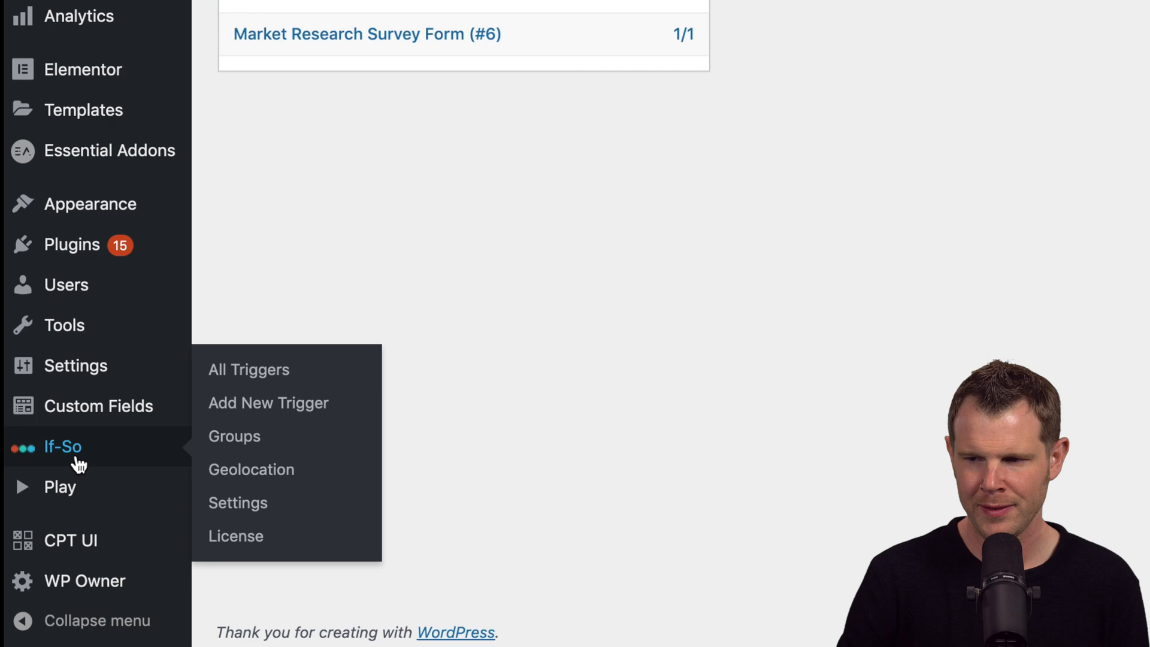
mouse_move(131, 444)
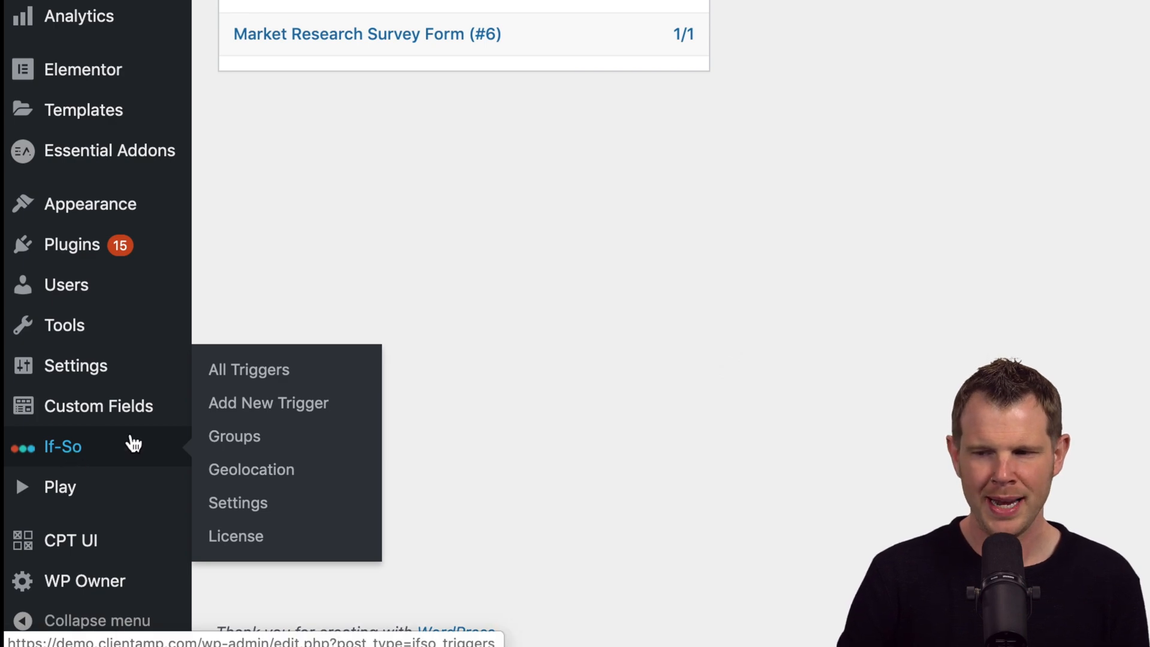
left_click(269, 402)
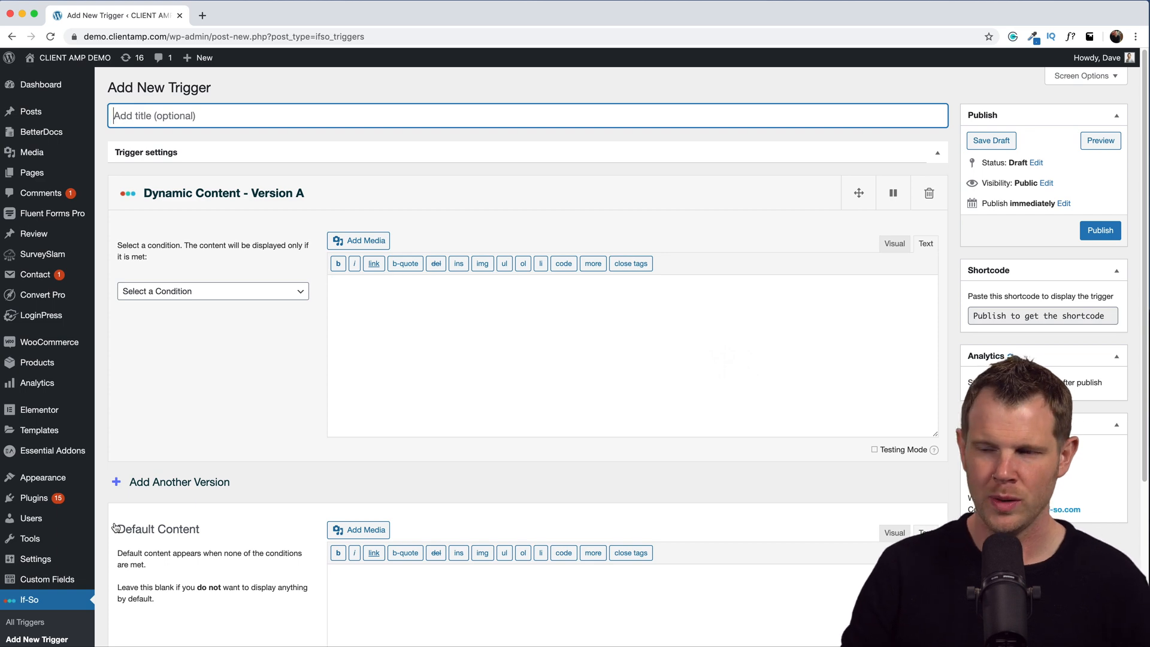
Step: Set Version A's condition to User Behavior > New Visitor
left_click(213, 290)
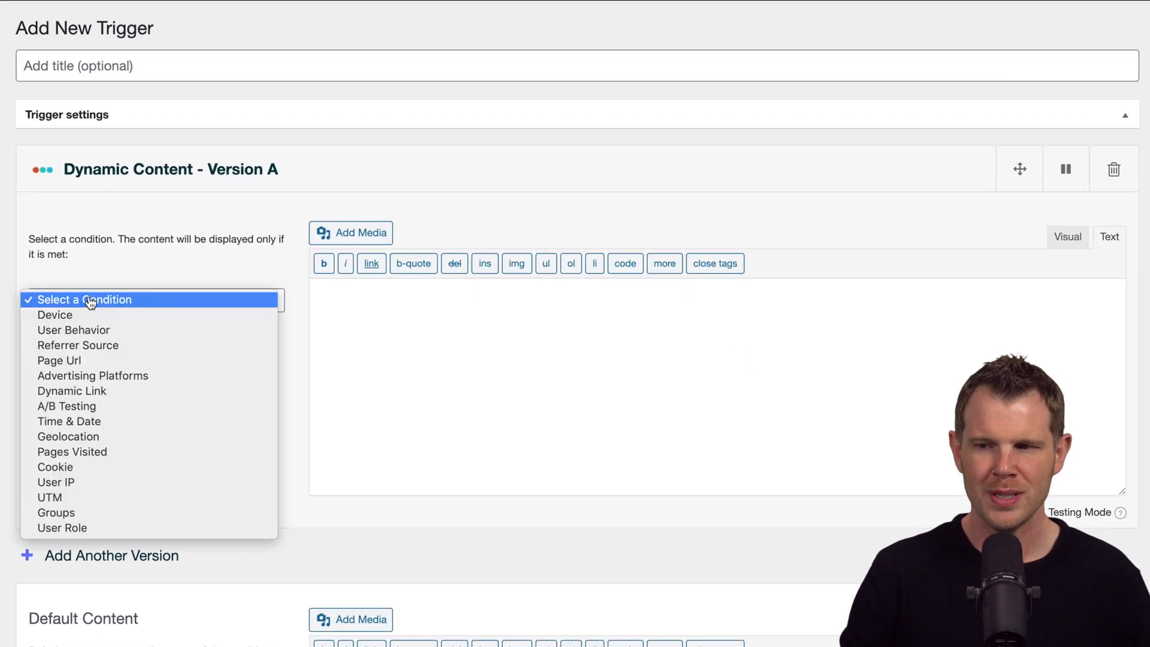
left_click(73, 330)
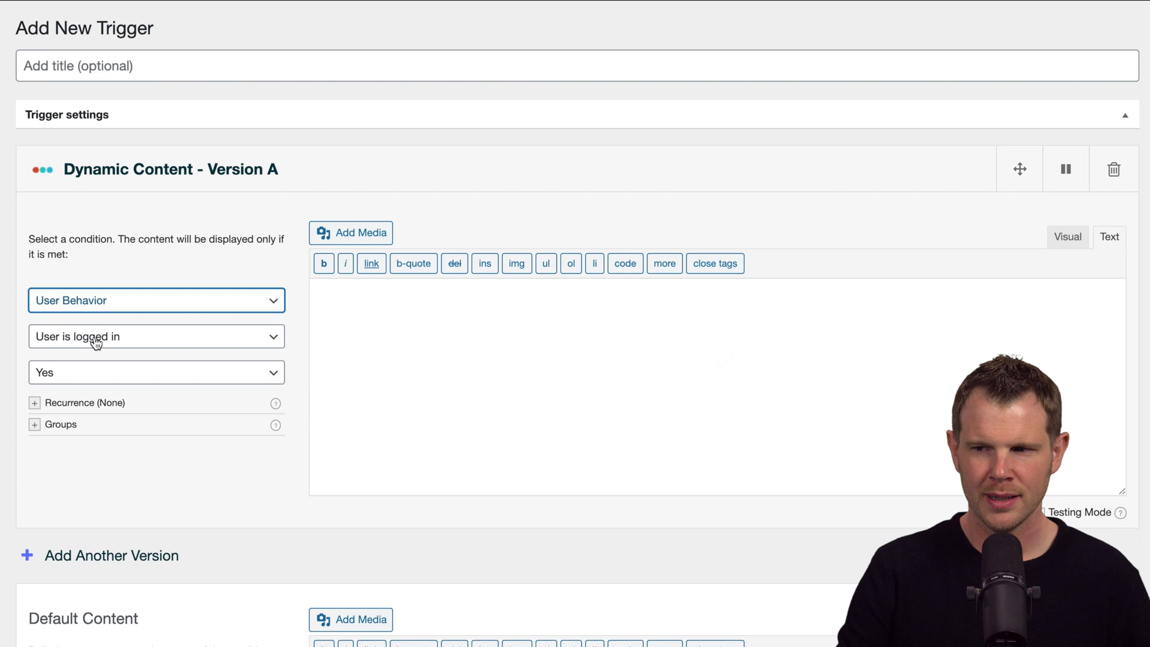
left_click(155, 336)
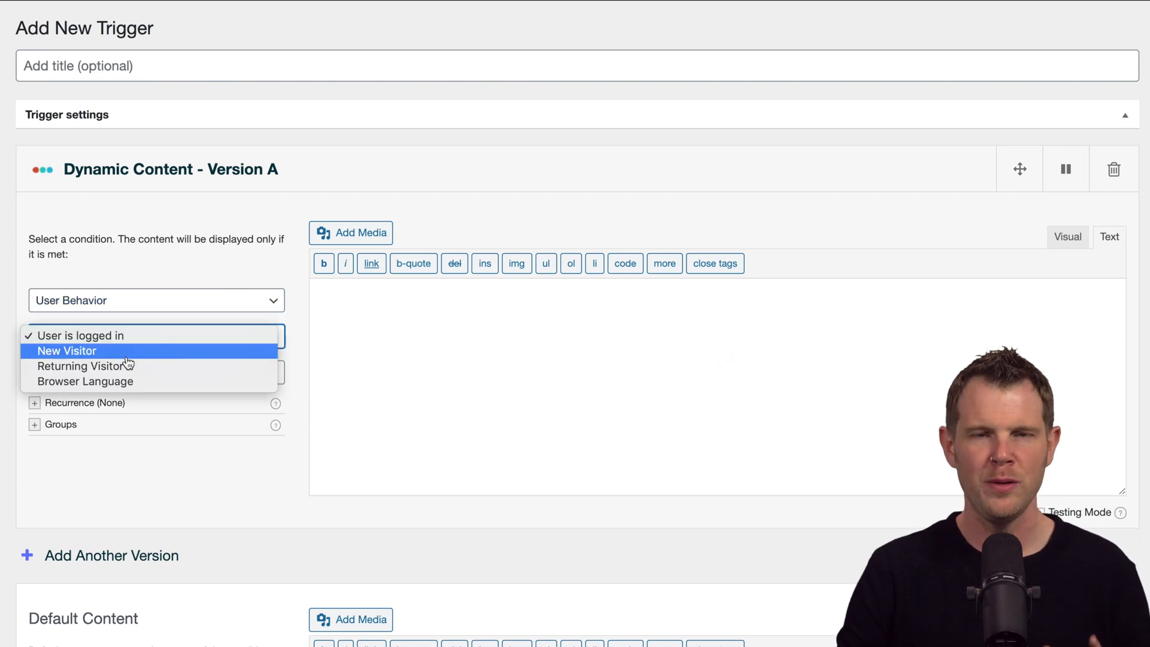
left_click(66, 351)
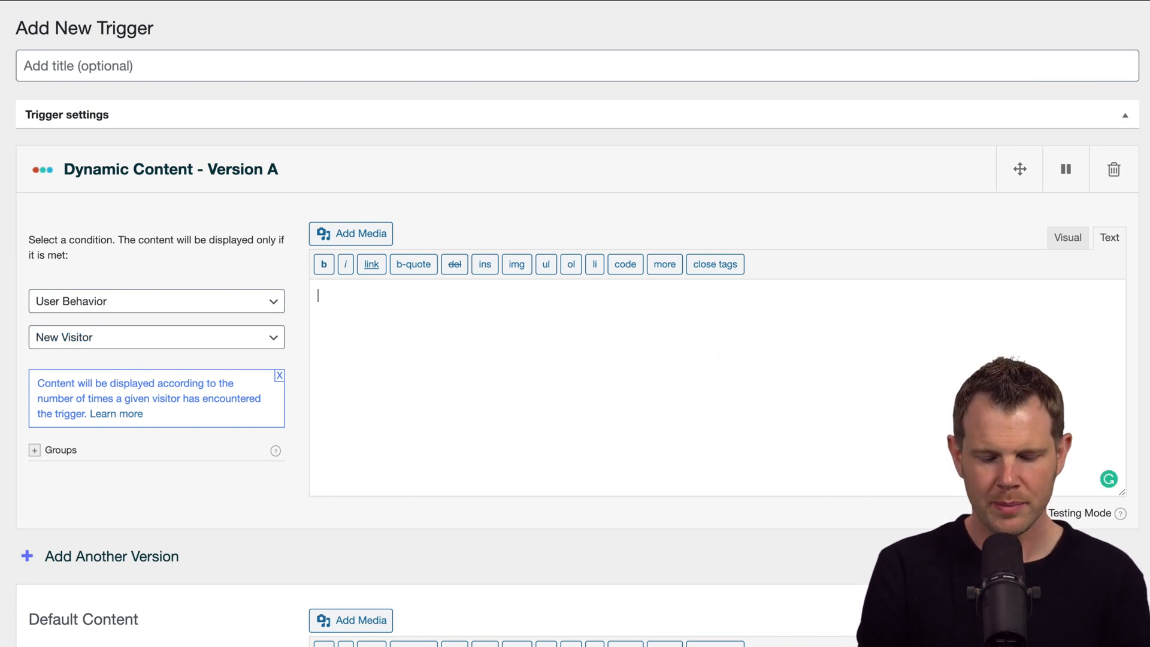
Step: Enter 'Welcome to this site, new visitor!' as the trigger content
type("Welcome to t")
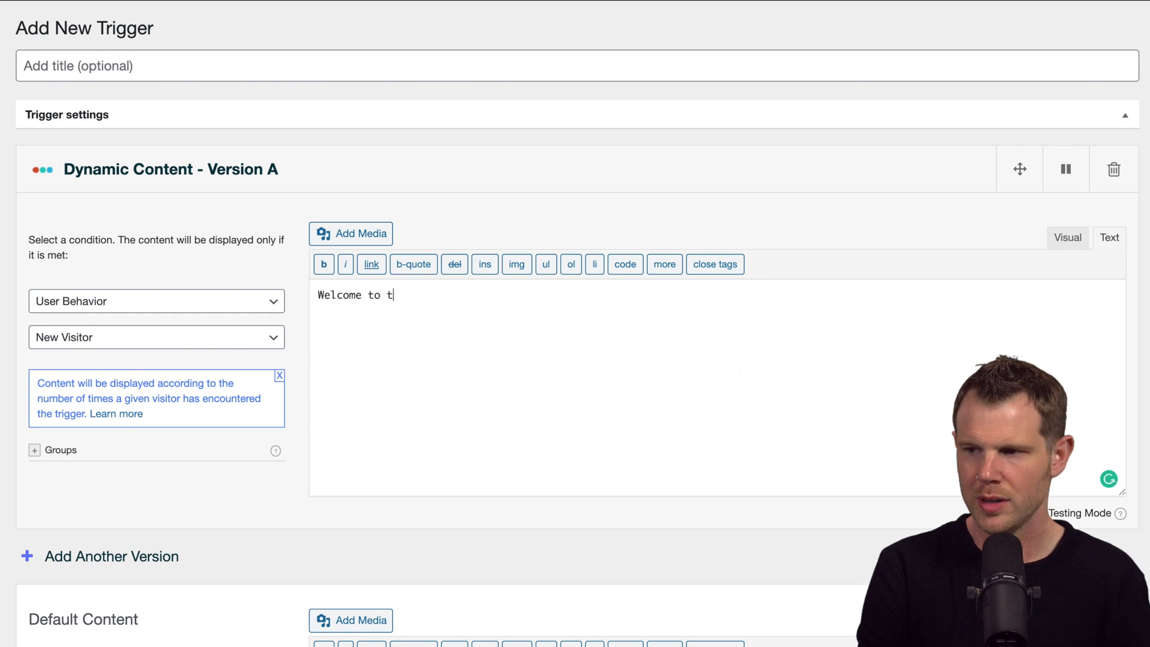
type("his site, new v")
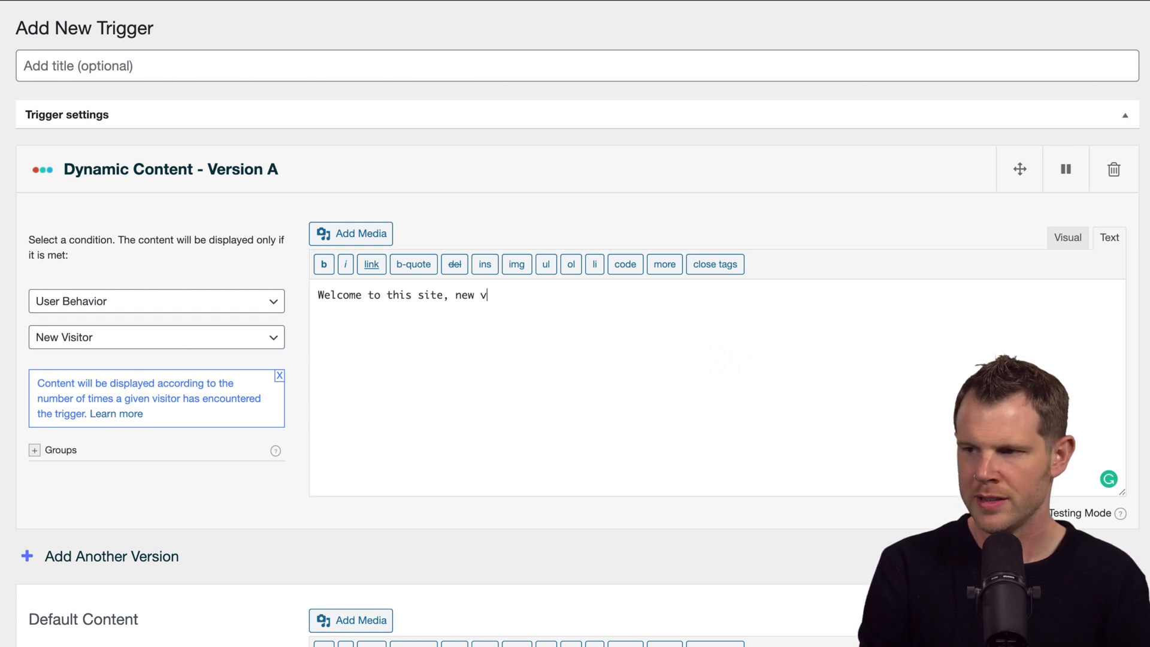
type("istor!")
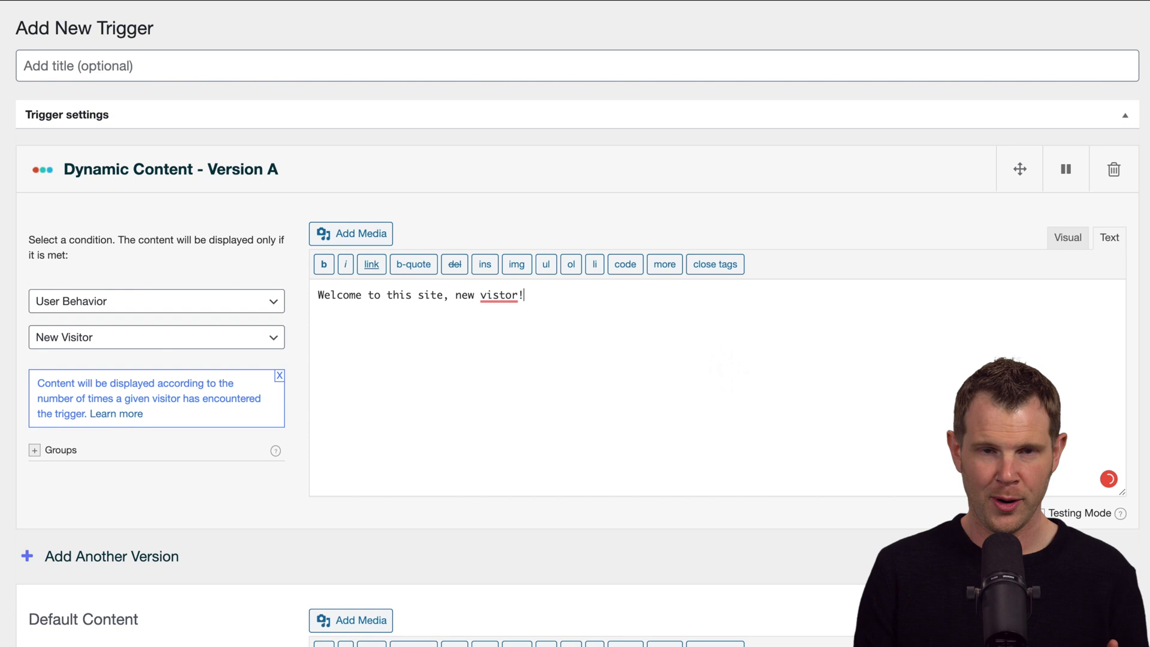
scroll("down", 3)
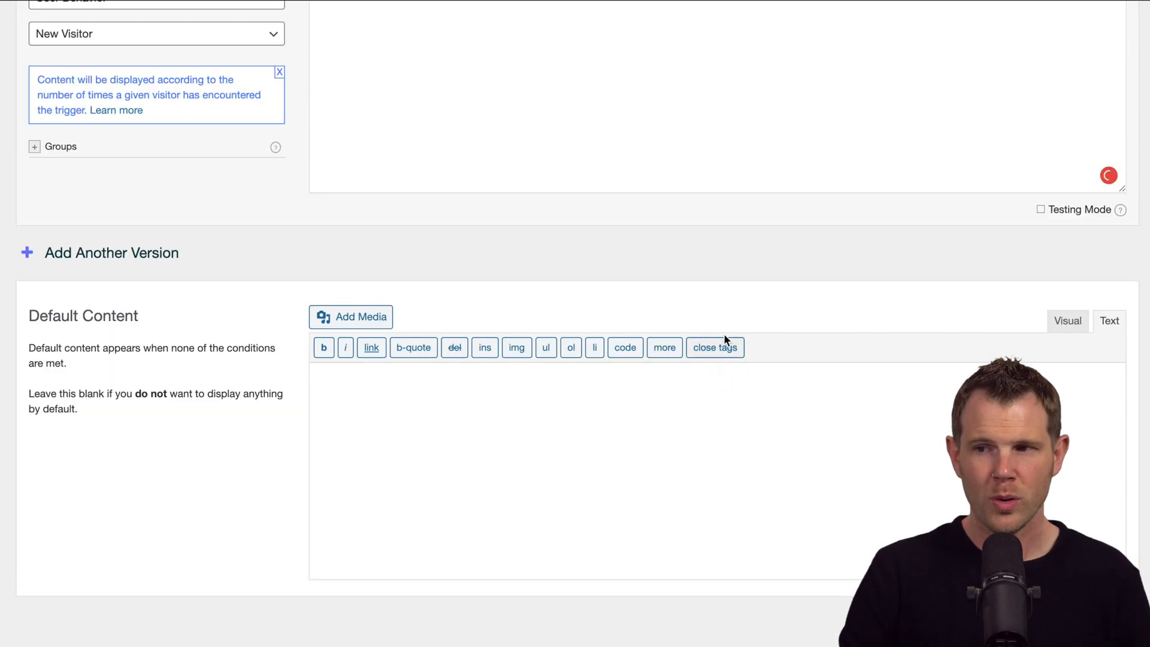
mouse_move(145, 473)
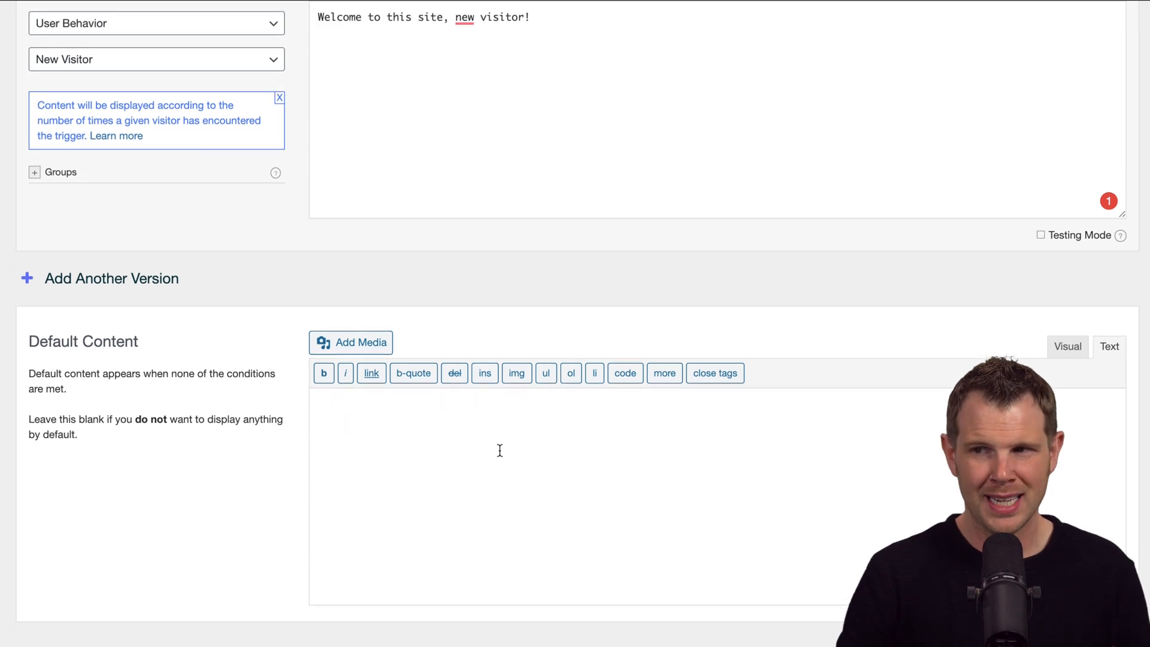
scroll("up", 3)
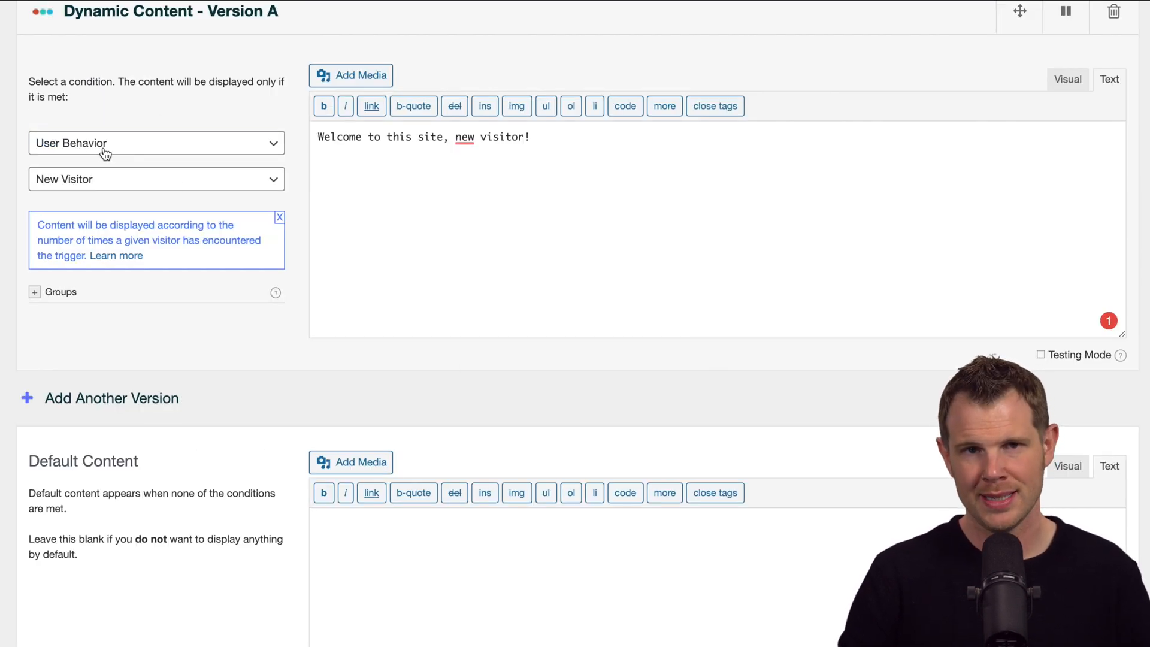
mouse_move(451, 596)
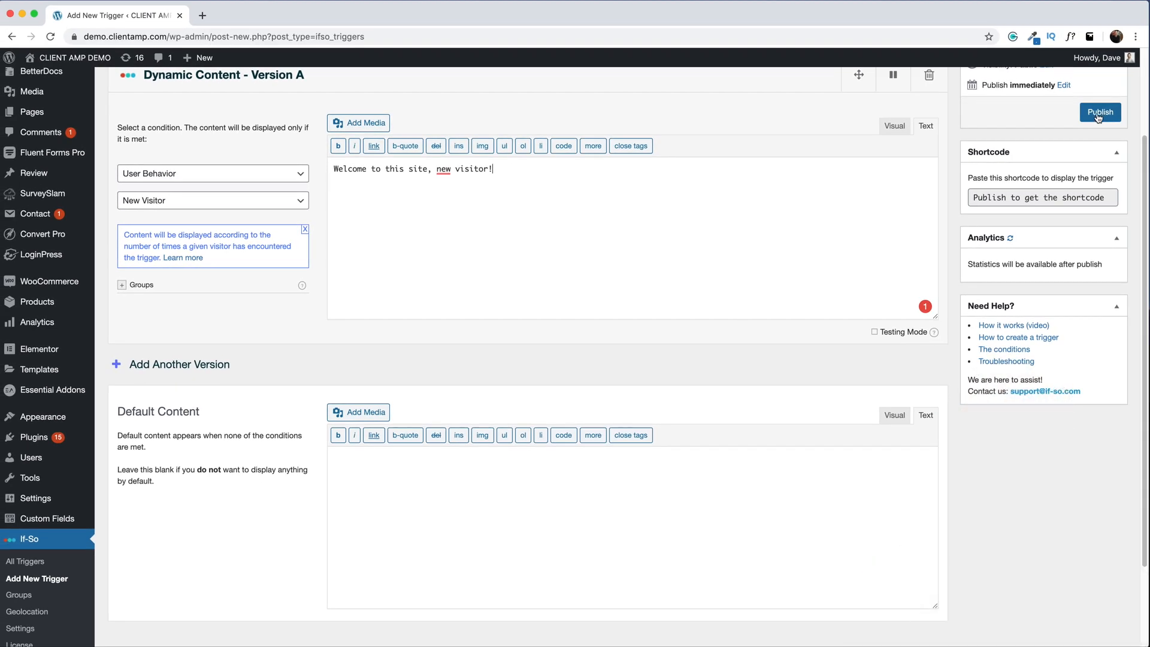
Step: Publish the trigger and paste [ifso id="1464"] into a homepage Elementor text widget
left_click(1100, 112)
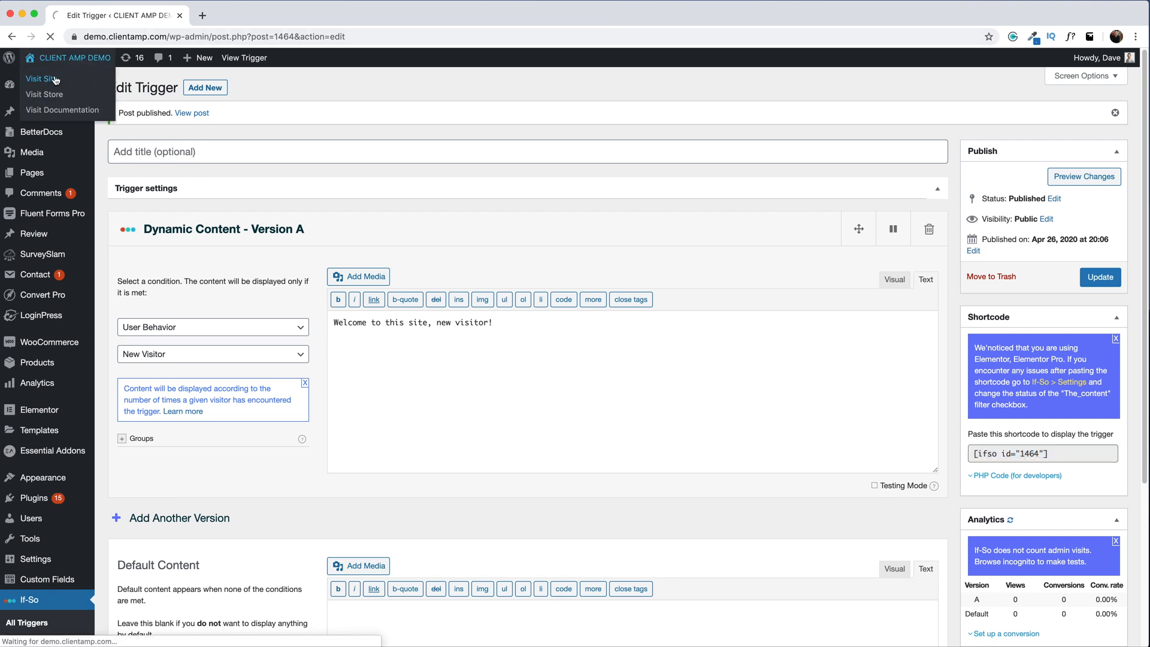
left_click(42, 78)
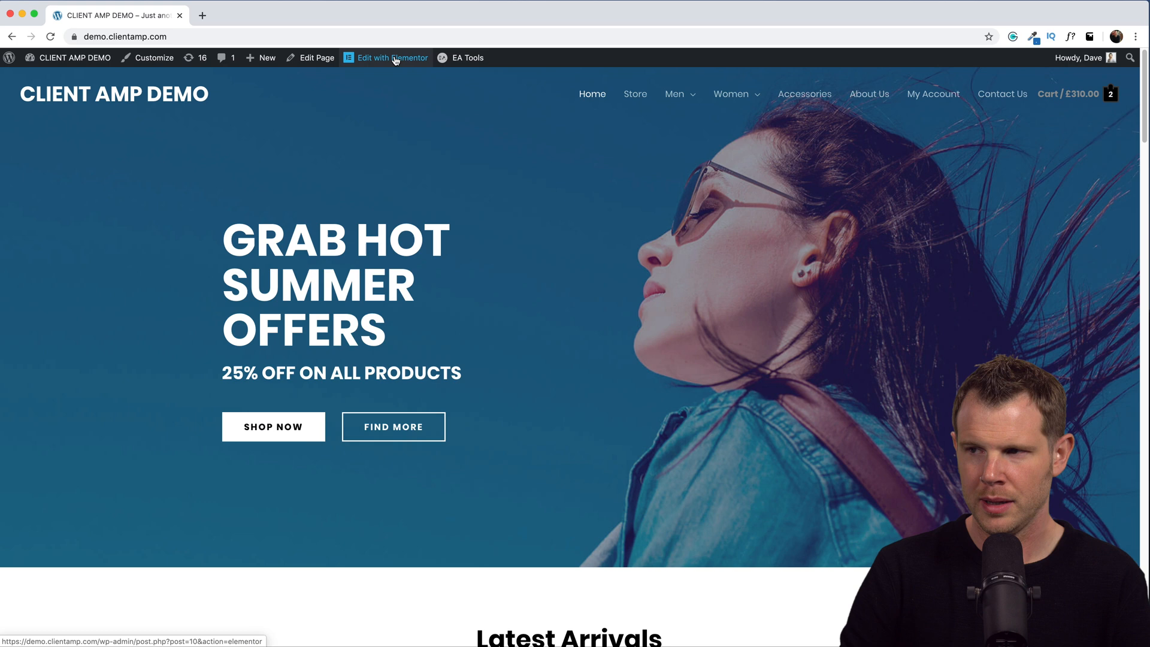
left_click(390, 58)
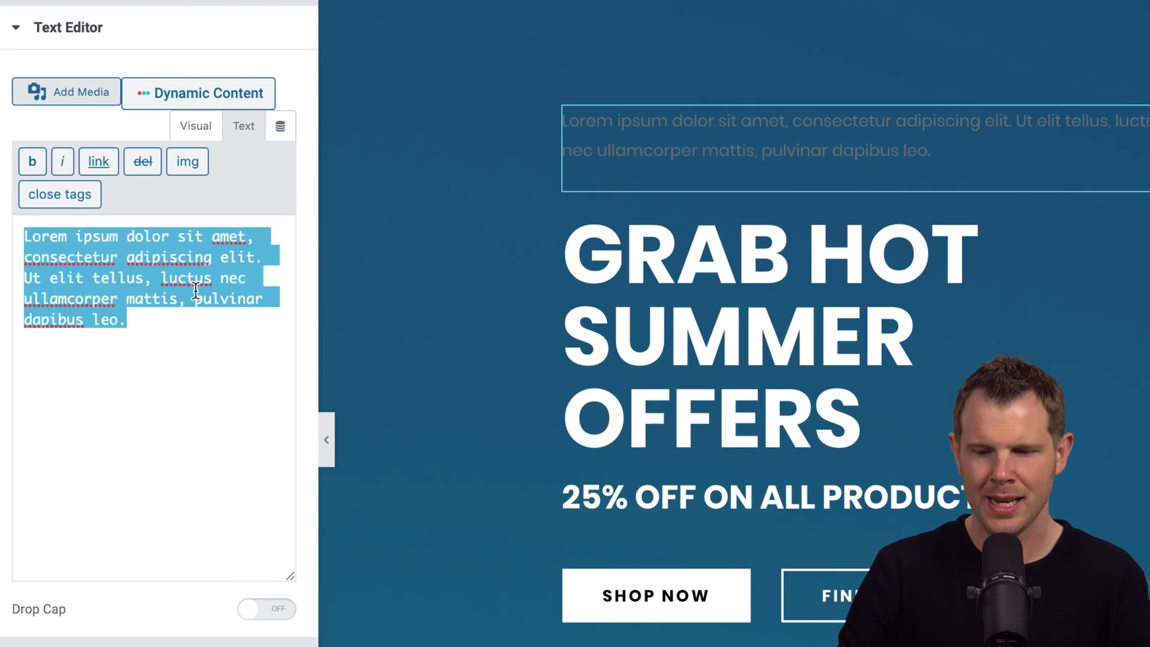
type("[ifso id=\"1464\"]")
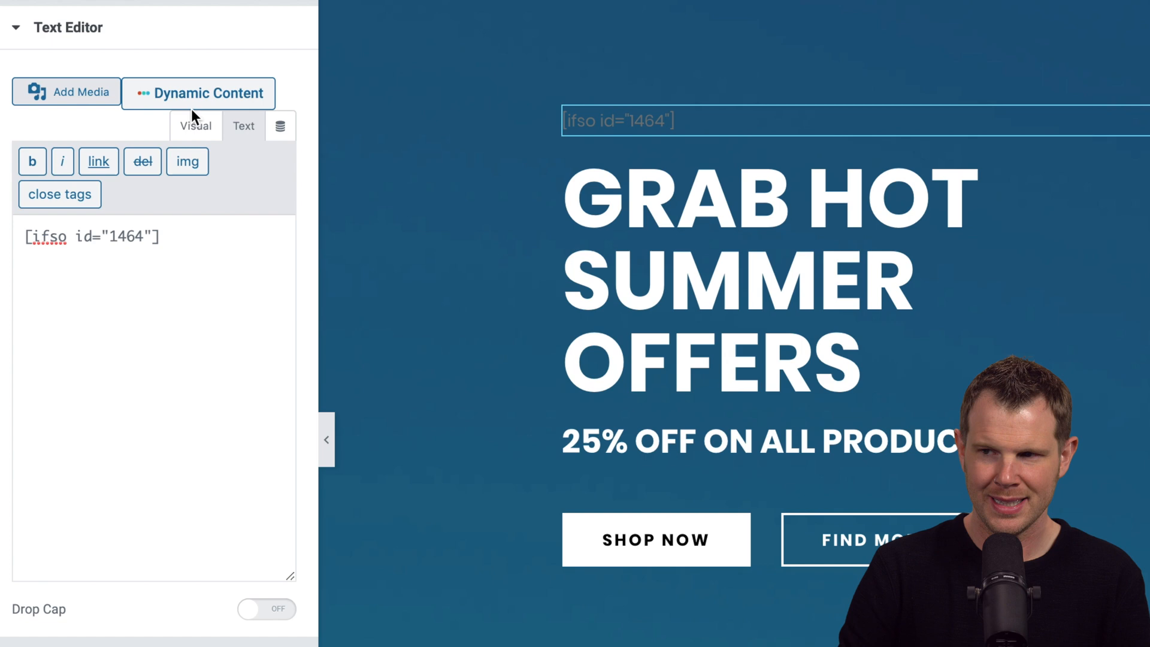
mouse_move(215, 96)
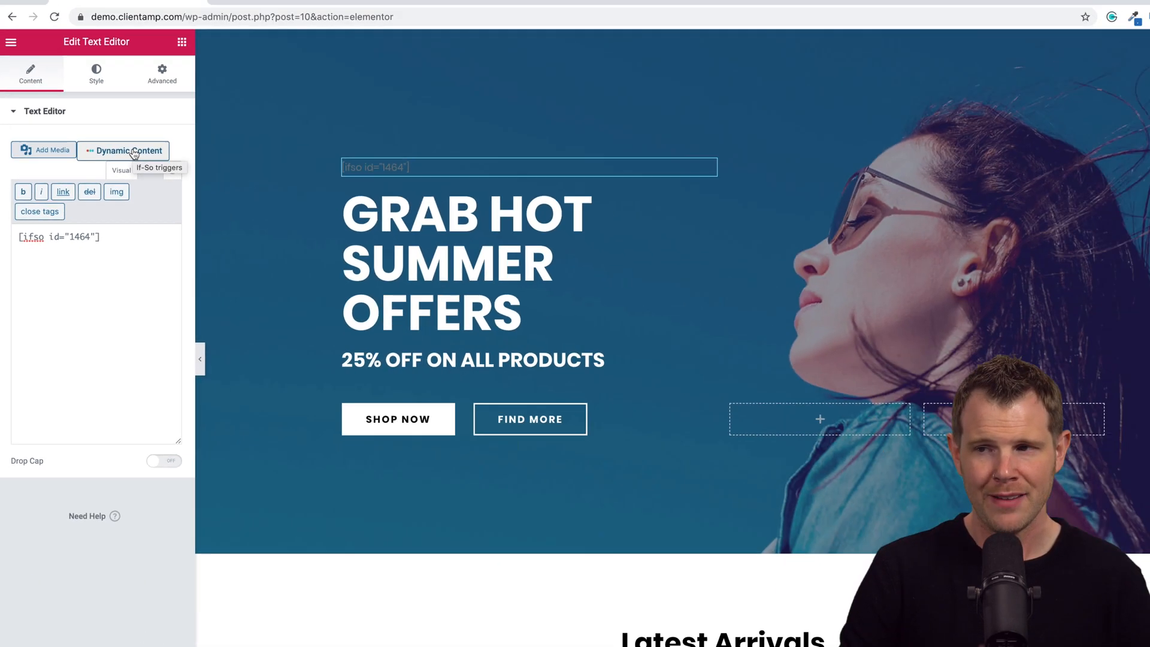
left_click(158, 167)
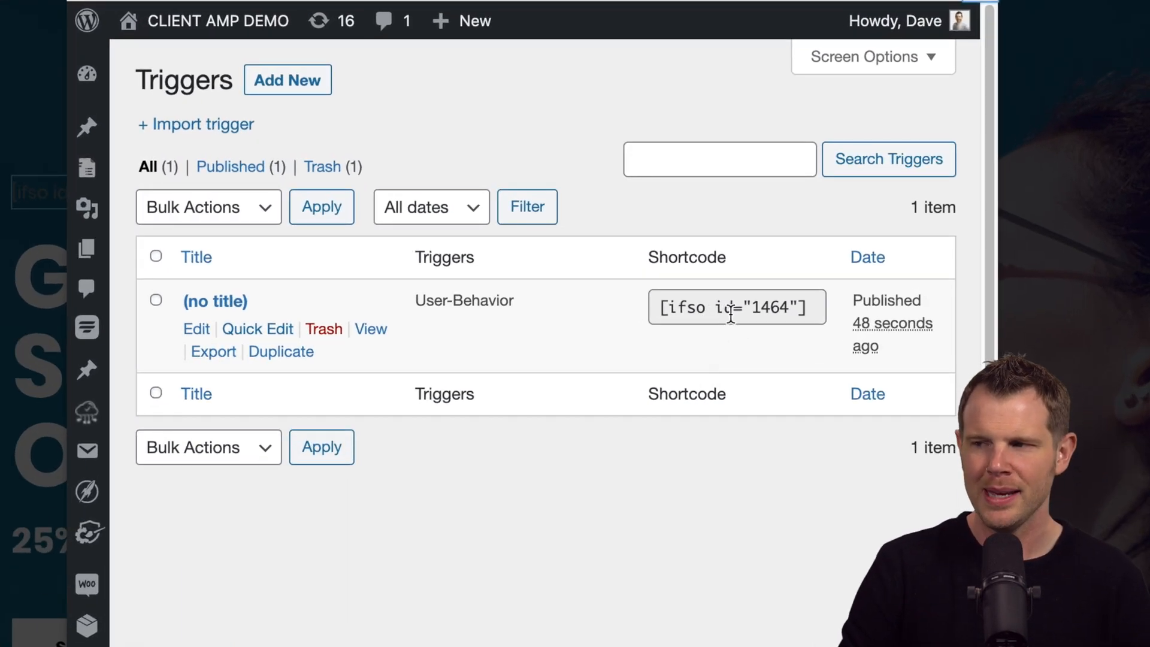
mouse_move(712, 340)
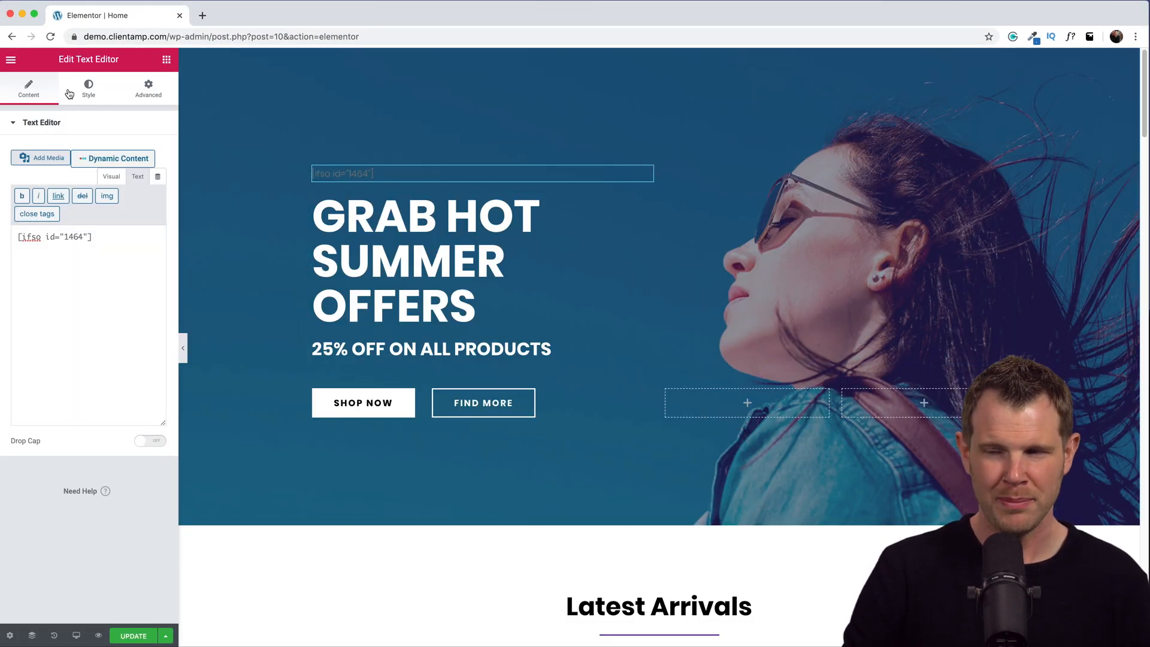
Step: Enlarge the shortcode text, color it white, and update the homepage
left_click(88, 88)
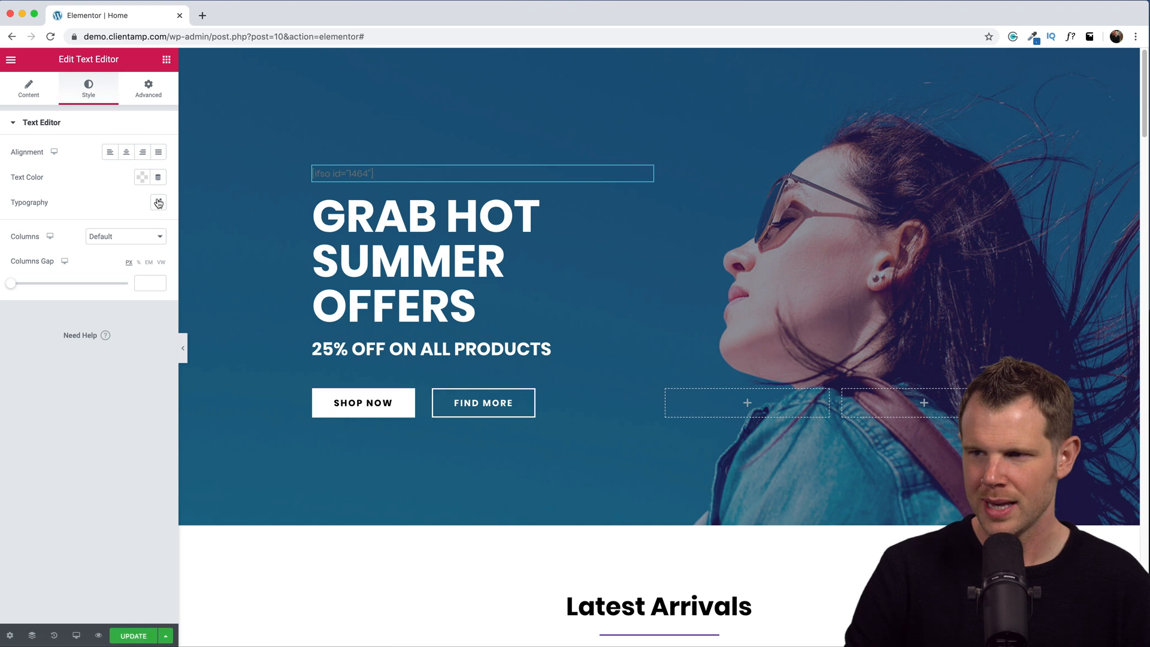
left_click(158, 202)
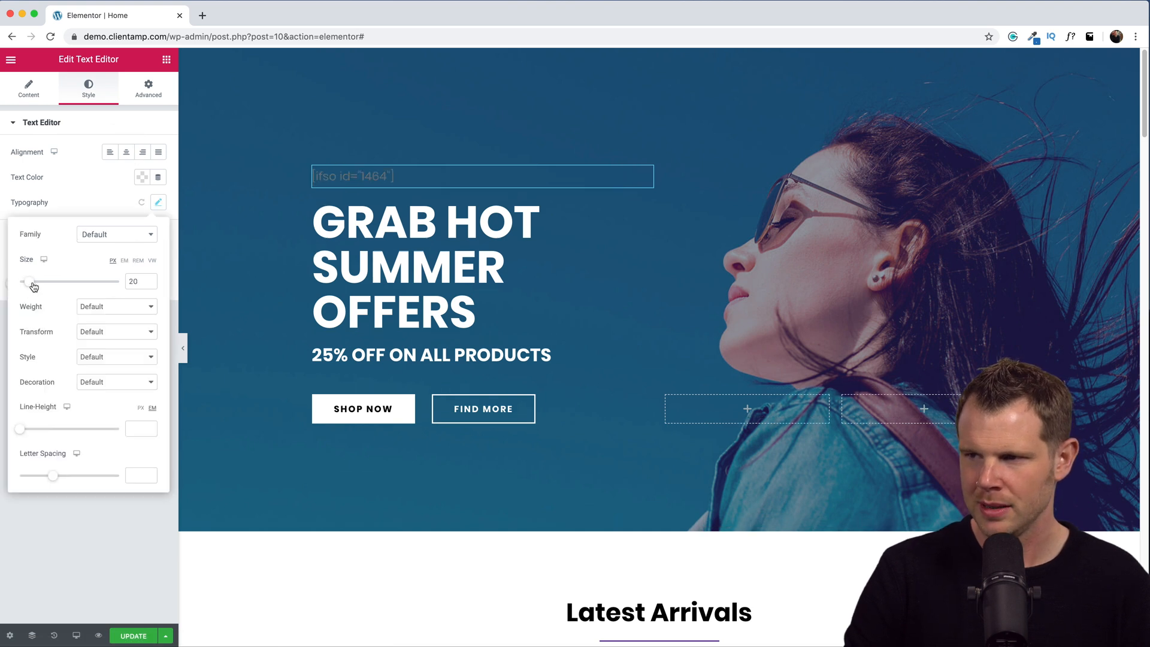
left_click(158, 202)
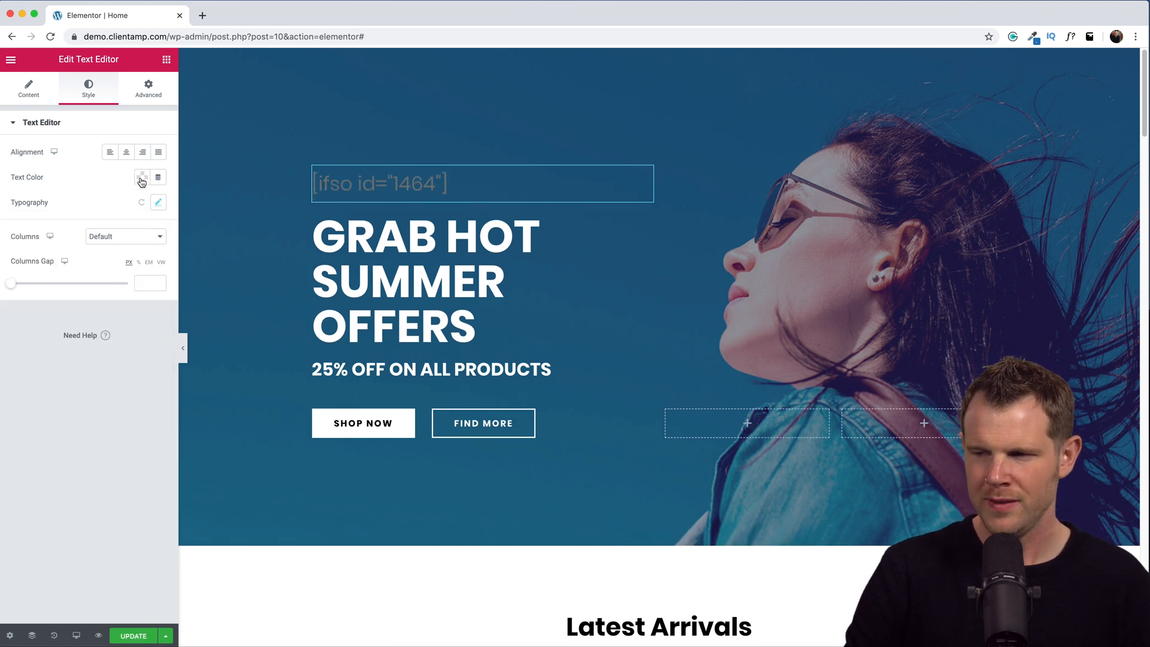
left_click(142, 177)
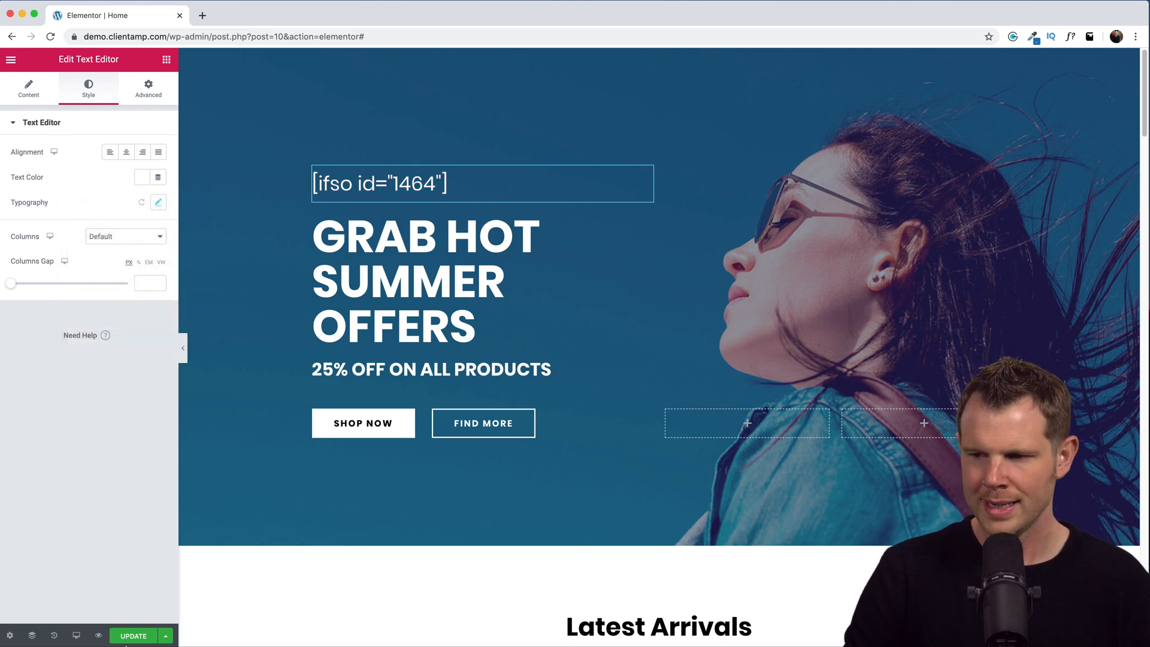
left_click(133, 637)
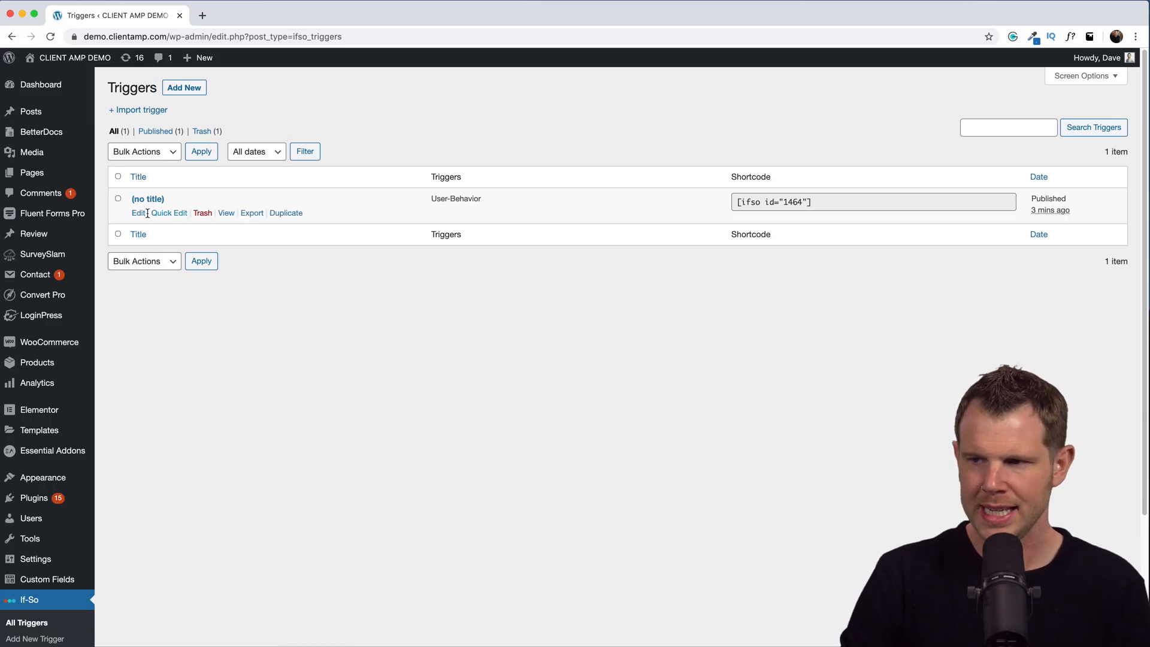
Step: Title the trigger 'Welcome' and switch Version A's condition to Device
left_click(138, 213)
type("Welco")
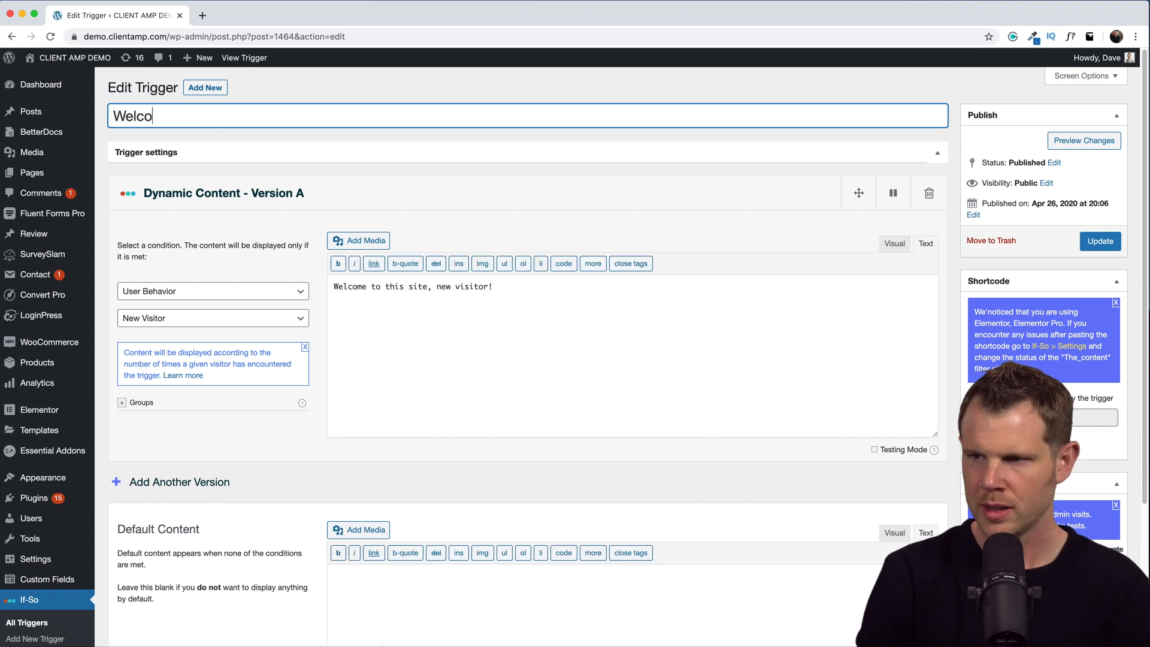
type("me")
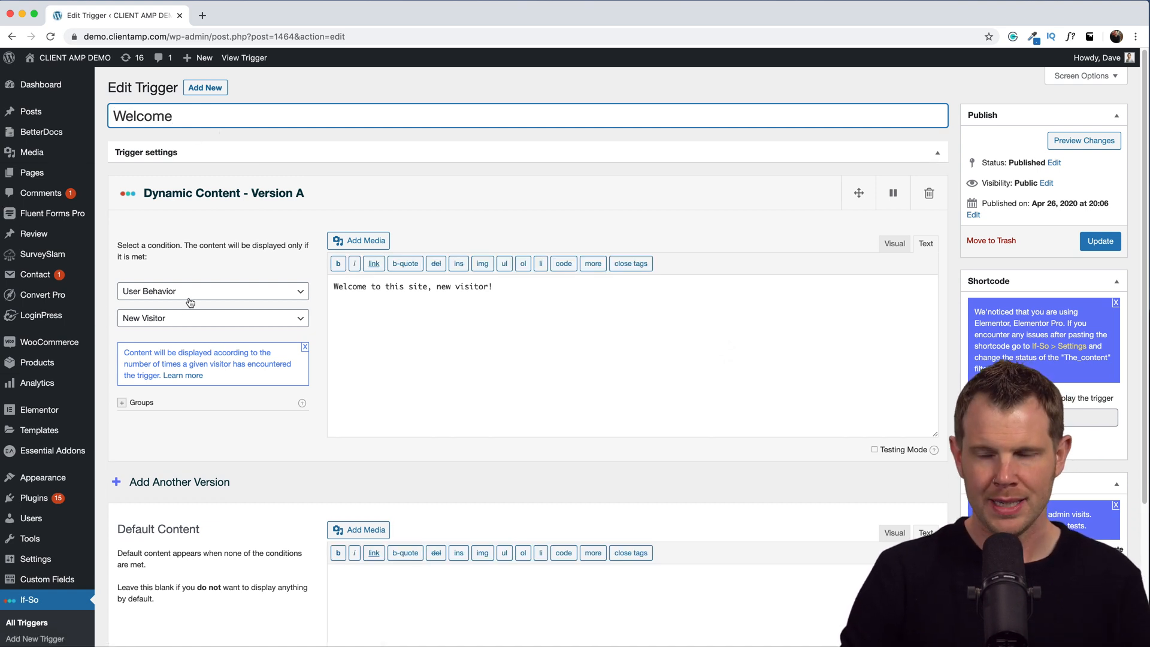
left_click(212, 291)
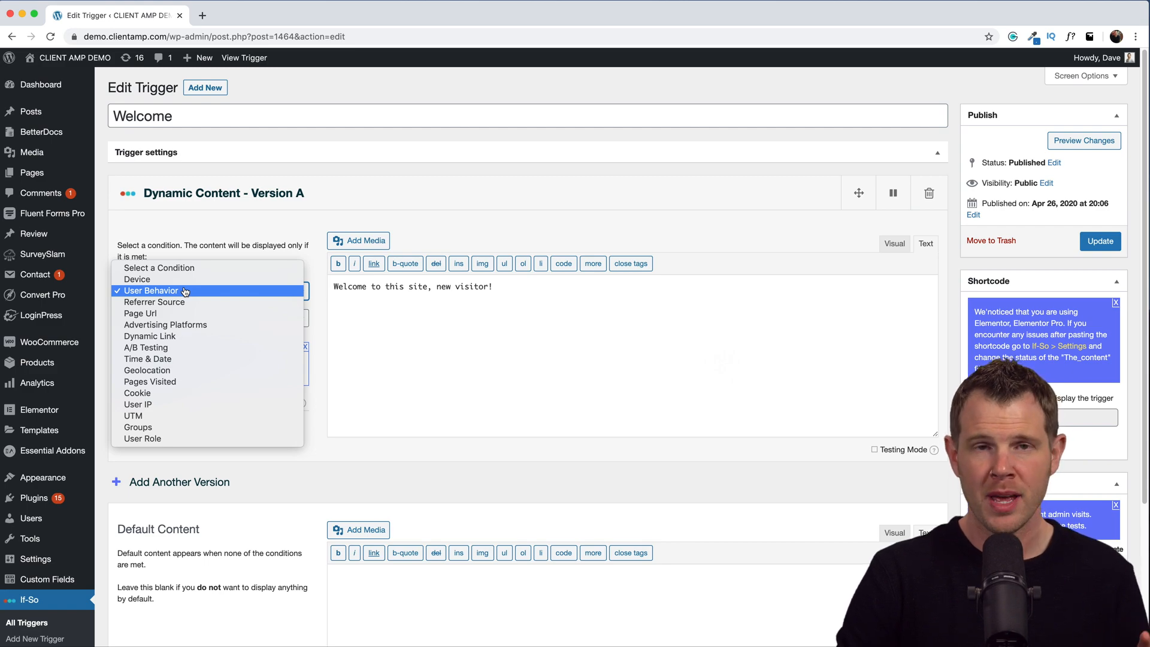
left_click(137, 278)
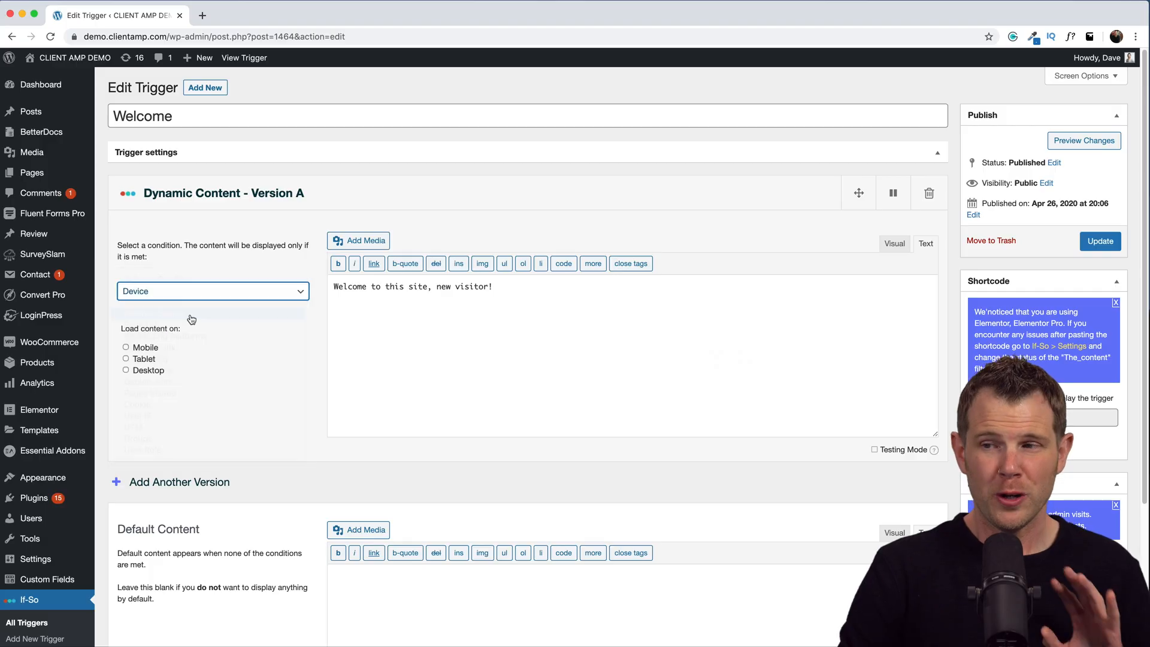
Step: Try Referrer Source with Url Is, then pick Advertising Platforms with Google Ads
left_click(213, 291)
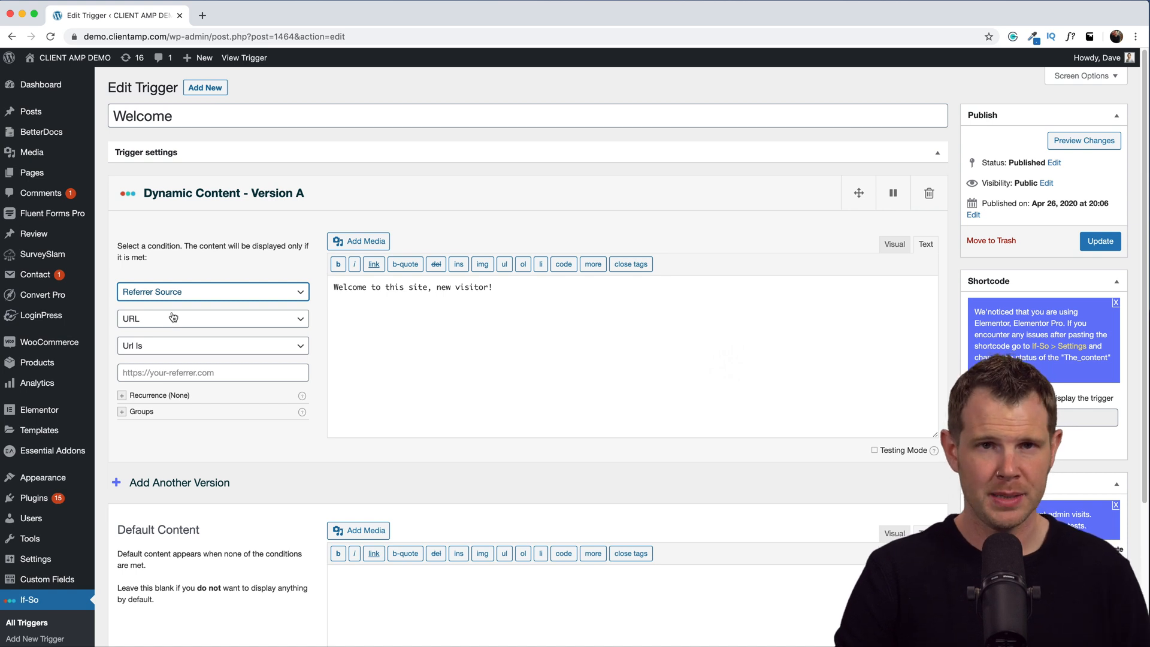
mouse_move(173, 314)
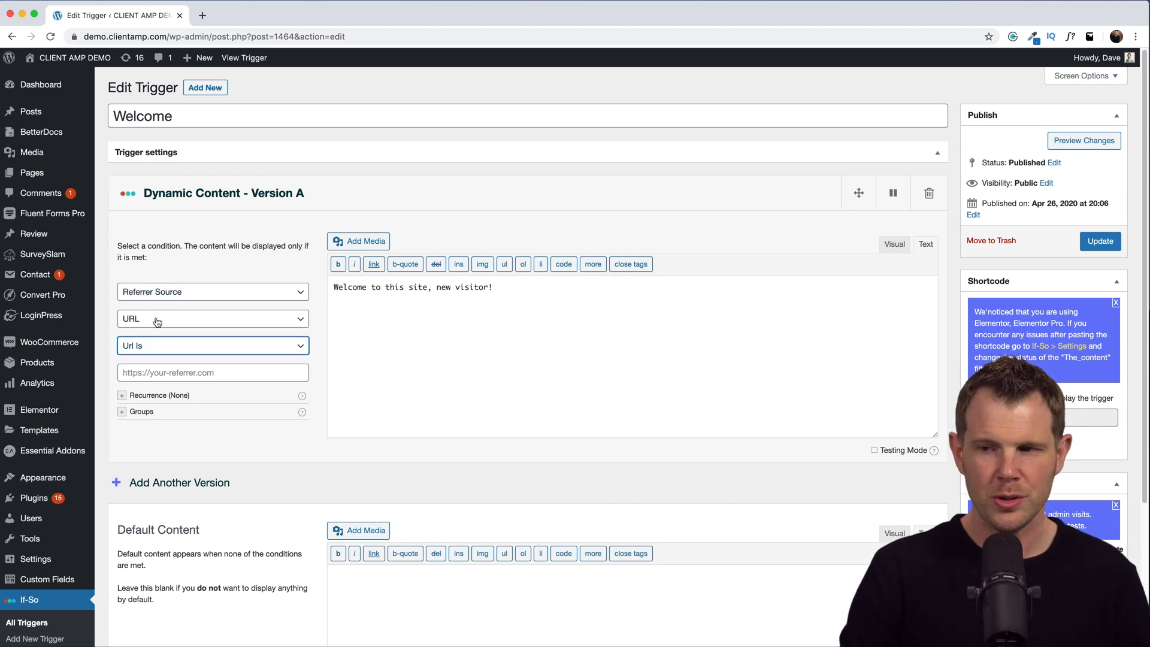
left_click(212, 346)
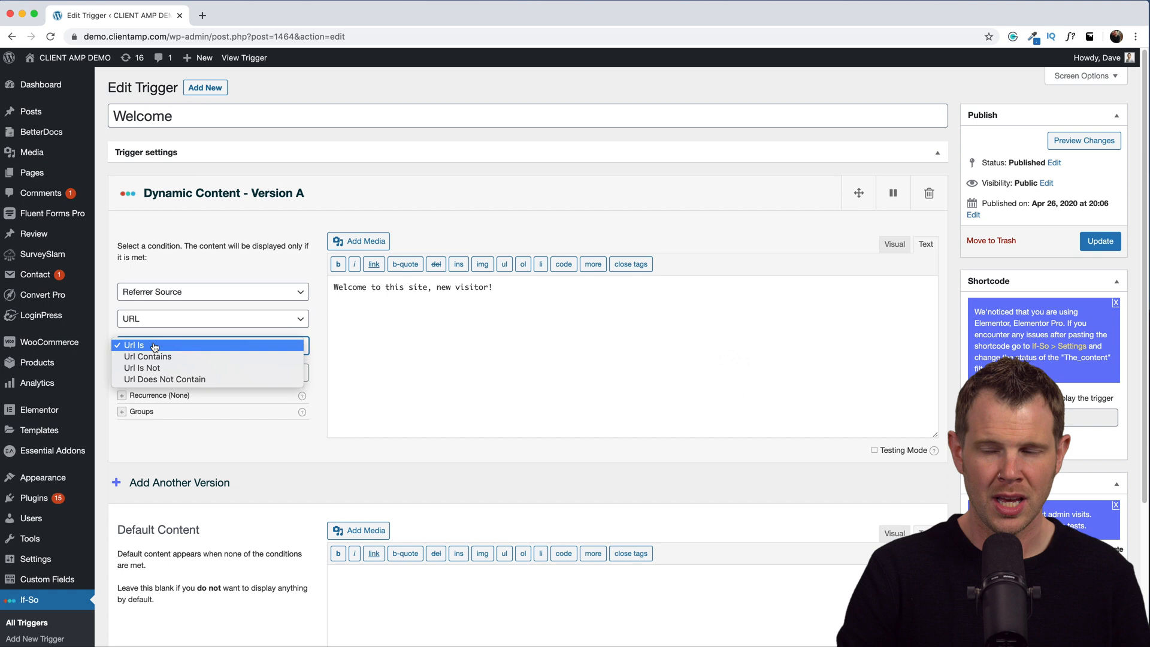
mouse_move(158, 349)
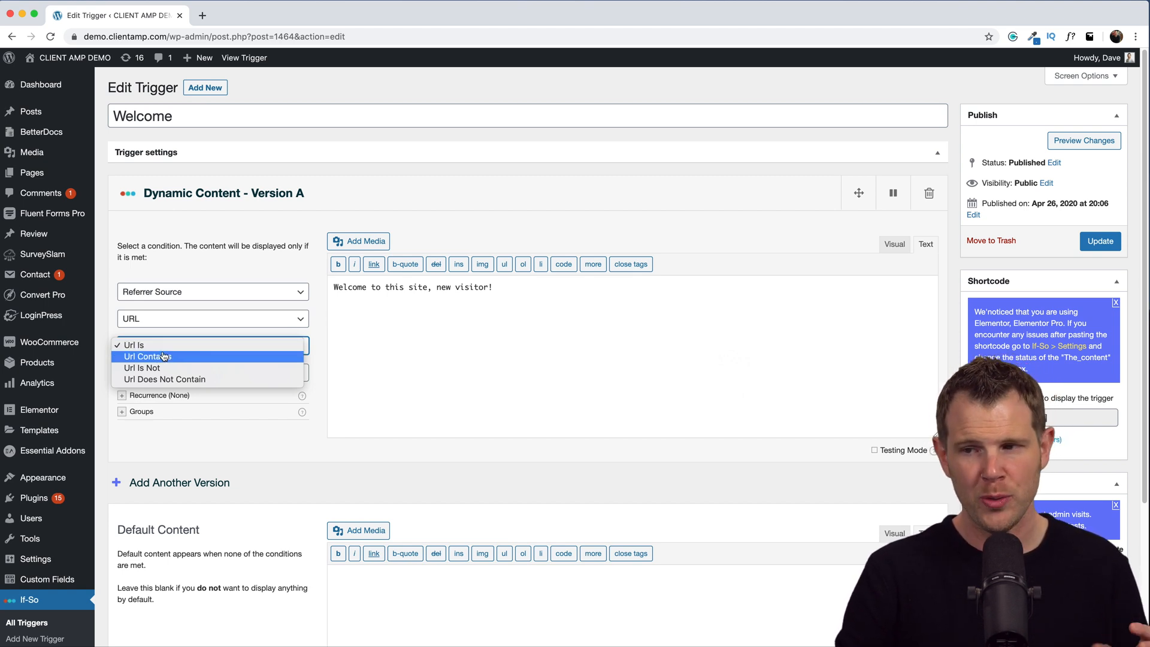
mouse_move(189, 422)
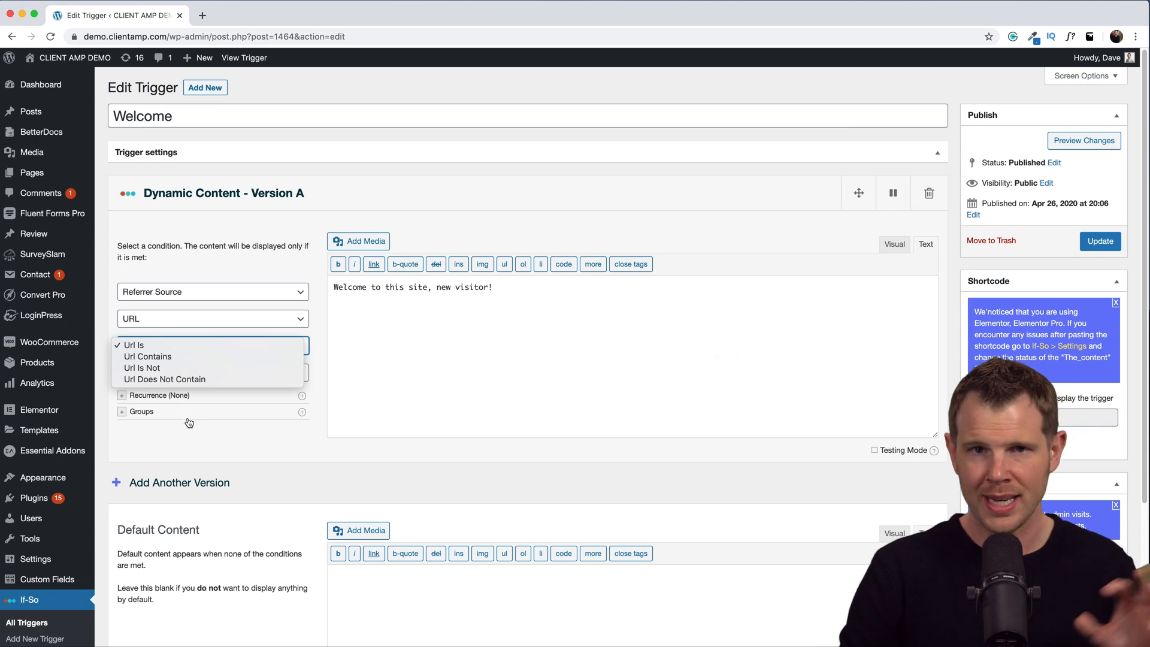
left_click(135, 345)
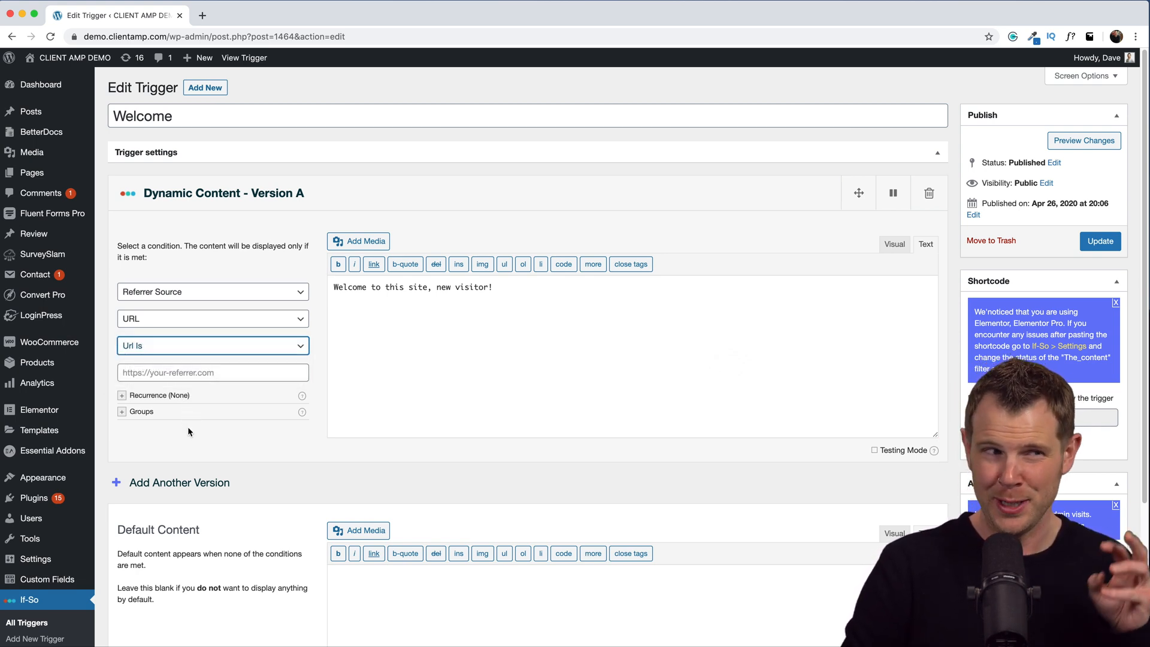
left_click(213, 291)
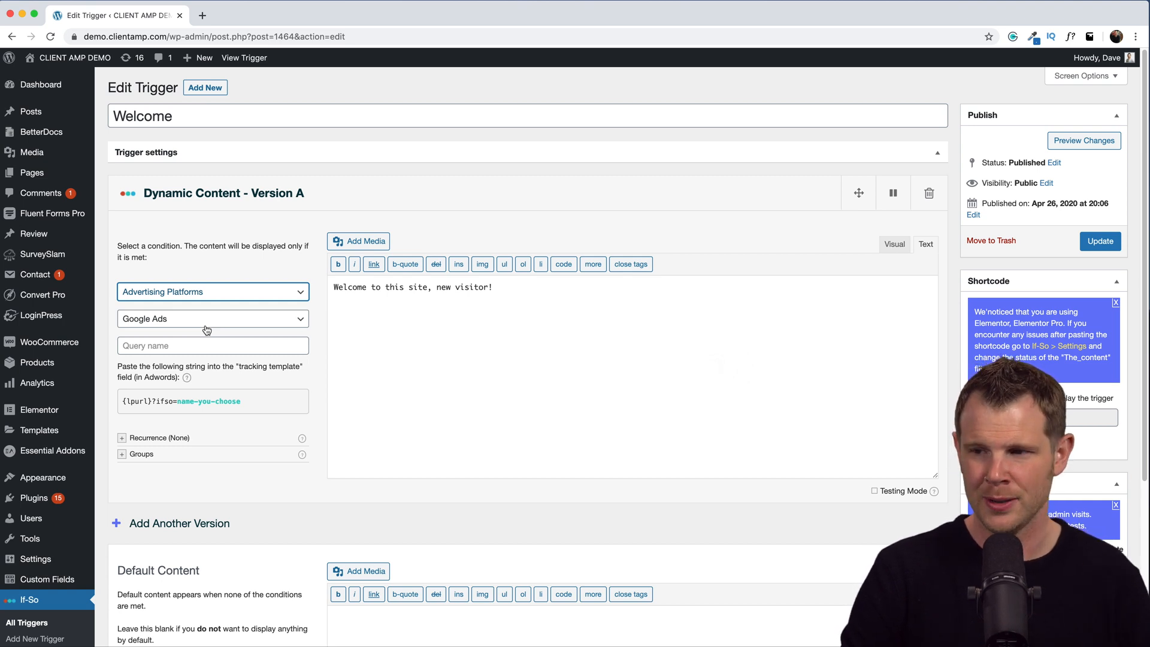
Step: Use a Dynamic Link condition with query string 'welcome' and update the trigger
left_click(212, 292)
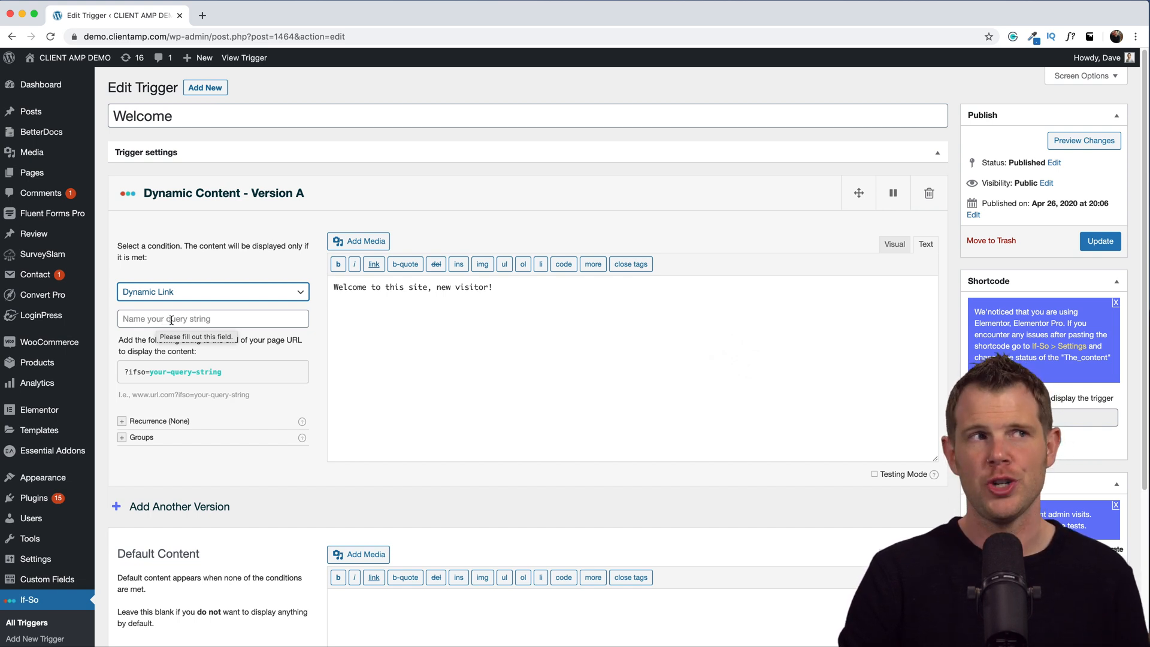
mouse_move(151, 348)
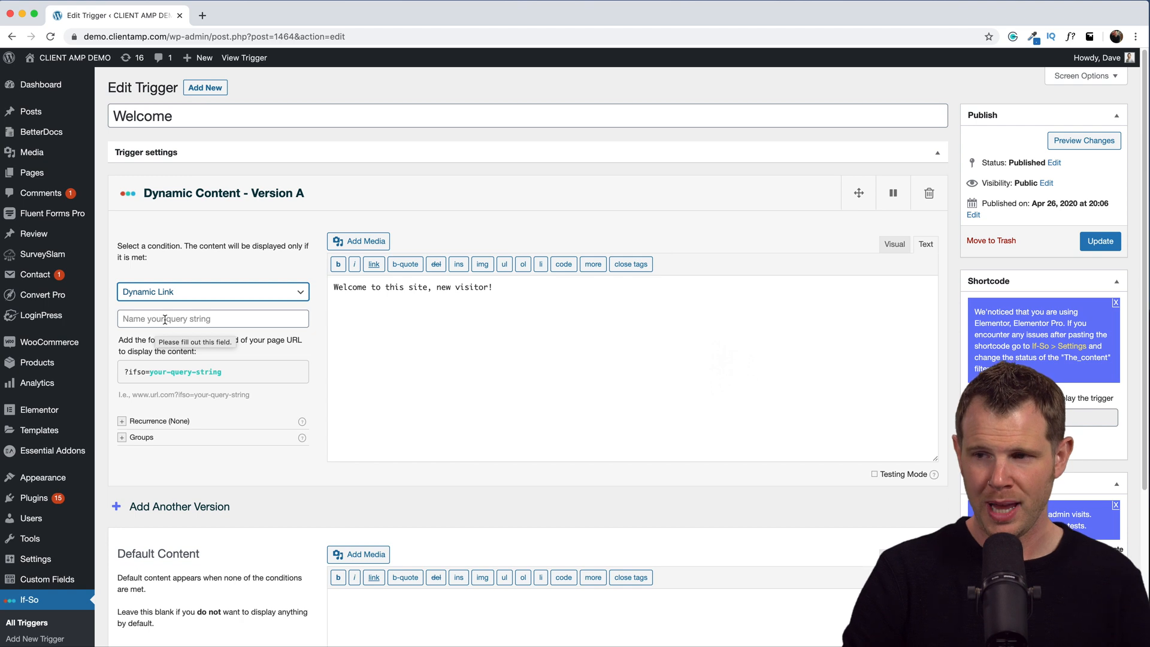
left_click(213, 318)
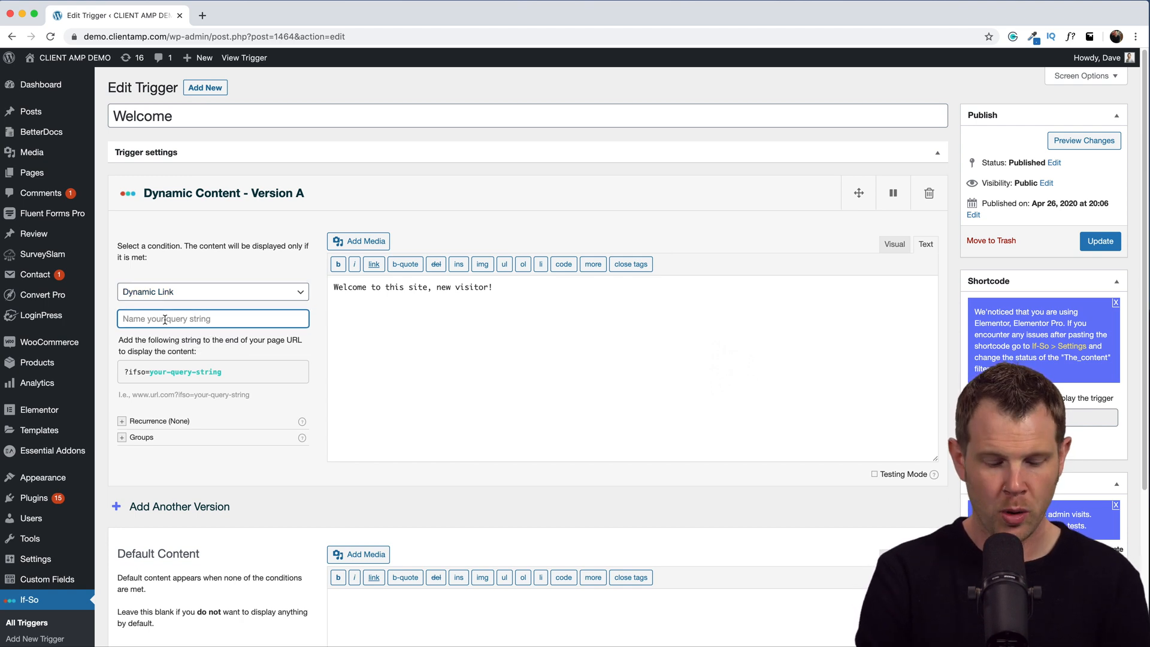
type("welcome")
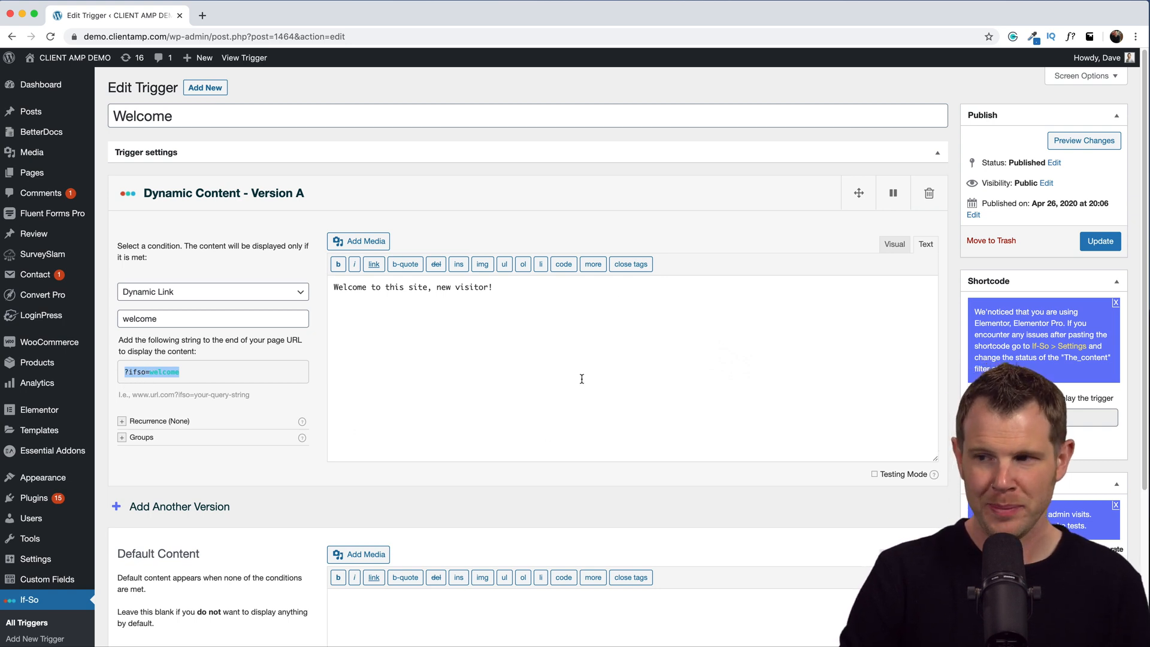
left_click(1101, 241)
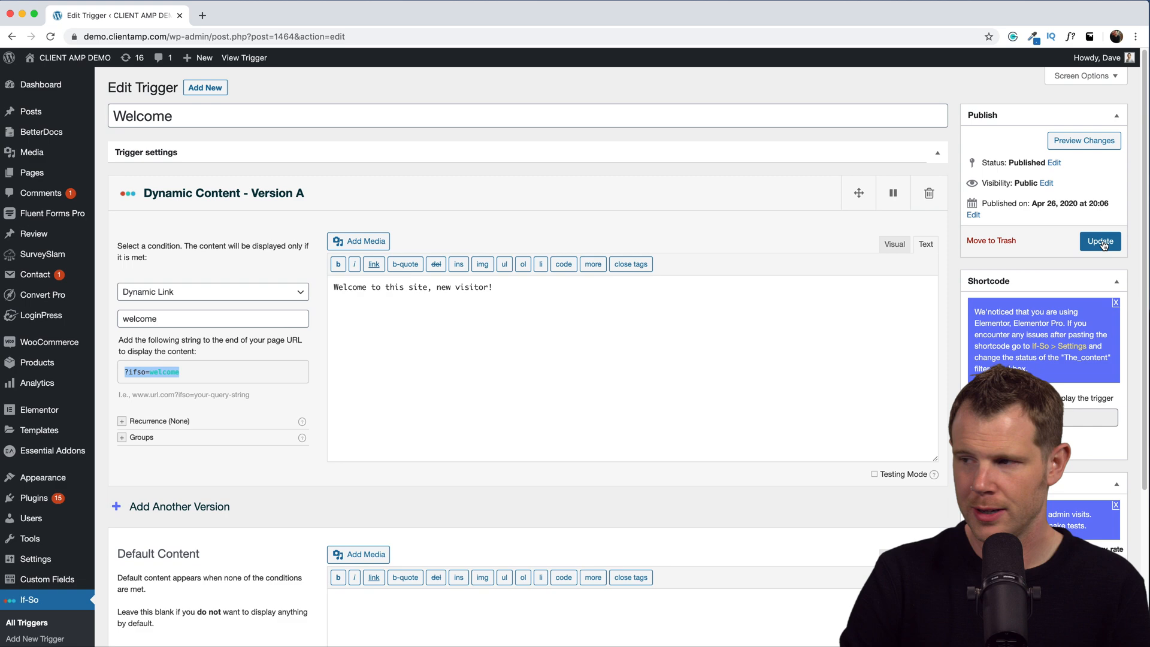
Step: Load the homepage with '?ifso=welcome' appended to the URL
left_click(259, 14)
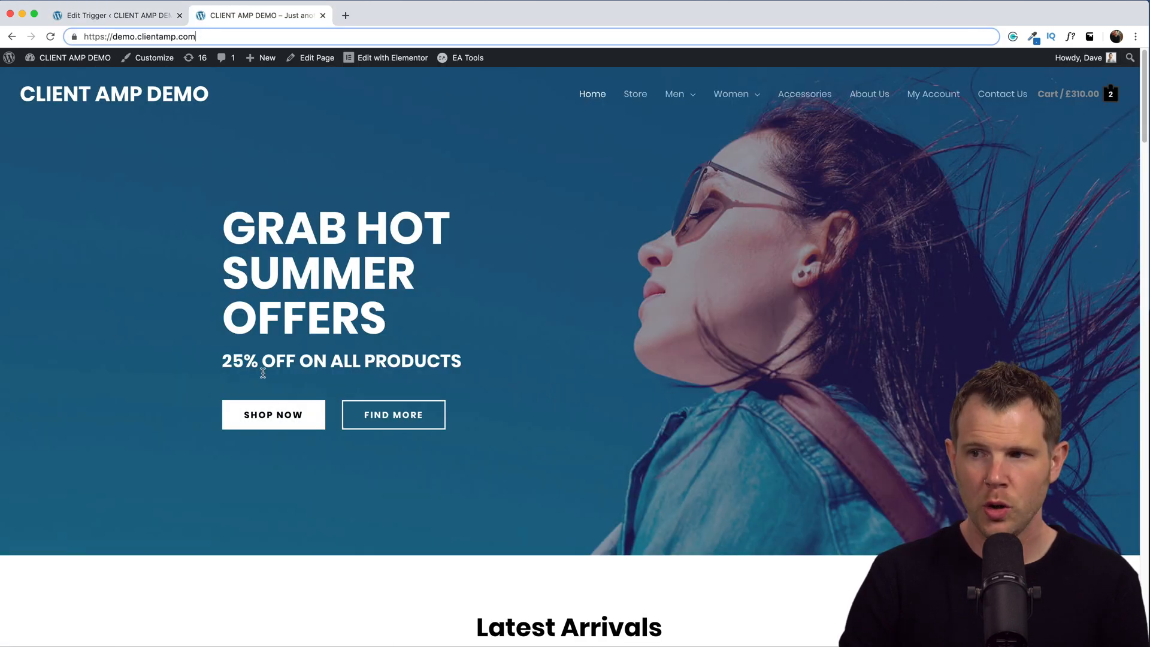
type("?ifso=welcome")
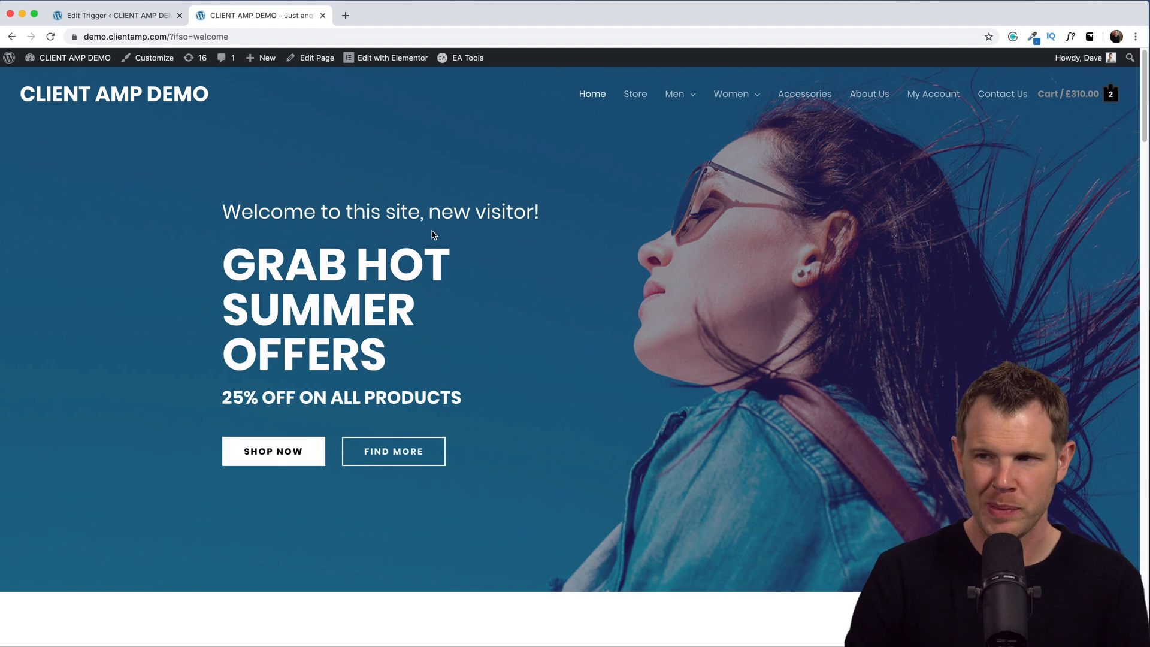
mouse_move(89, 130)
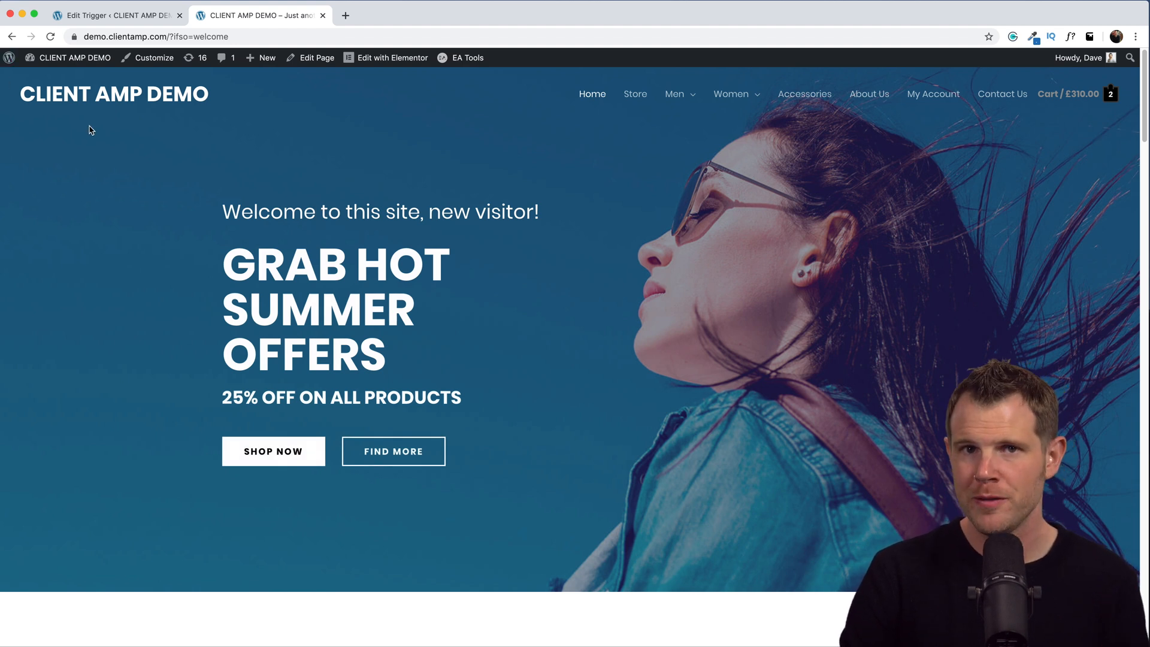
mouse_move(296, 198)
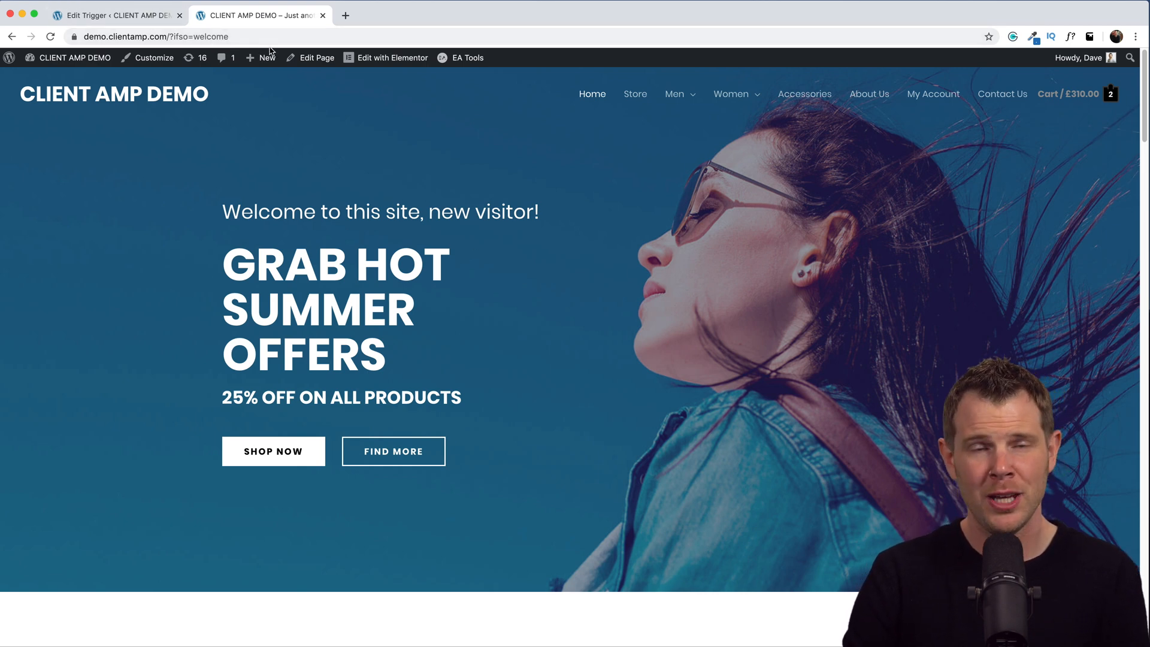
Step: Return to the Welcome trigger's Edit Trigger browser tab
left_click(110, 14)
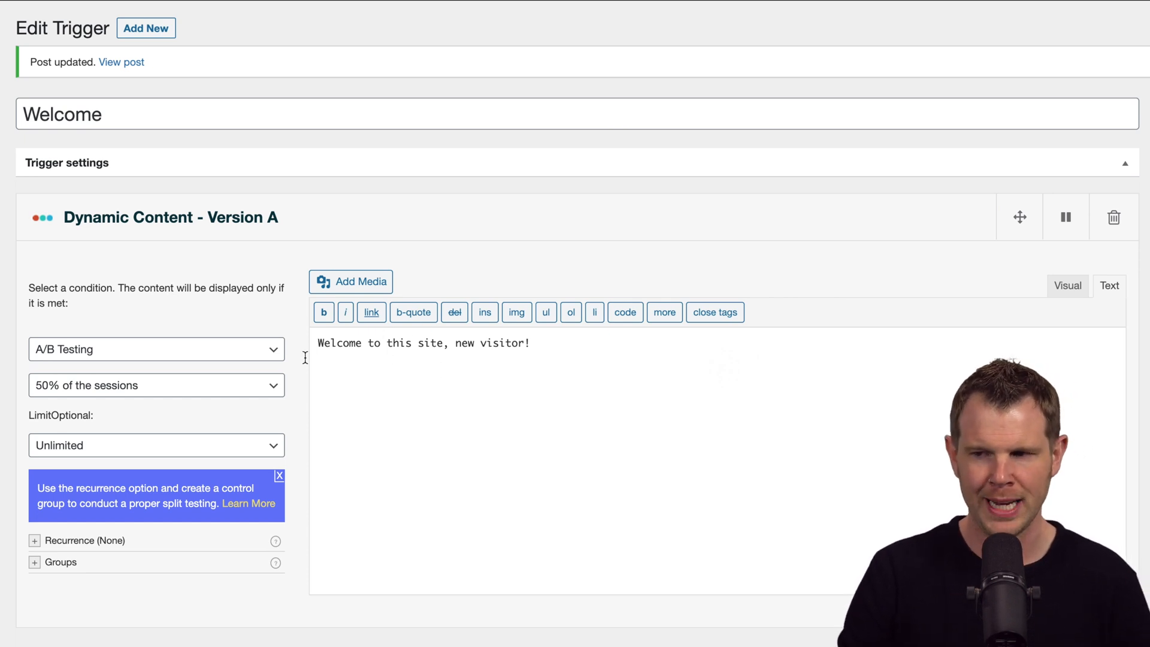
mouse_move(72, 396)
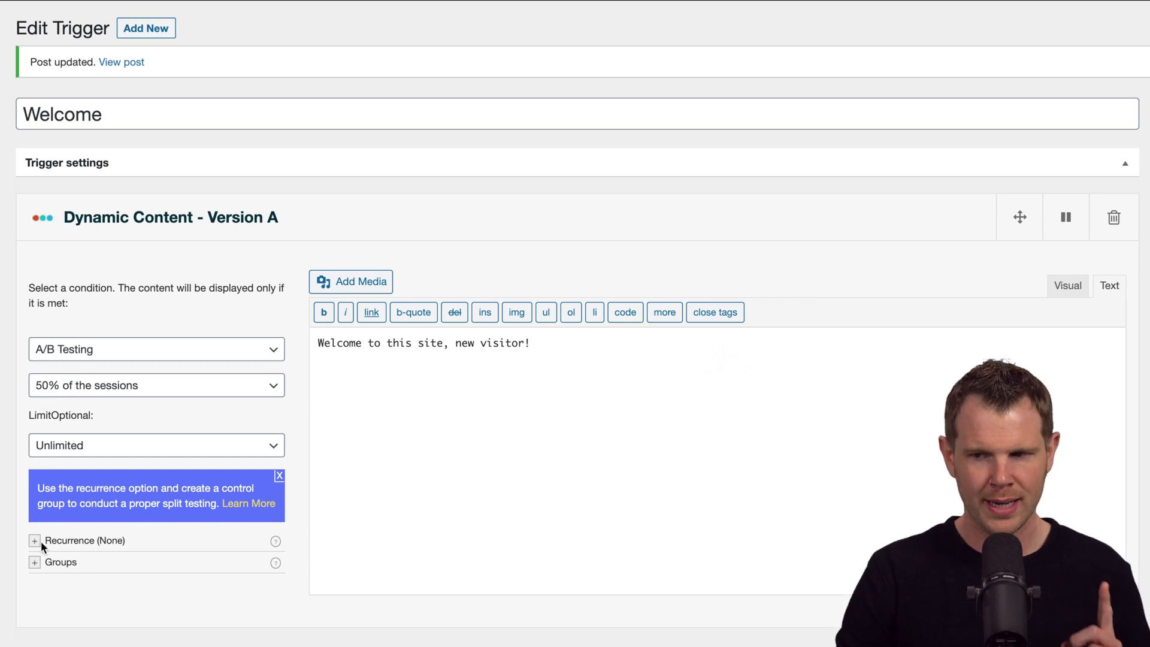
Step: Set Version A's recurrence to Always
left_click(34, 541)
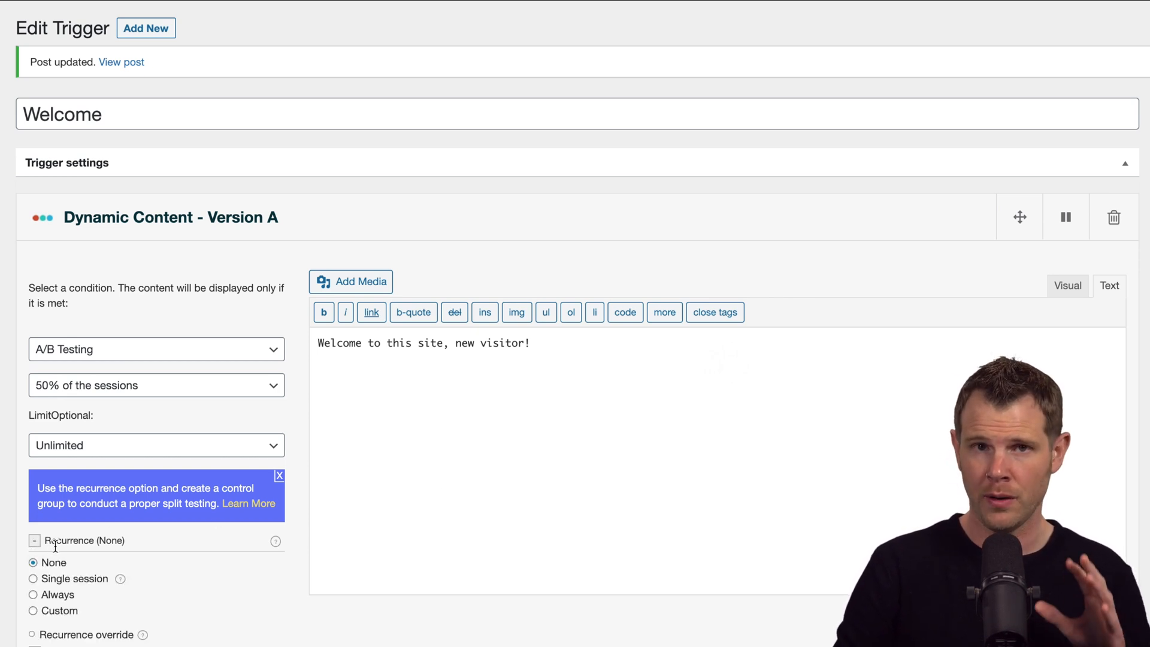
scroll("down", 3)
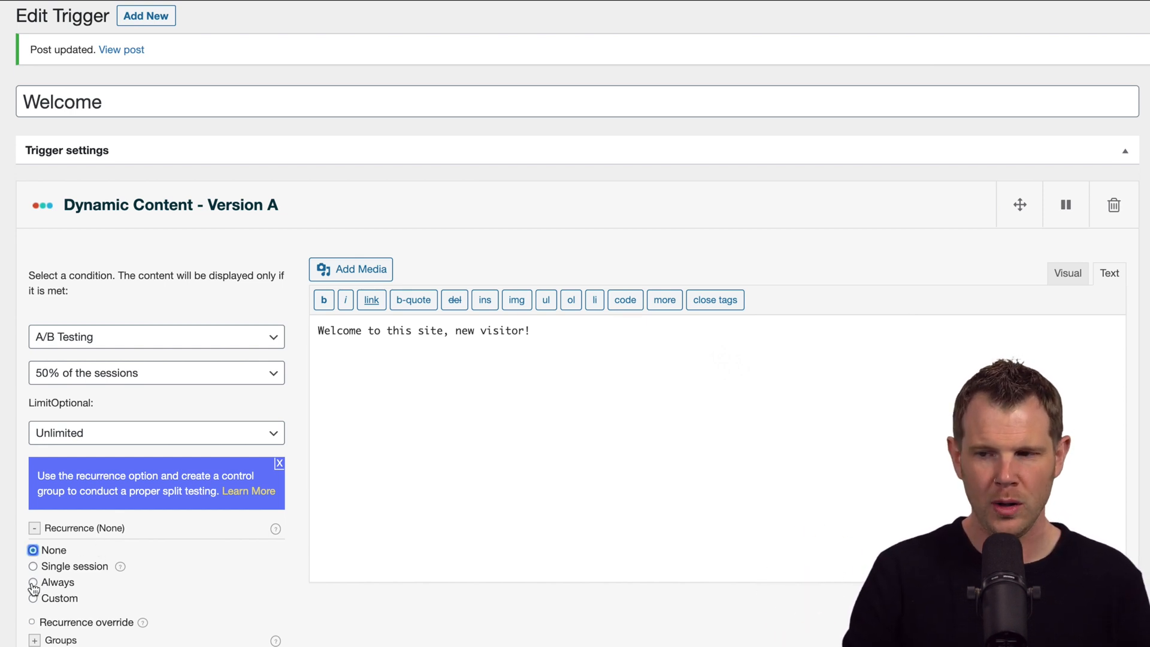
left_click(32, 582)
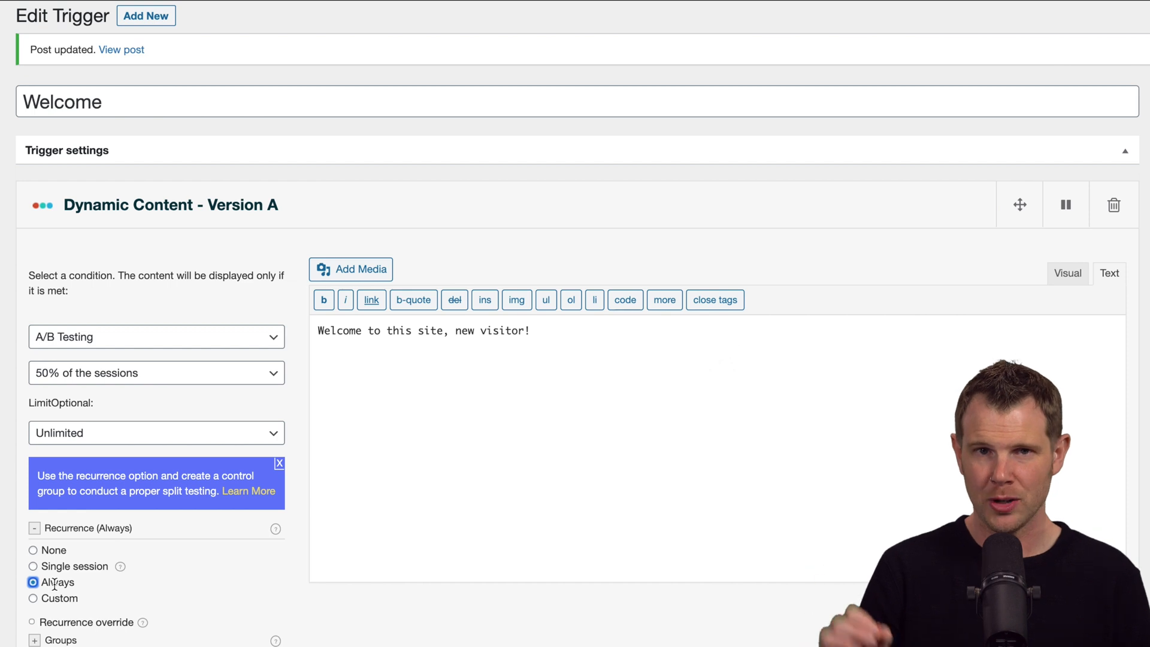
scroll("down", 3)
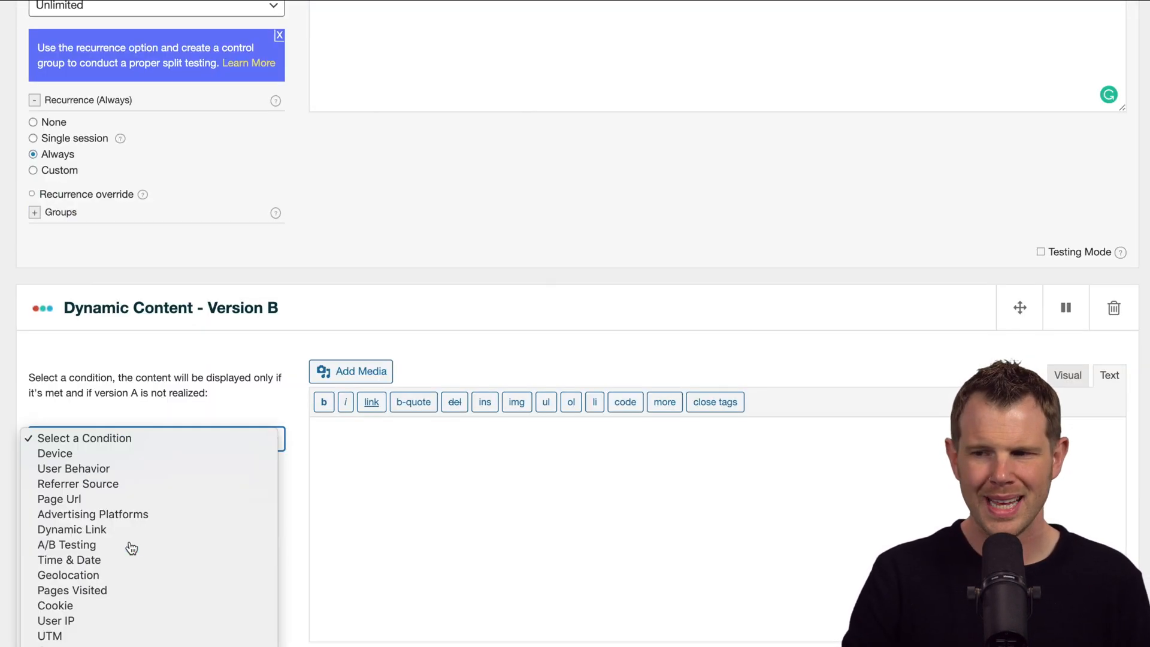
Step: Give Version B an A/B Testing condition, with Version A at 33% and B at 50%
left_click(66, 545)
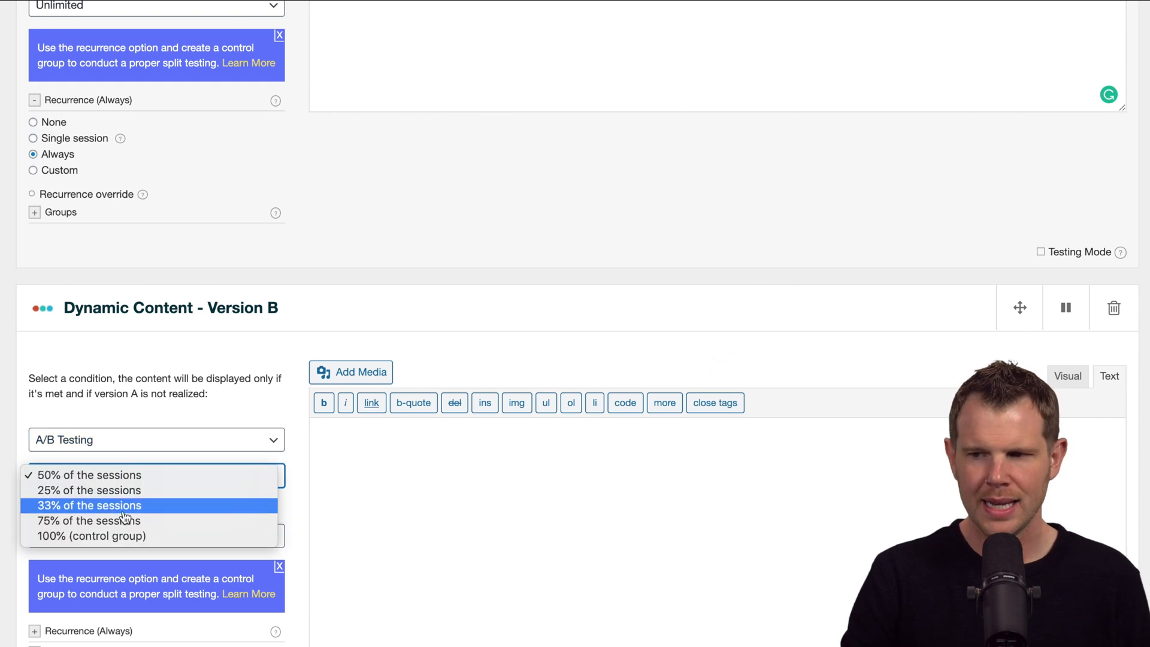
mouse_move(118, 535)
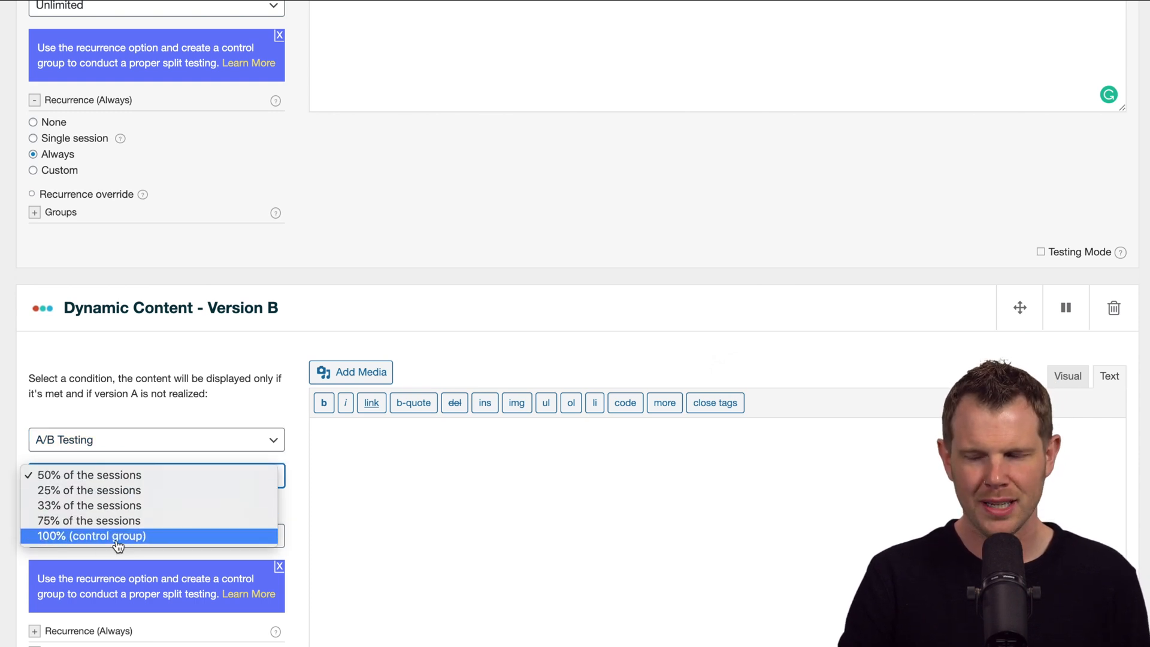
left_click(92, 536)
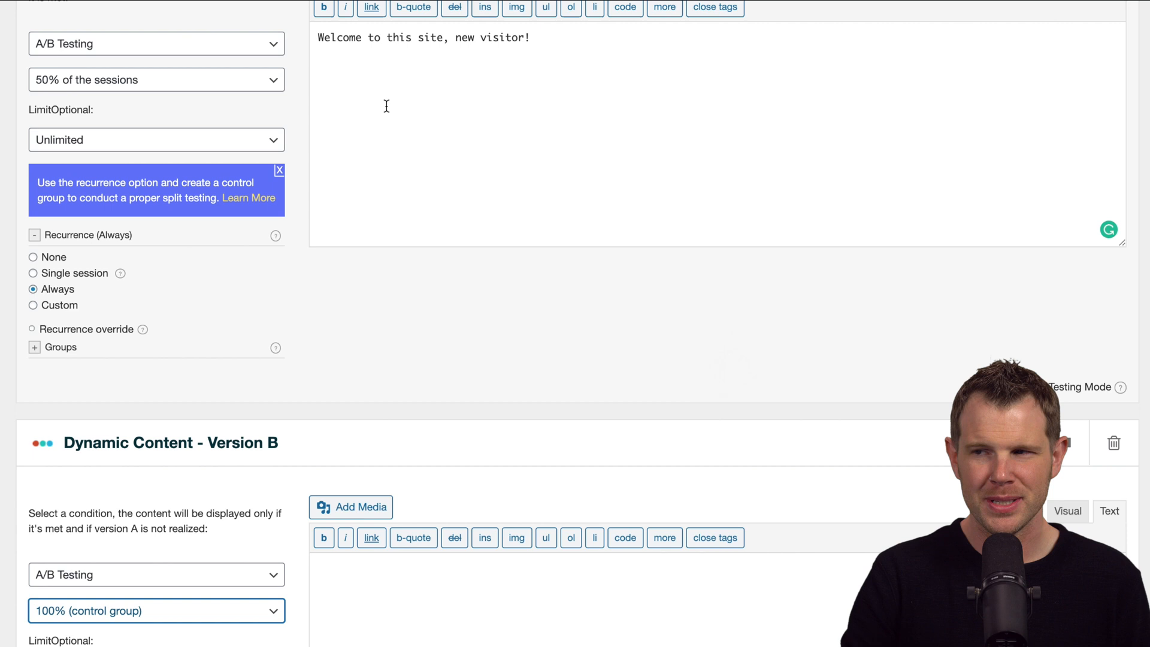
mouse_move(474, 166)
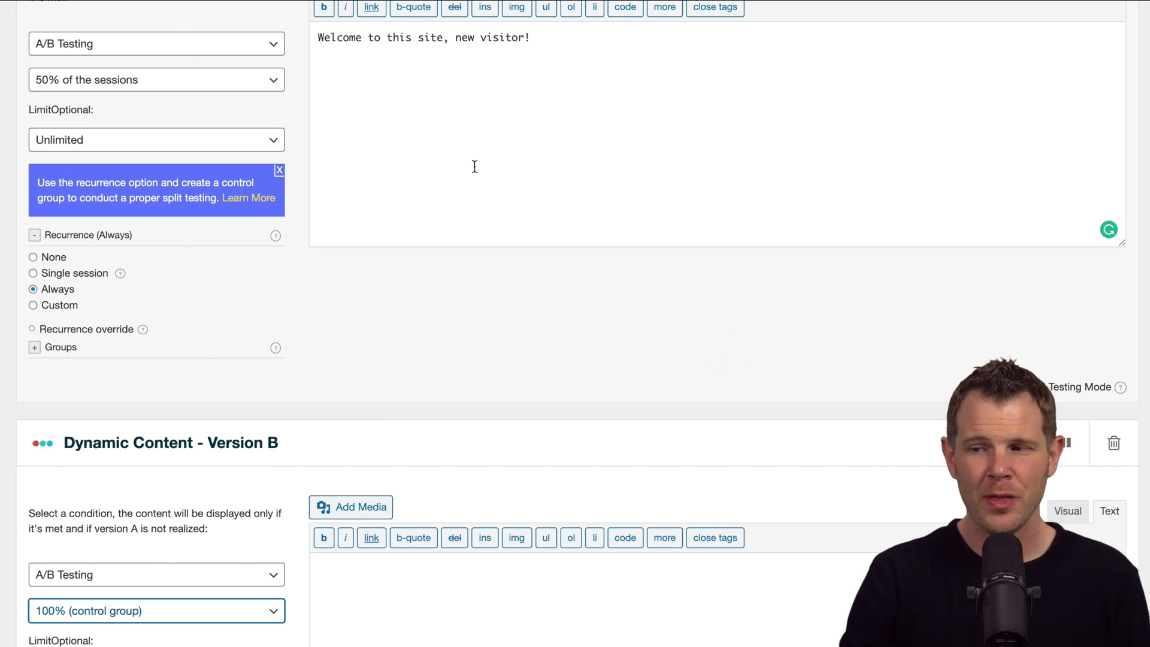
scroll("down", 3)
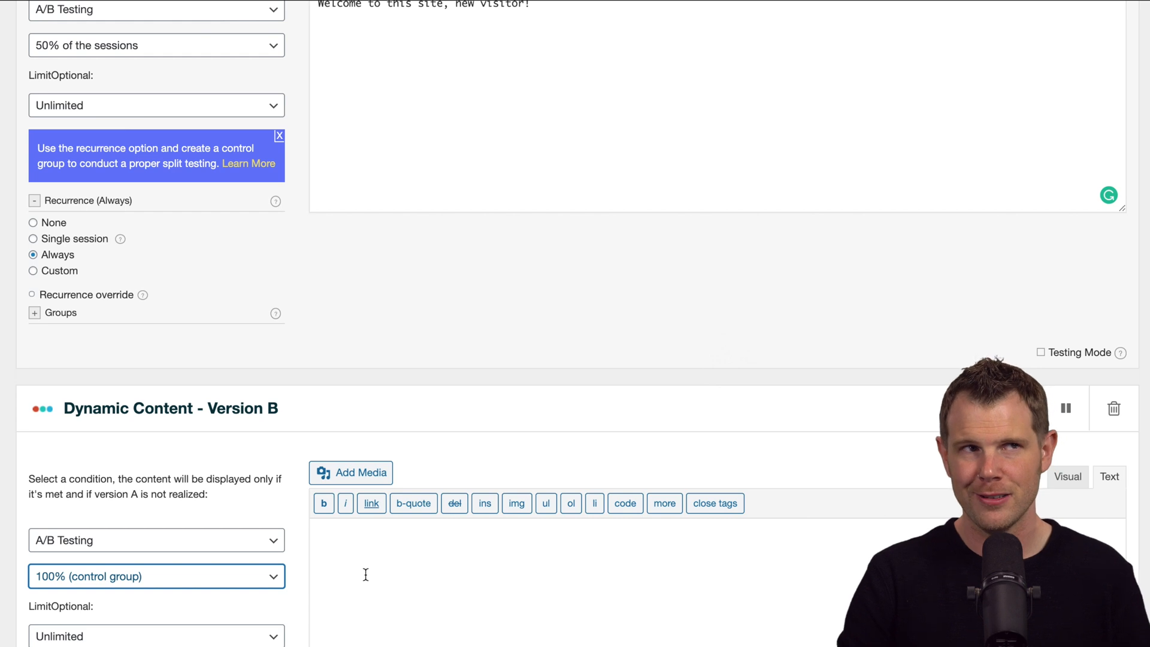
left_click(156, 45)
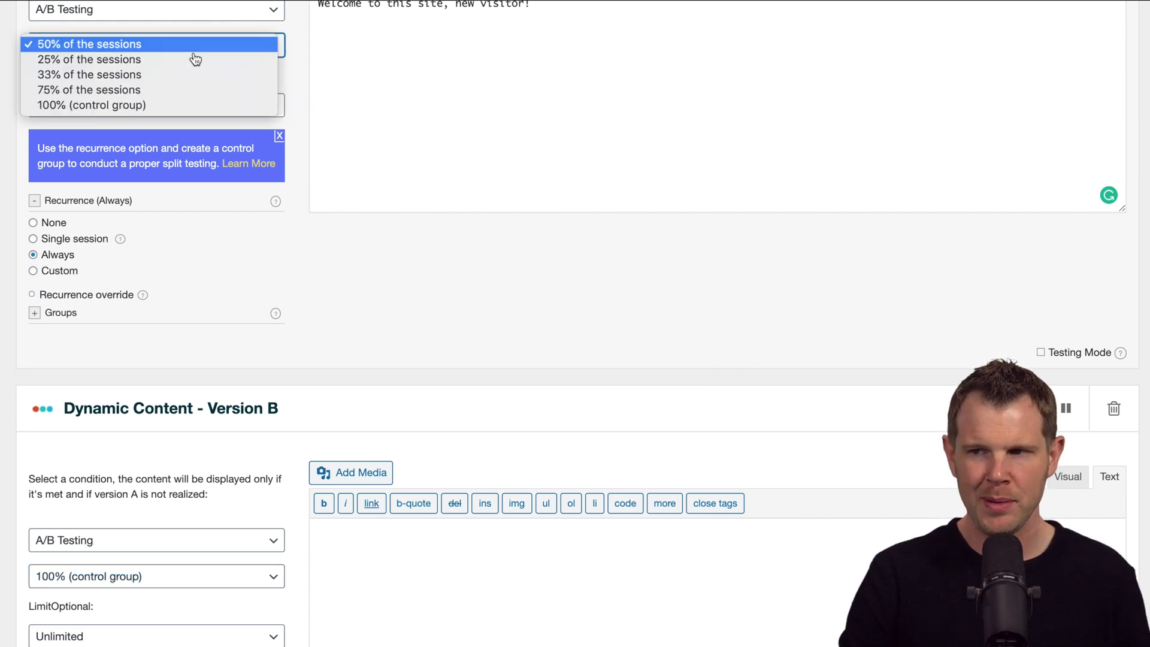
left_click(89, 75)
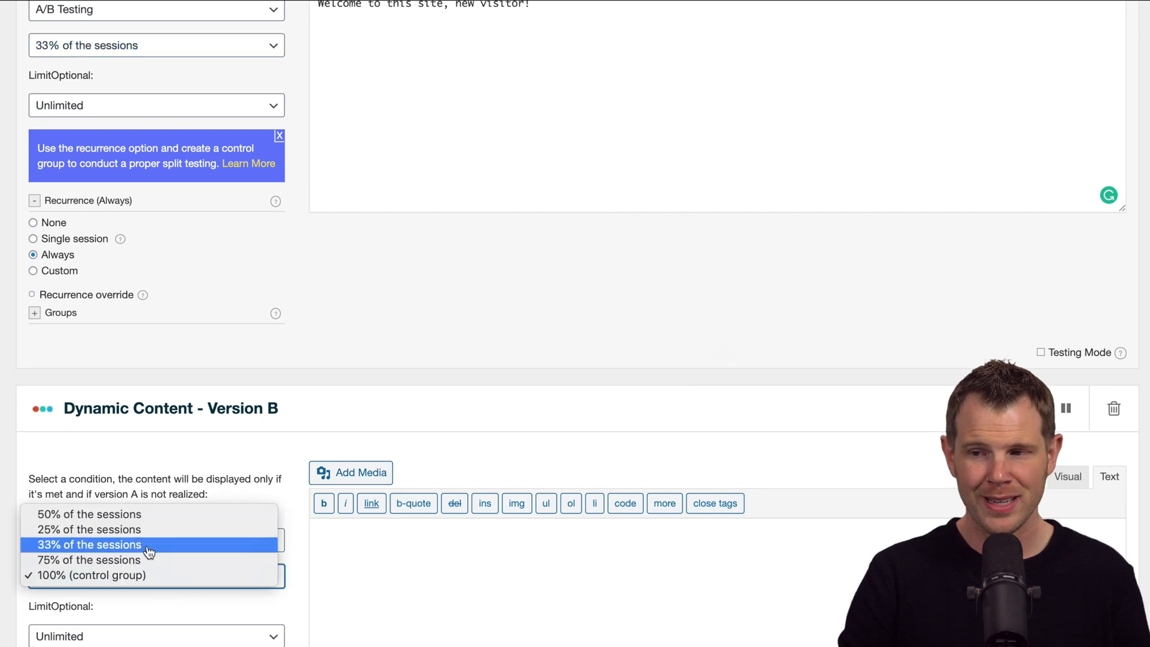
left_click(88, 514)
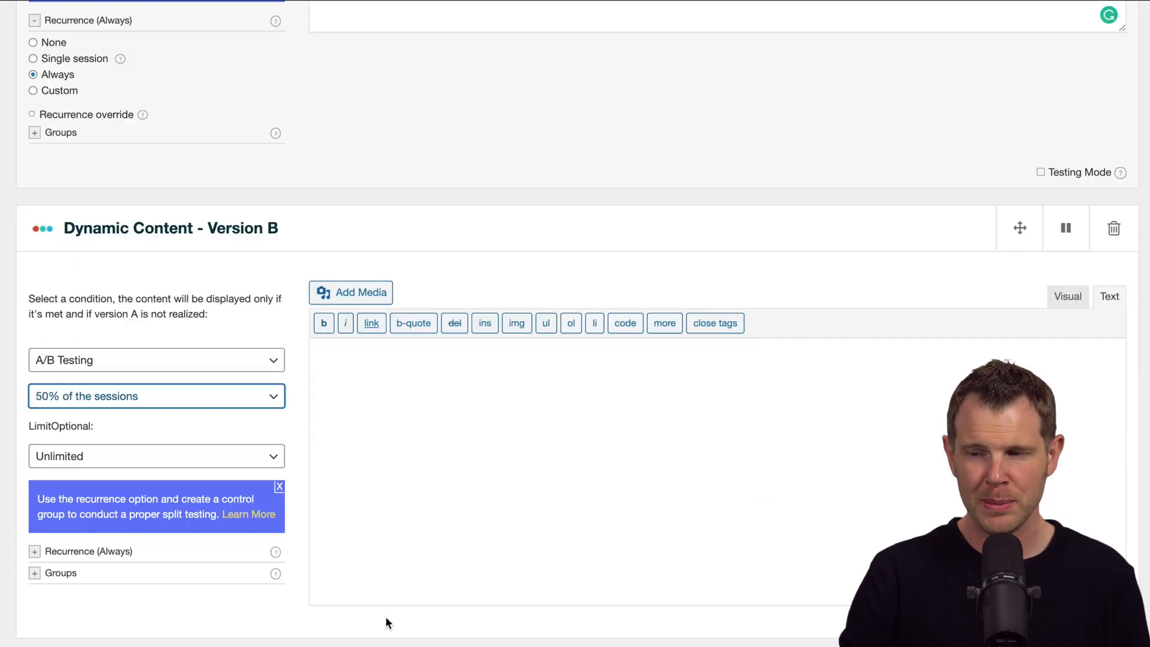
scroll("down", 3)
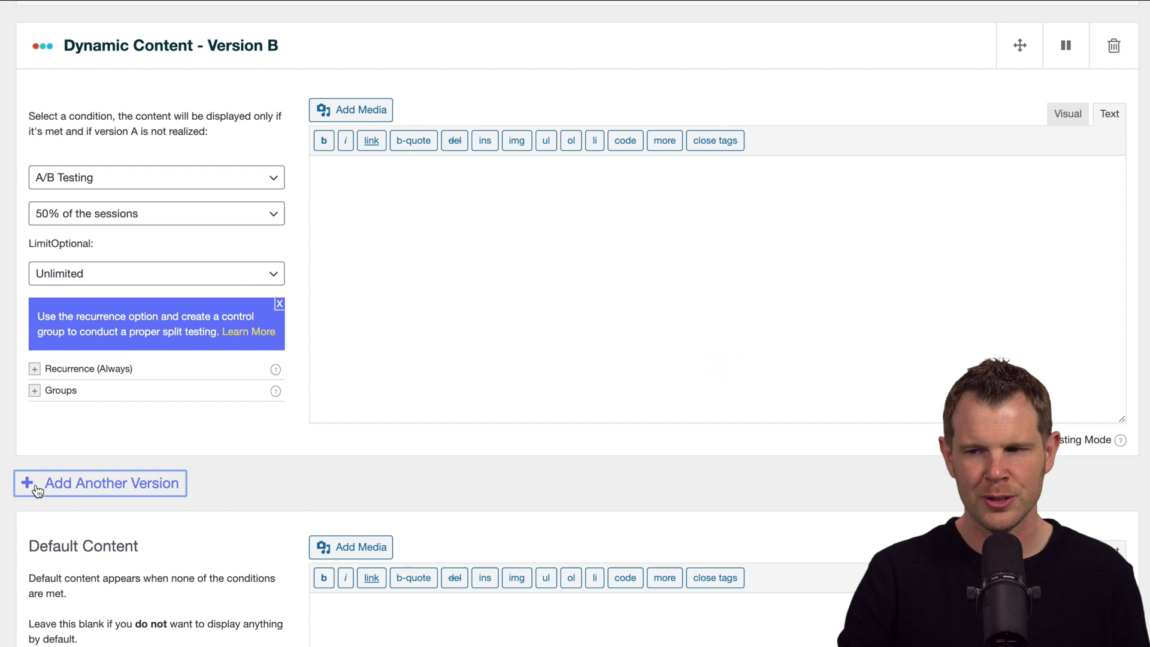
Step: Add Version C with A/B Testing as the 100% control group
left_click(99, 483)
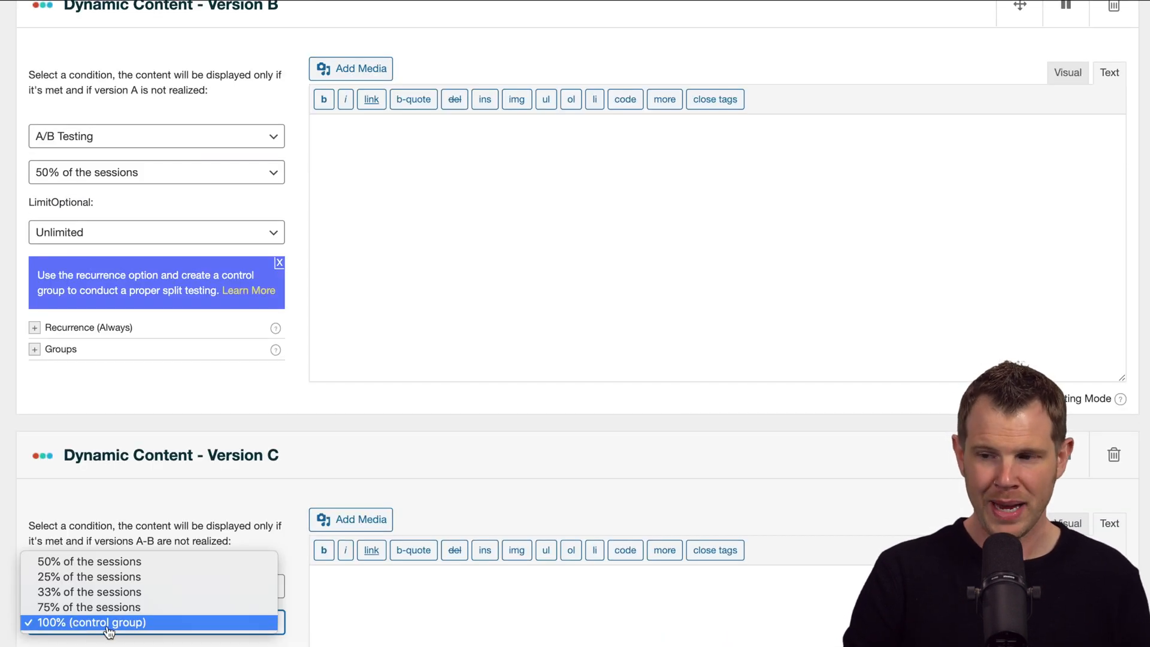
left_click(88, 622)
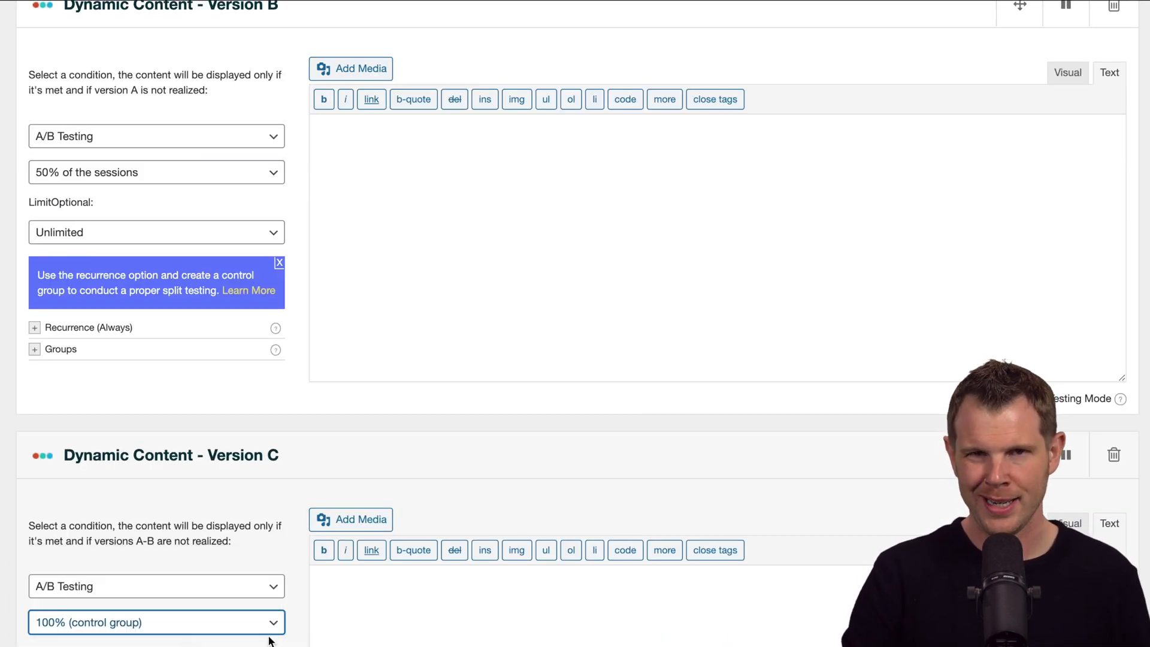
scroll("up", 3)
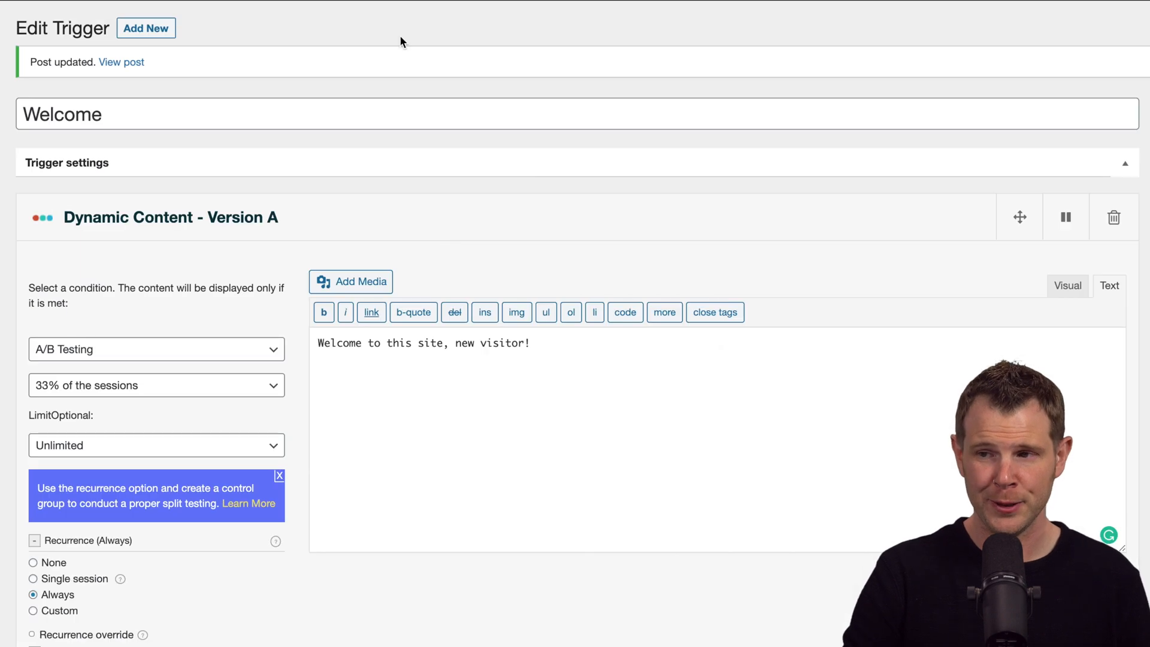
mouse_move(519, 400)
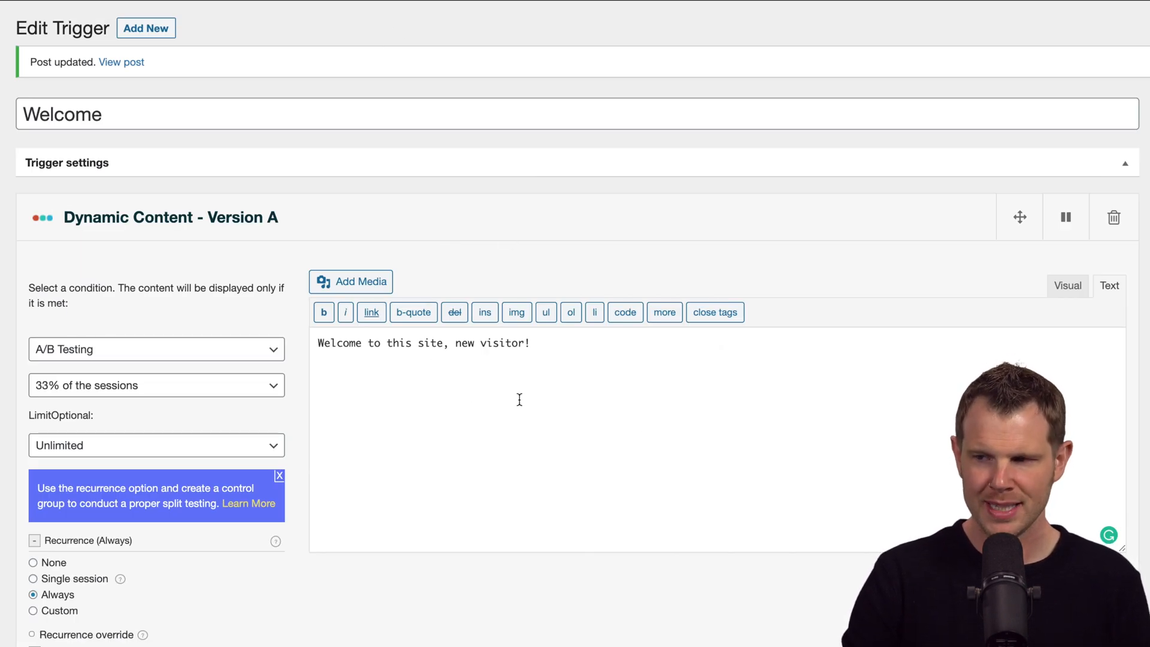
scroll("down", 3)
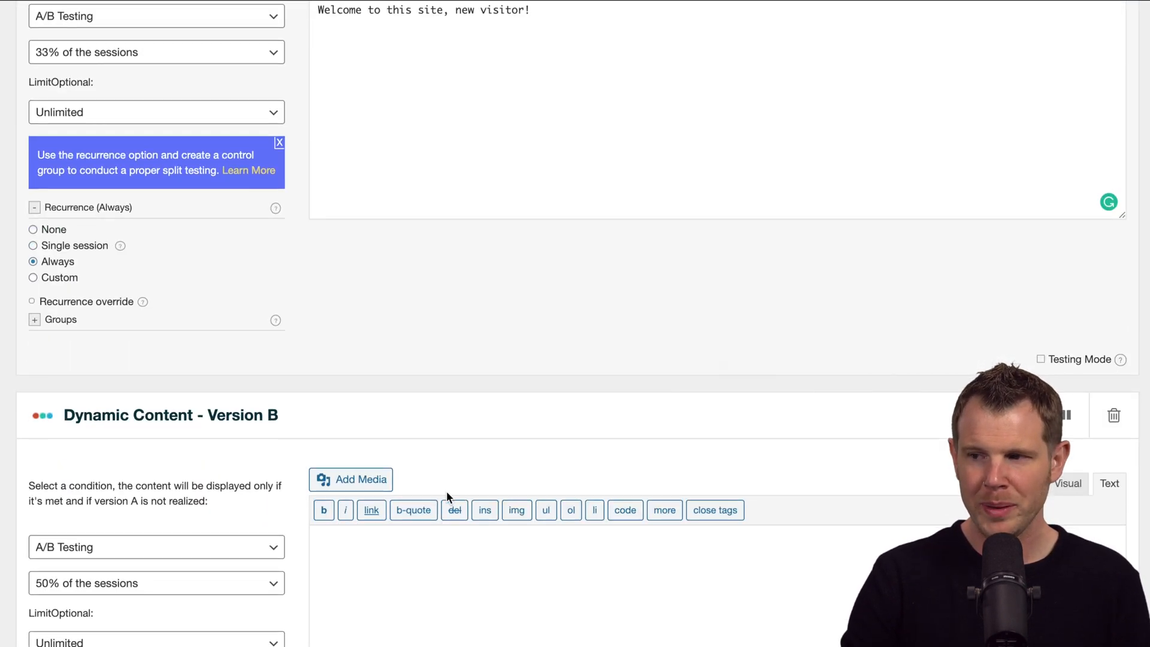
scroll("down", 3)
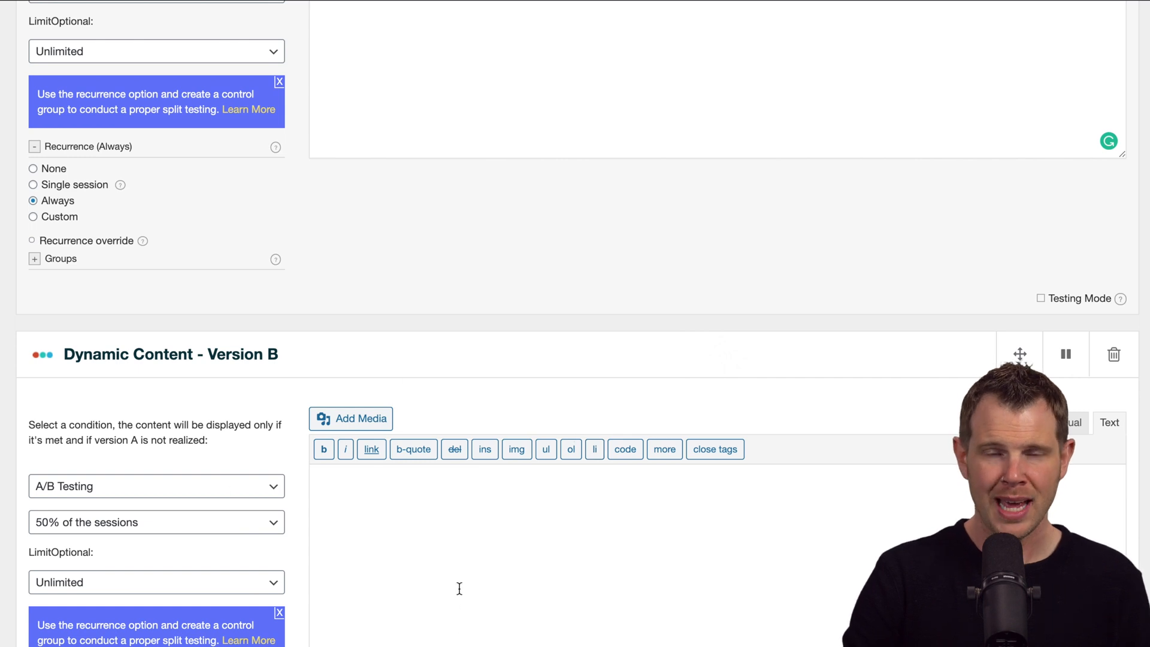
mouse_move(423, 567)
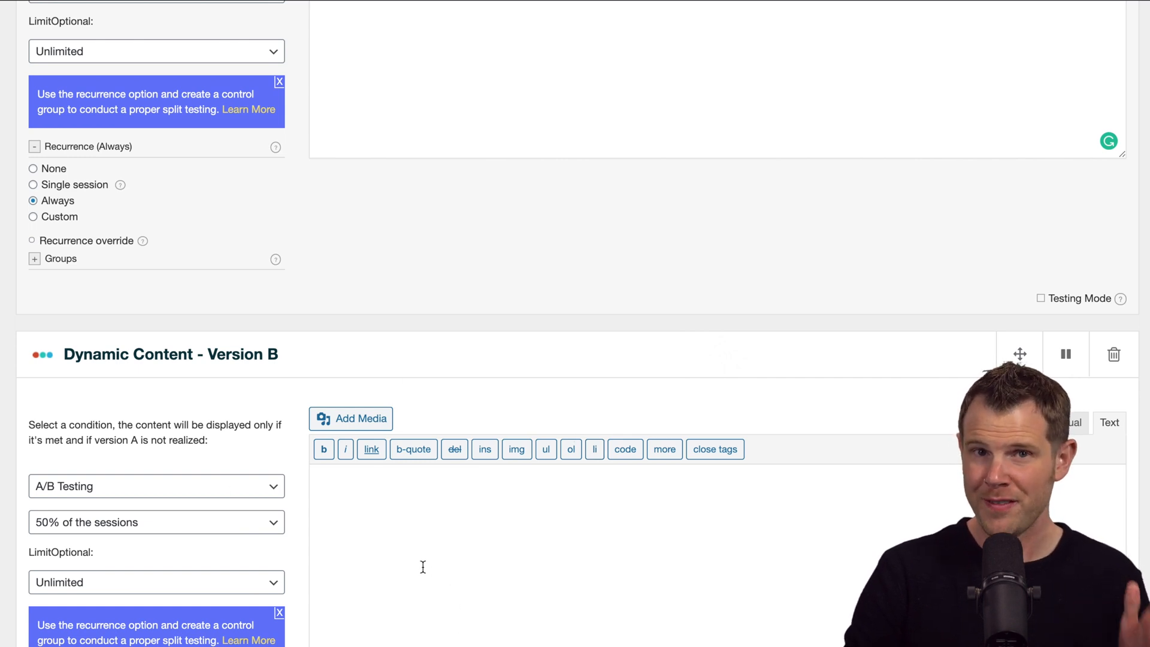
scroll("down", 3)
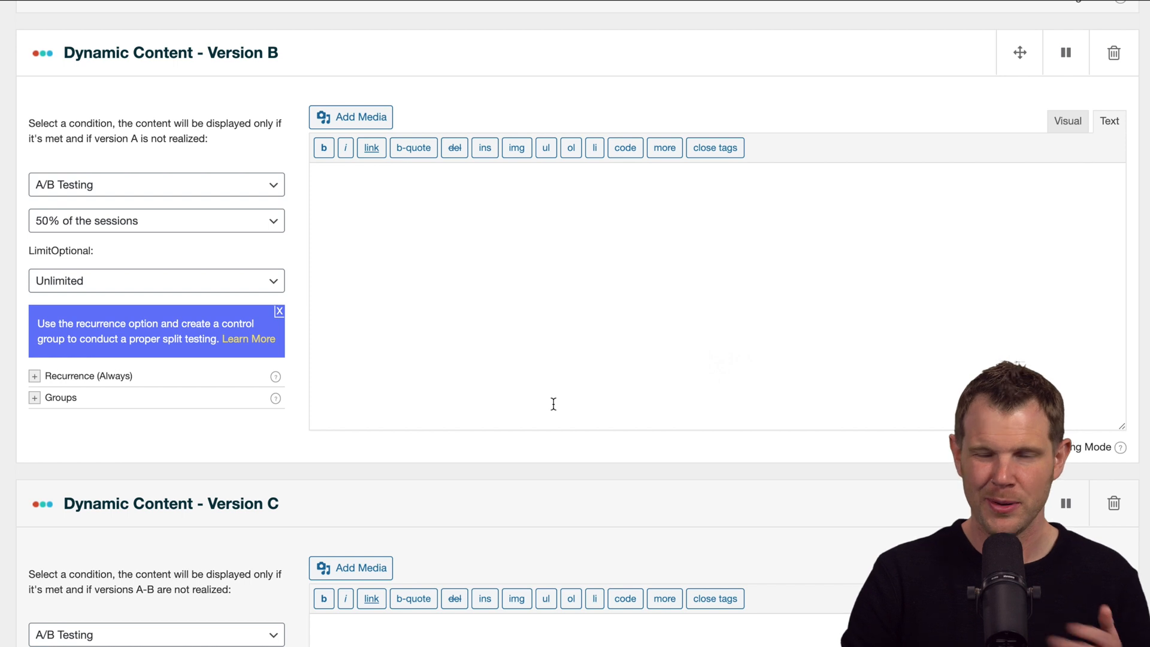
scroll("up", 3)
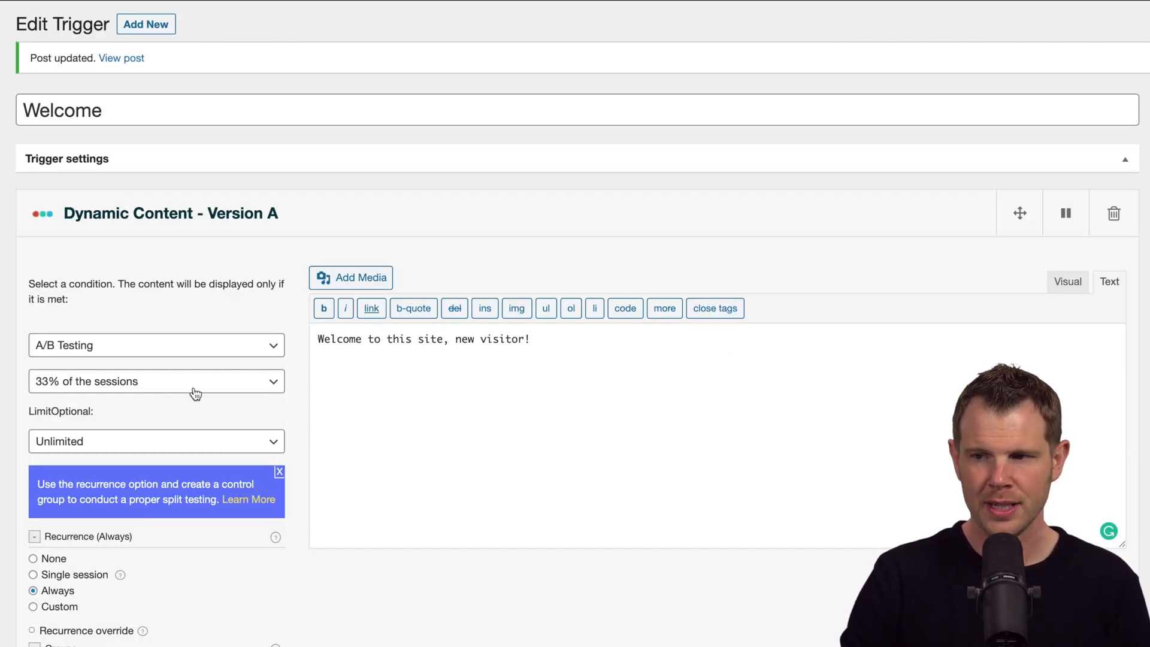
left_click(156, 381)
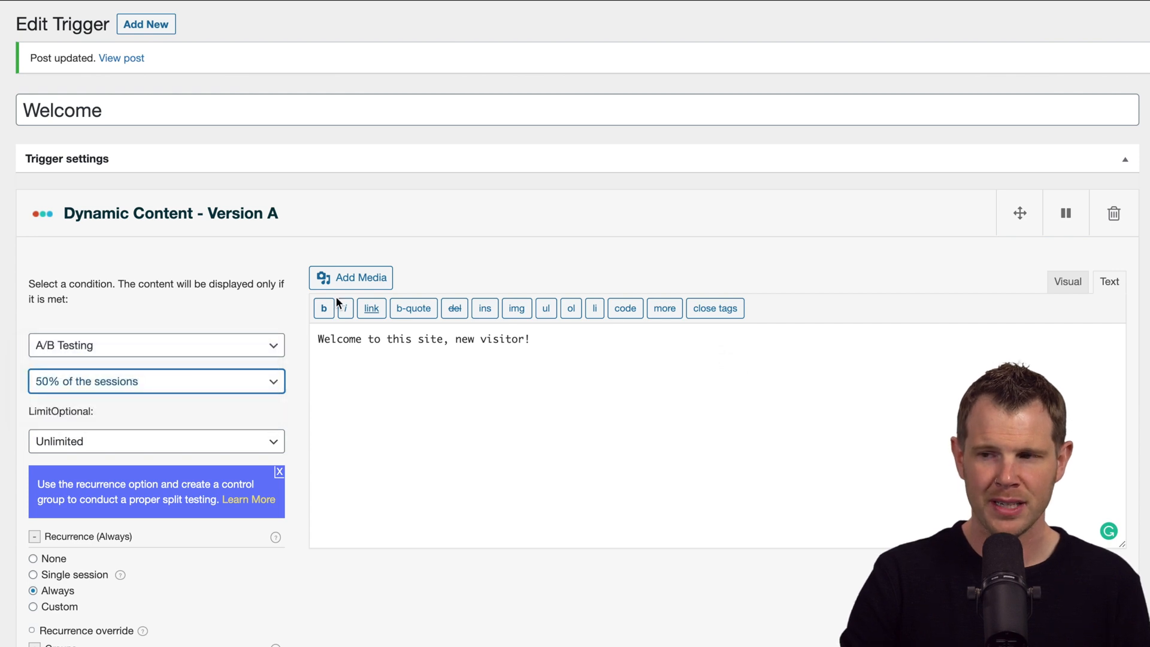
Step: Scroll through the versions to review the 33%/50% shares and the analytics panel
scroll("down", 3)
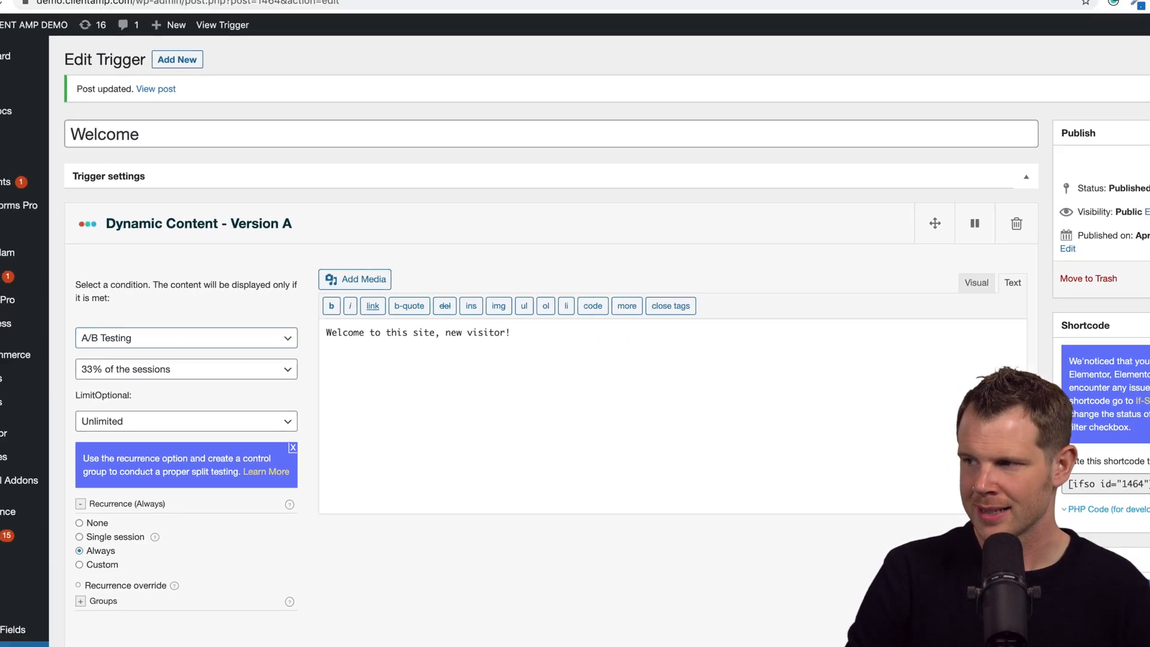
scroll("down", 3)
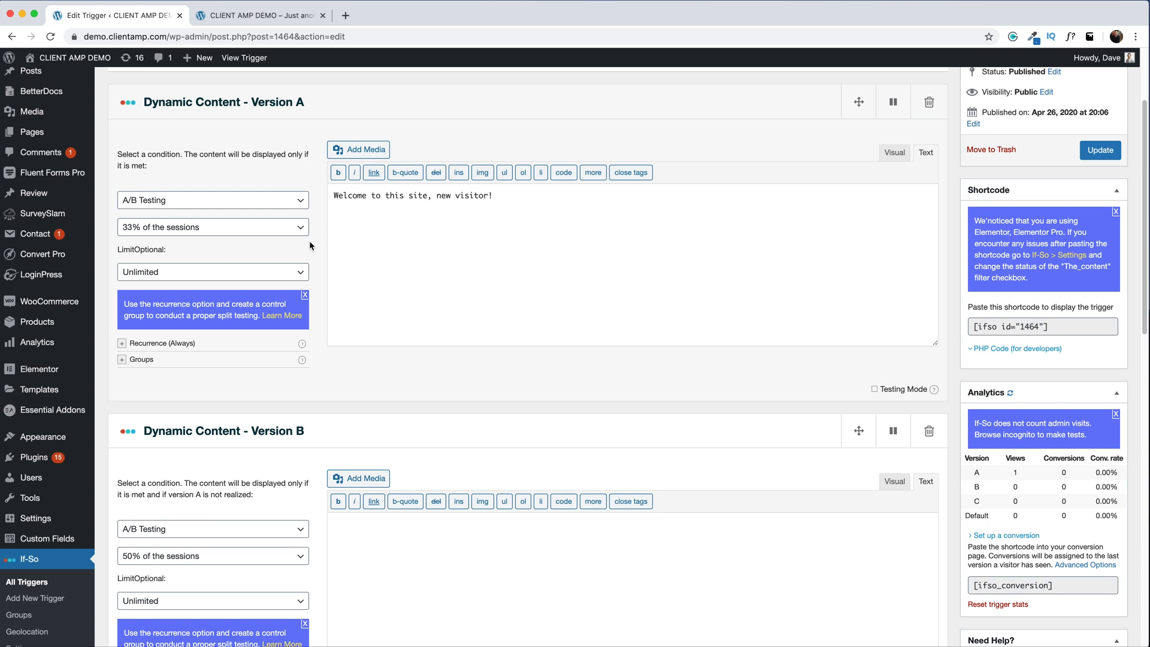
Step: Set Version A's session limit to 500 Sessions
left_click(212, 271)
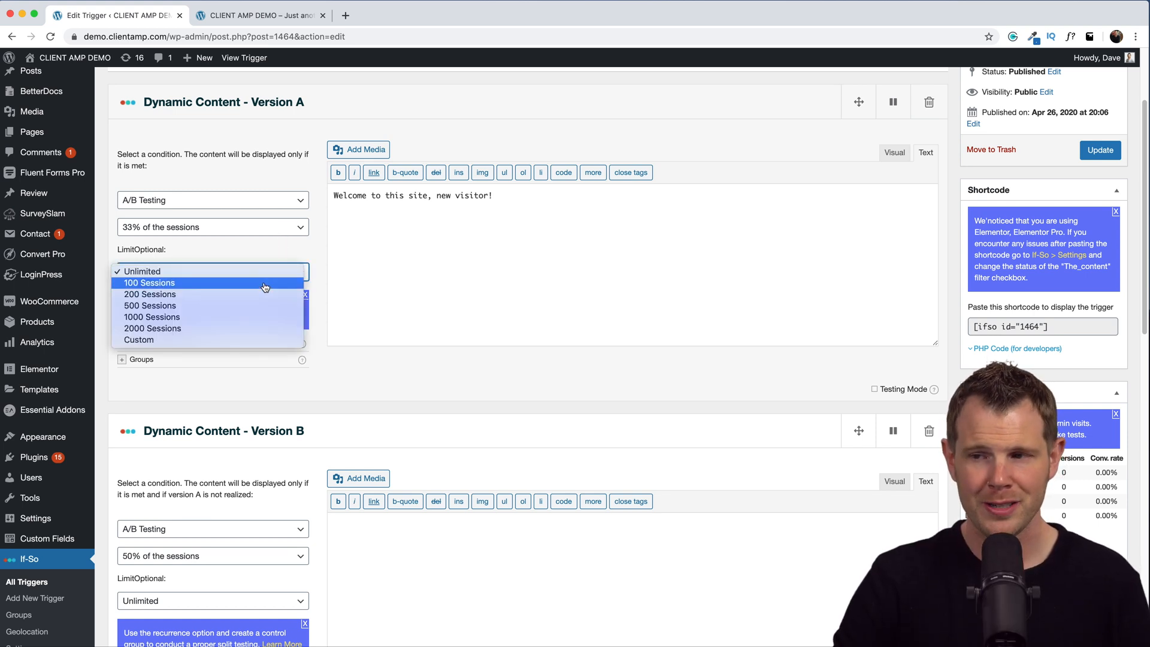
mouse_move(259, 323)
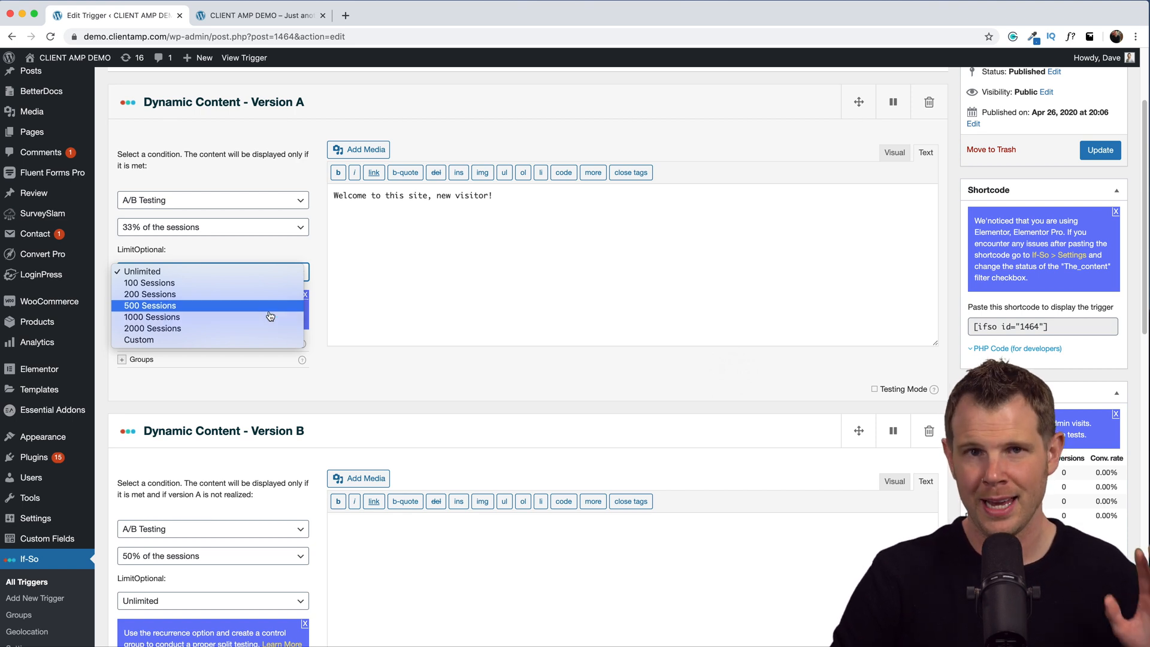
mouse_move(274, 314)
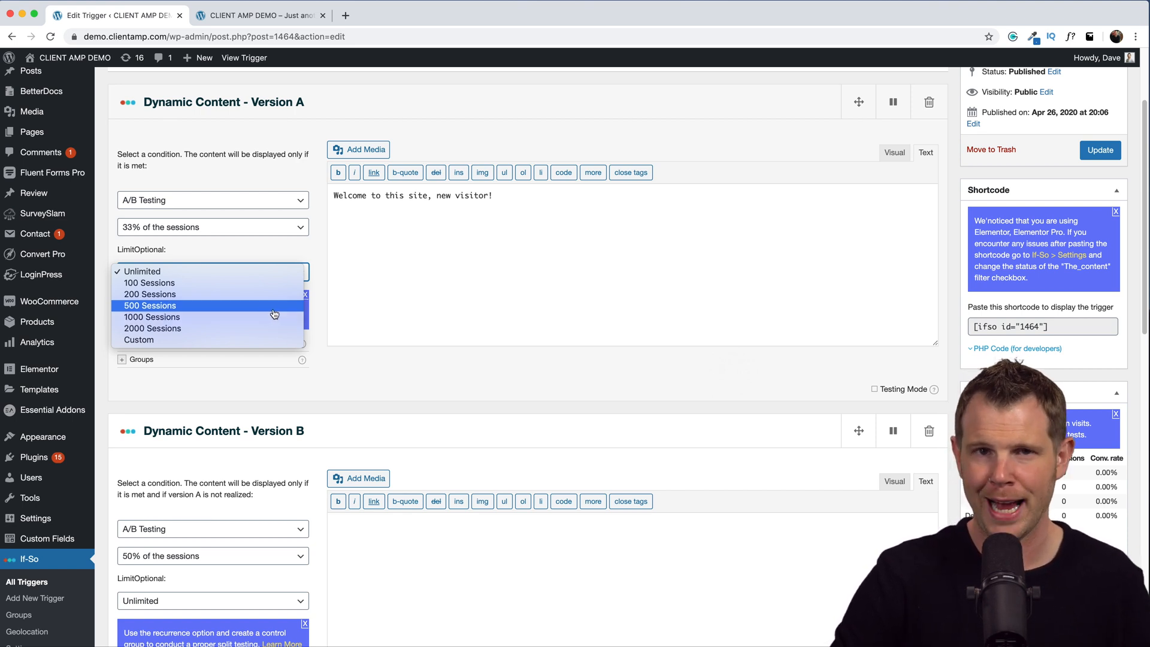
left_click(150, 305)
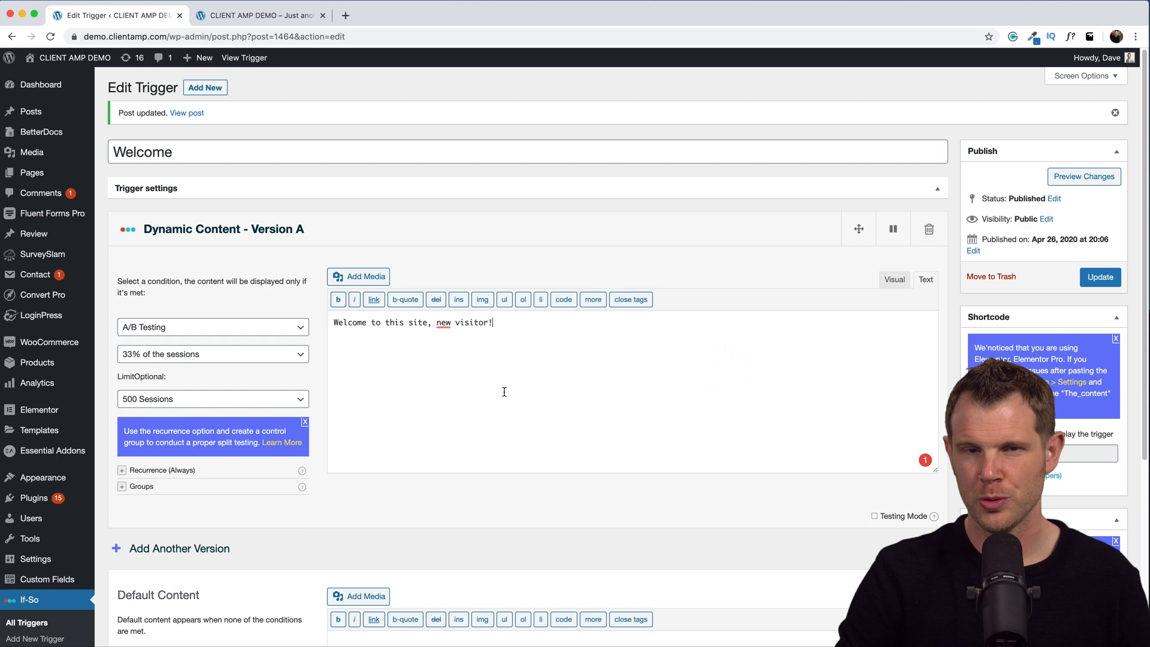
Step: Switch Version A's condition to Time & Date
left_click(213, 327)
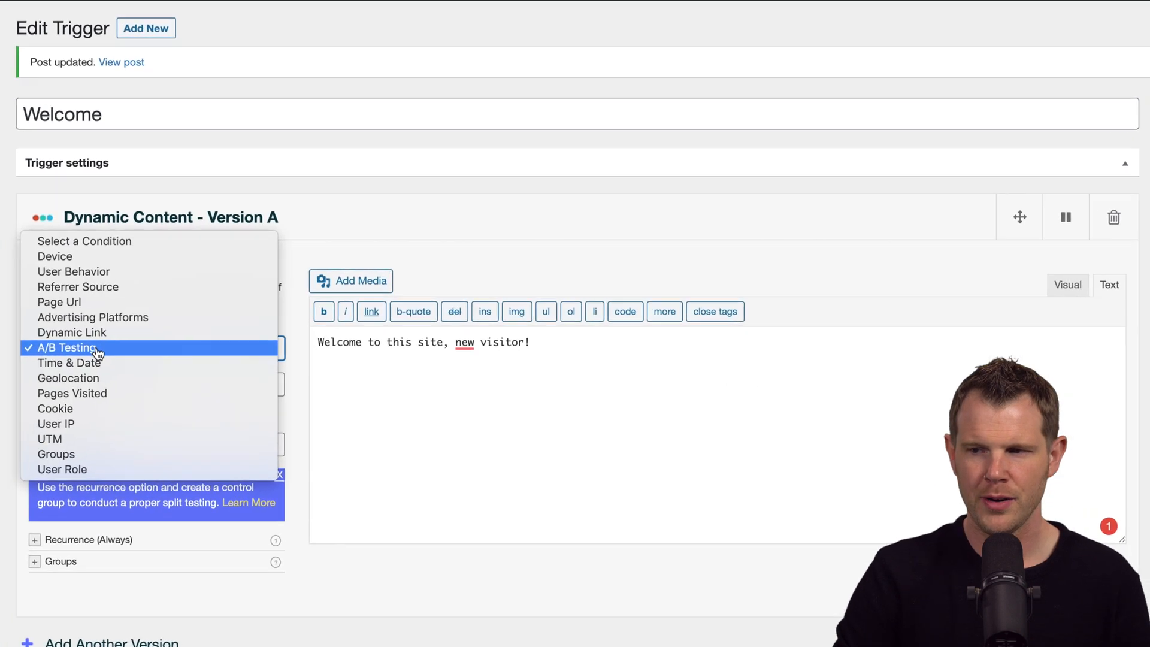
left_click(69, 363)
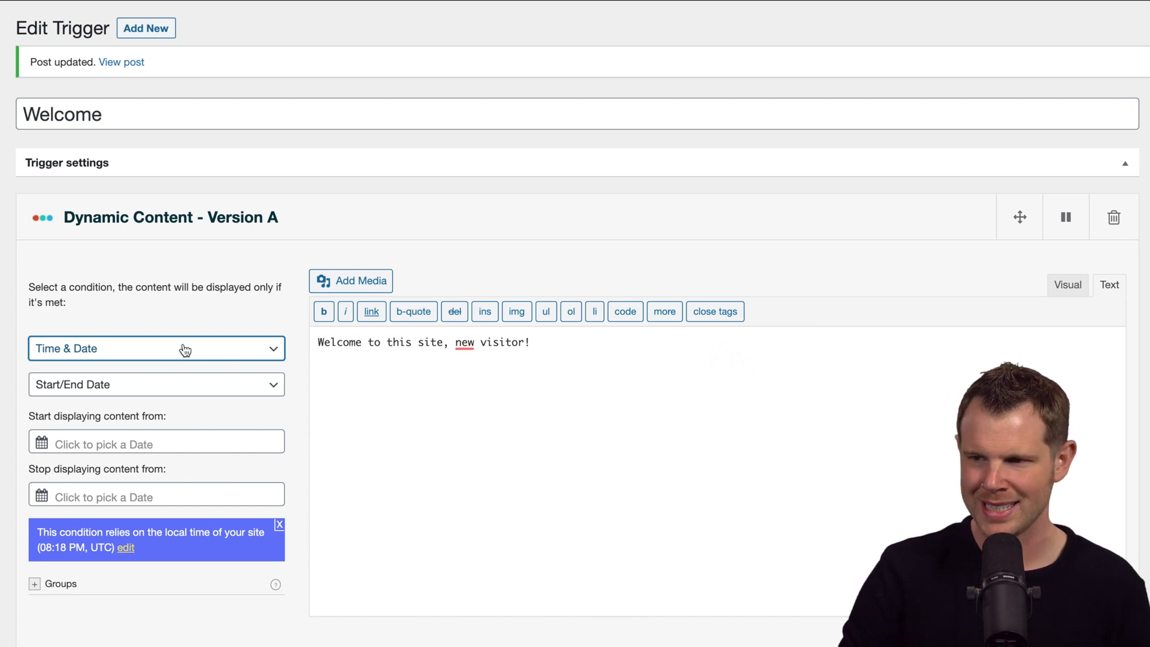
left_click(156, 347)
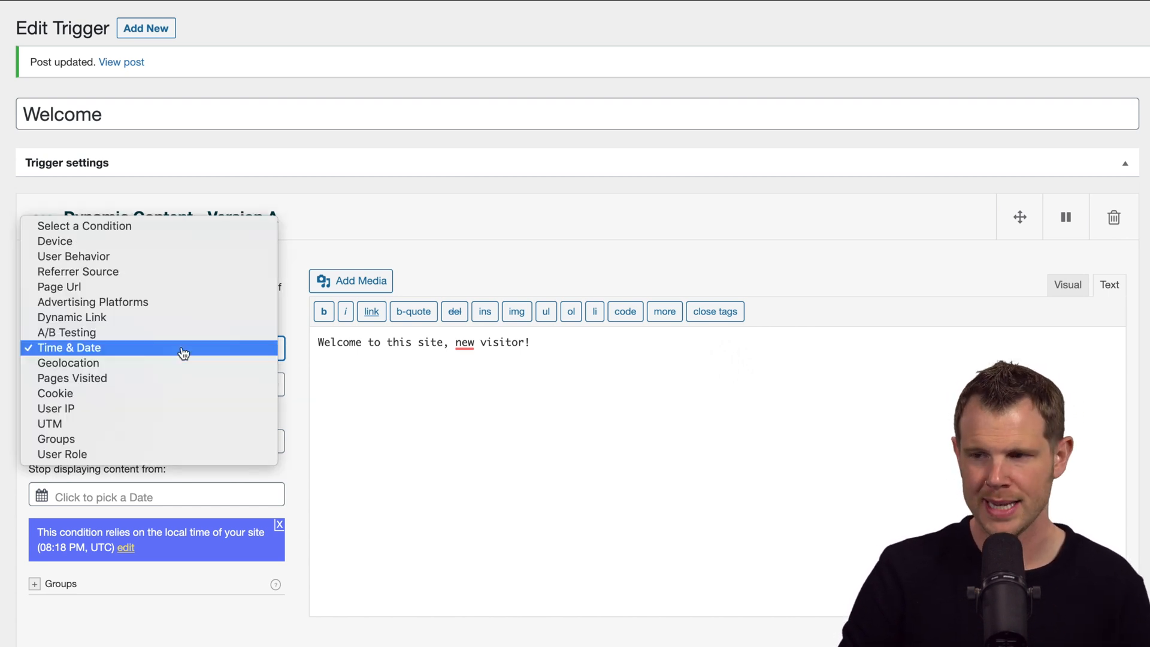
Step: Target United States via Geolocation with the message 'Free shipping to the United States!'
left_click(68, 363)
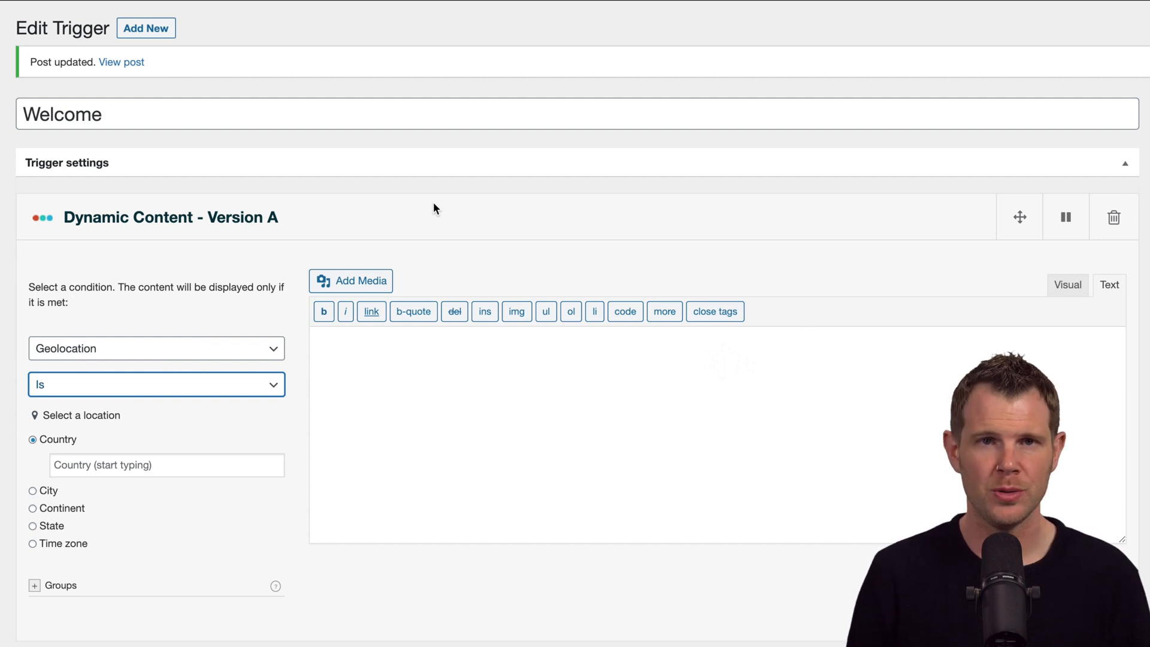
mouse_move(414, 209)
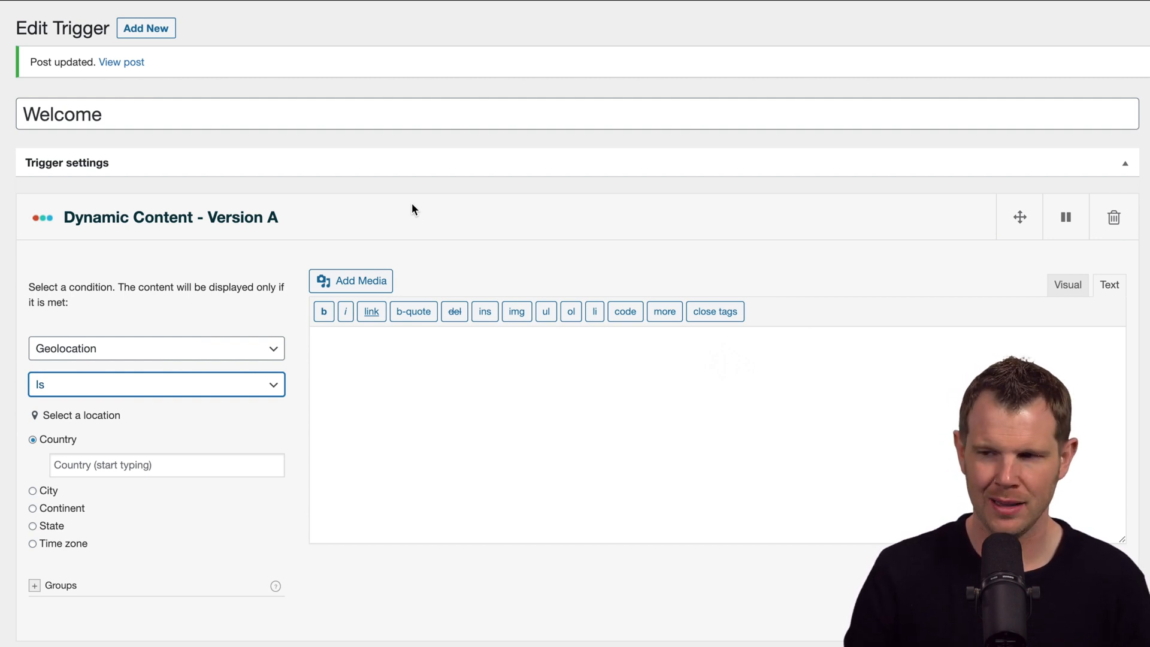
mouse_move(66, 345)
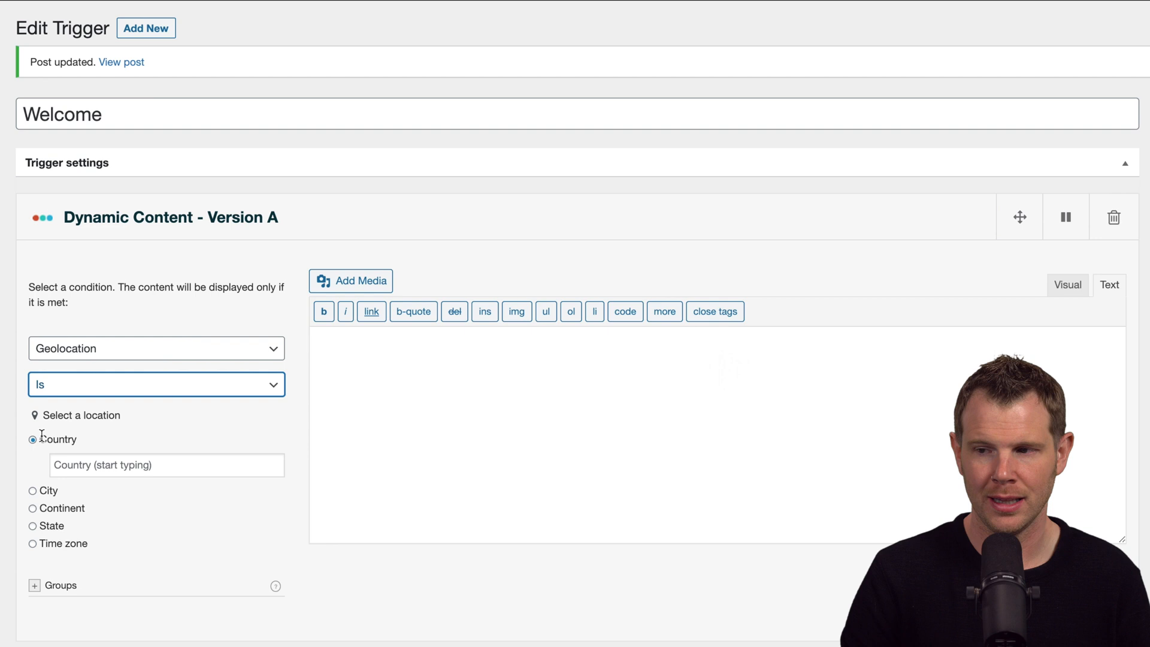
left_click(166, 464)
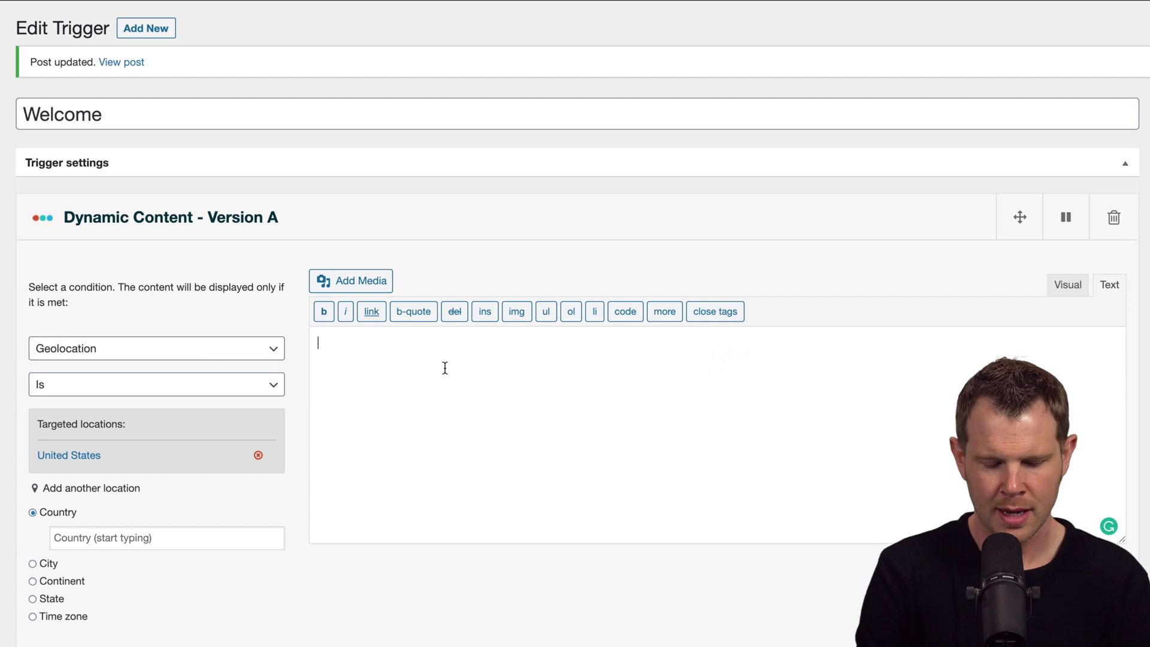
type("Free shipping")
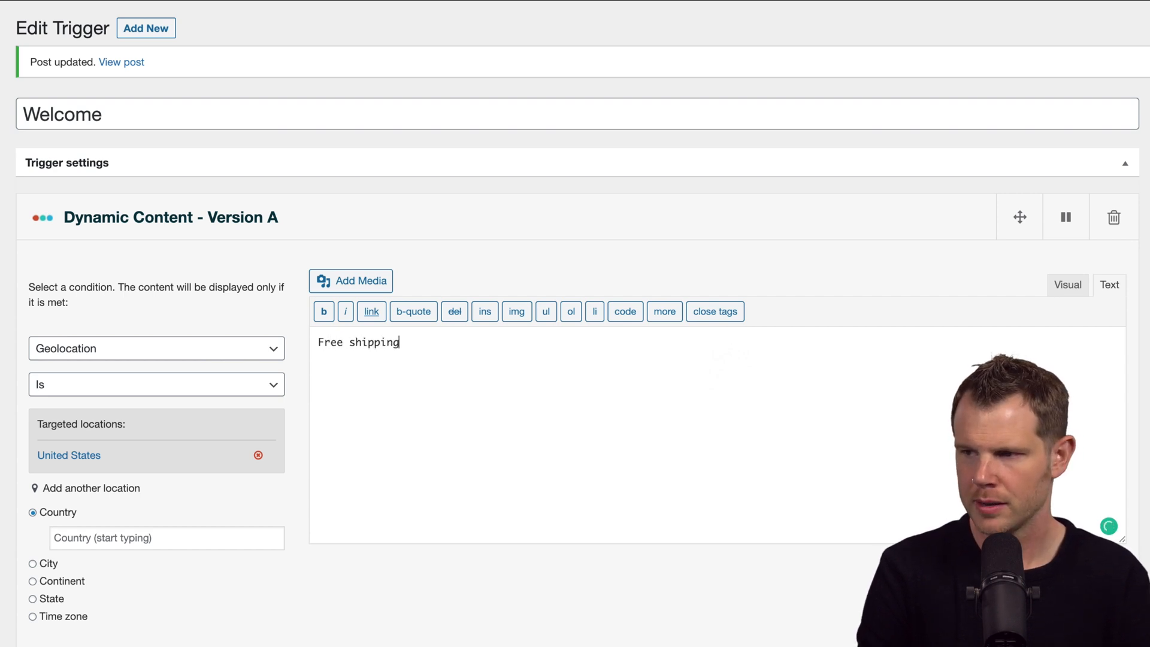
type("to the U")
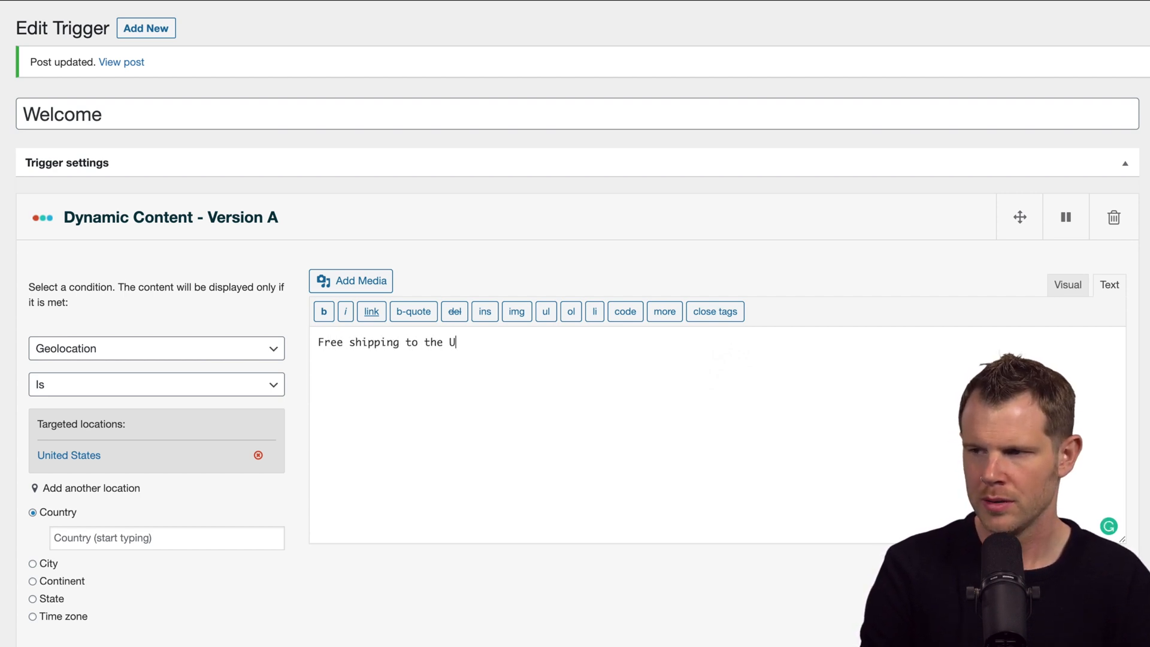
Step: Save the trigger and confirm the message appears on the live homepage
left_click(1101, 278)
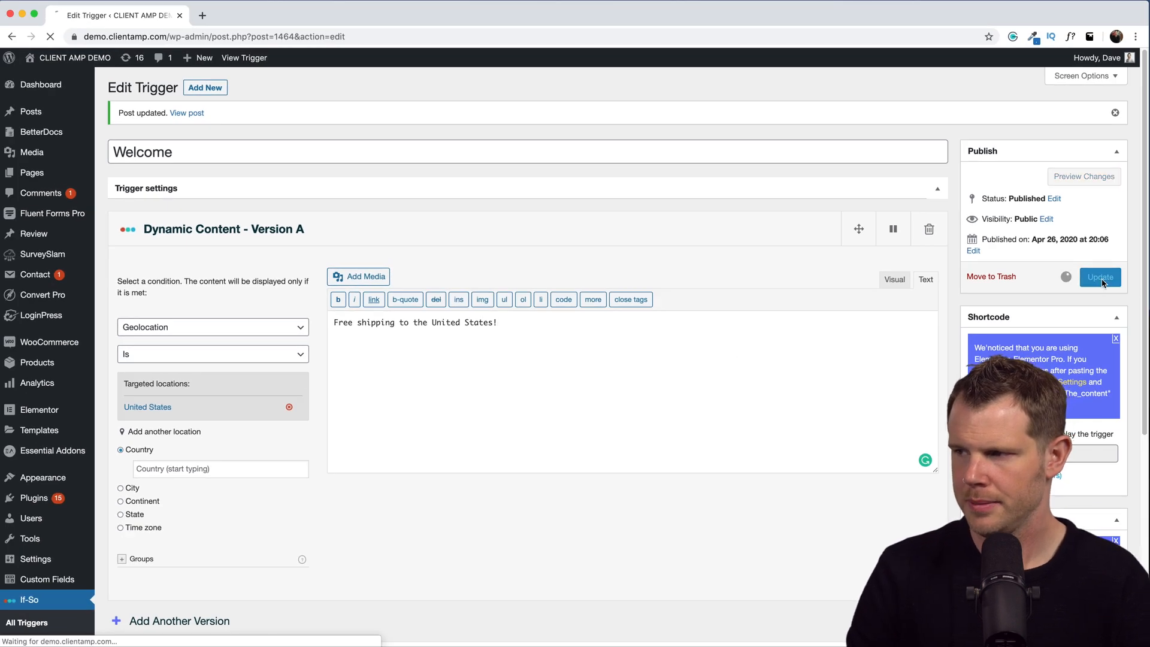
left_click(1101, 278)
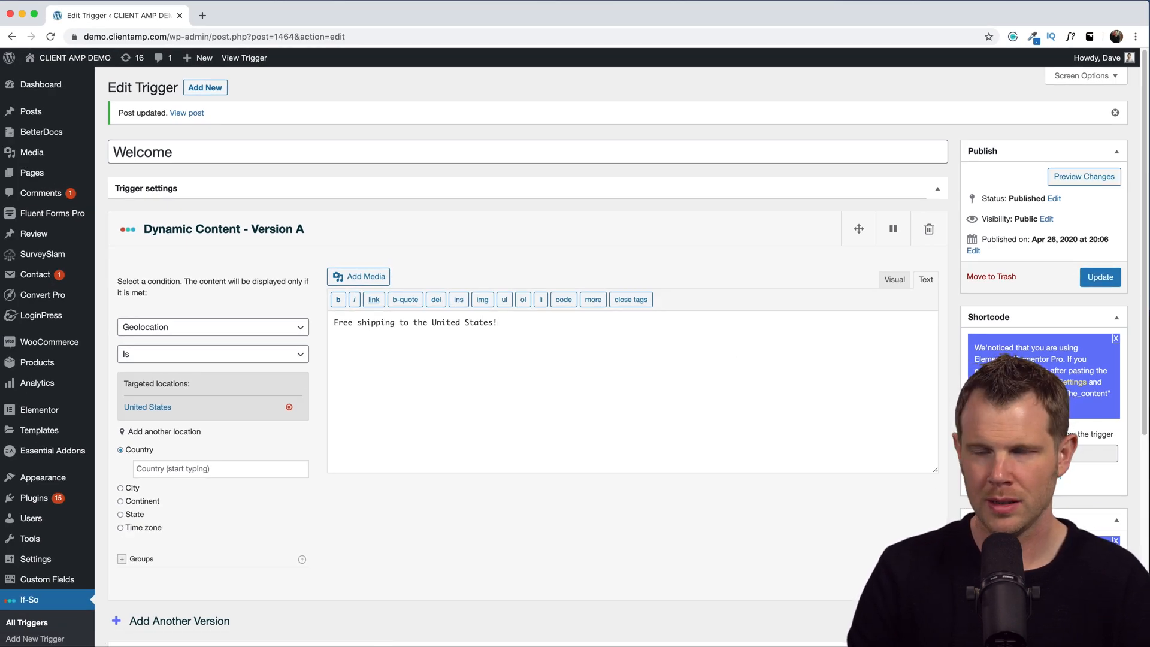
mouse_move(466, 233)
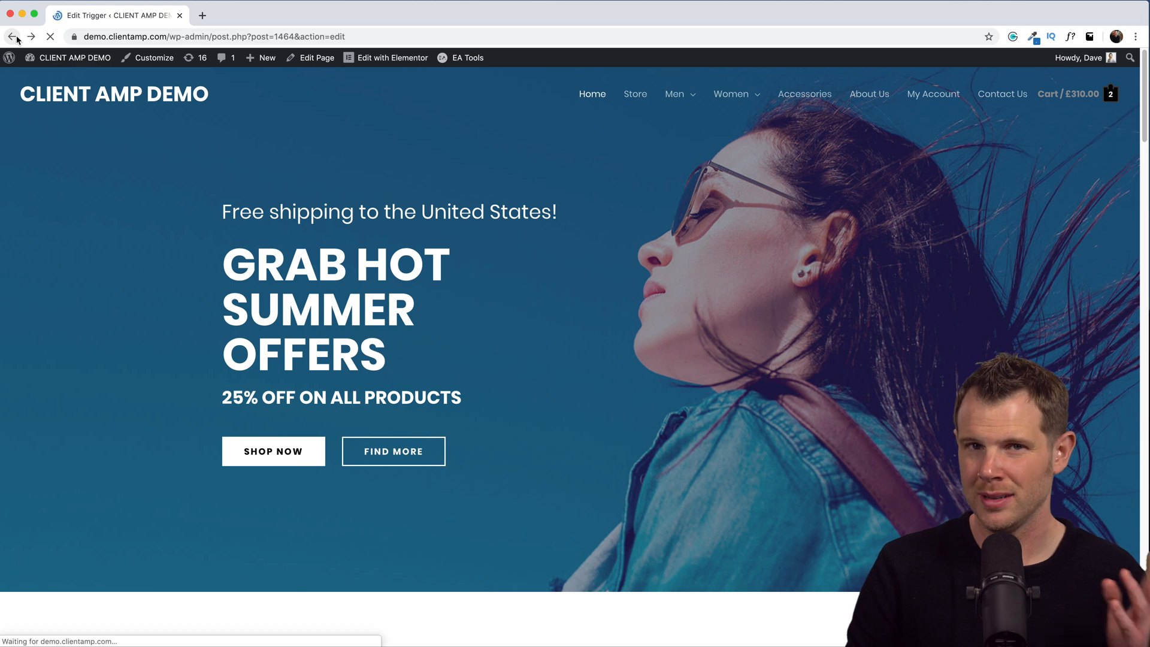
left_click(13, 36)
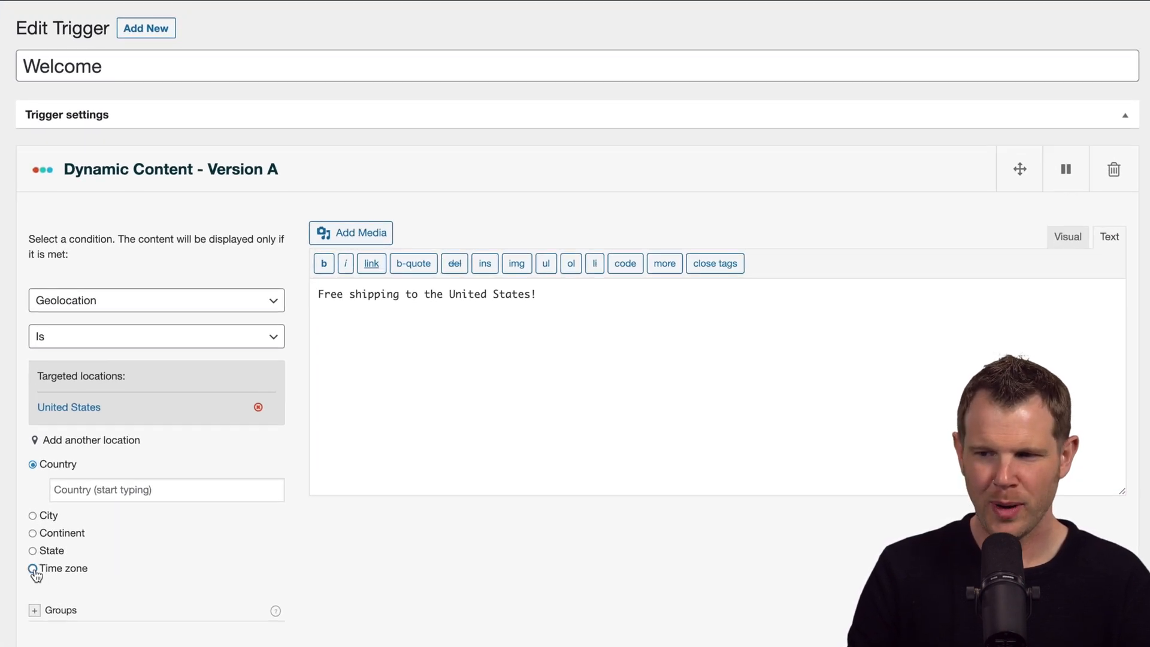
Step: Switch Version A to time-zone targeting, clear its locations, and enter 'What's up Central Time Zone?'
left_click(33, 568)
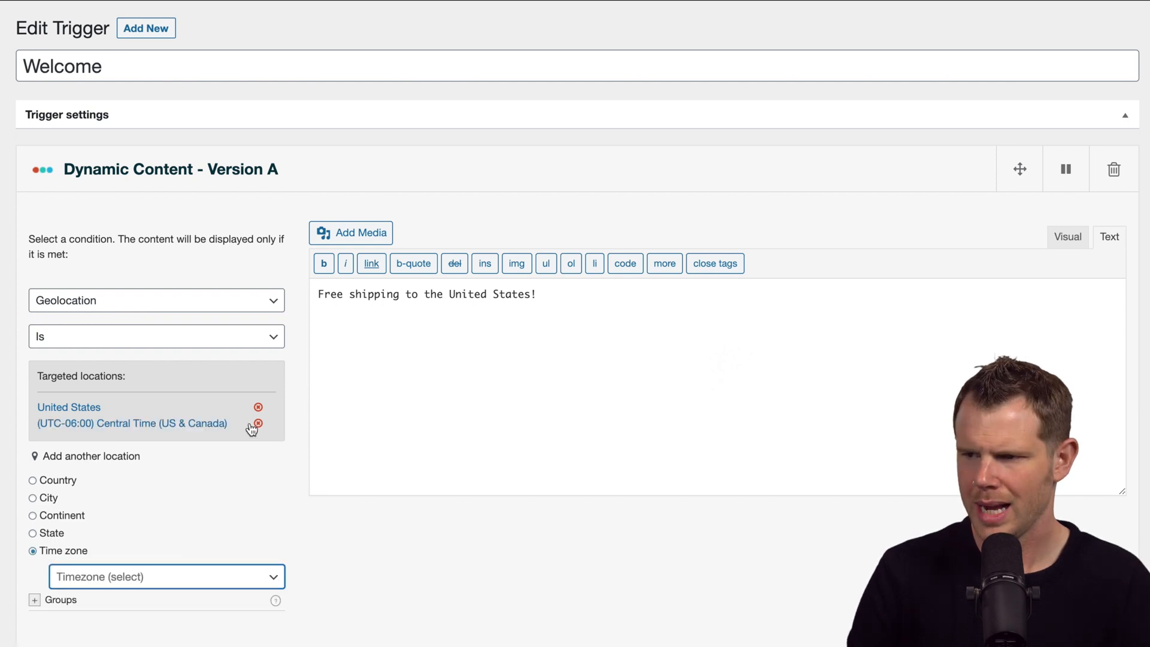
left_click(257, 406)
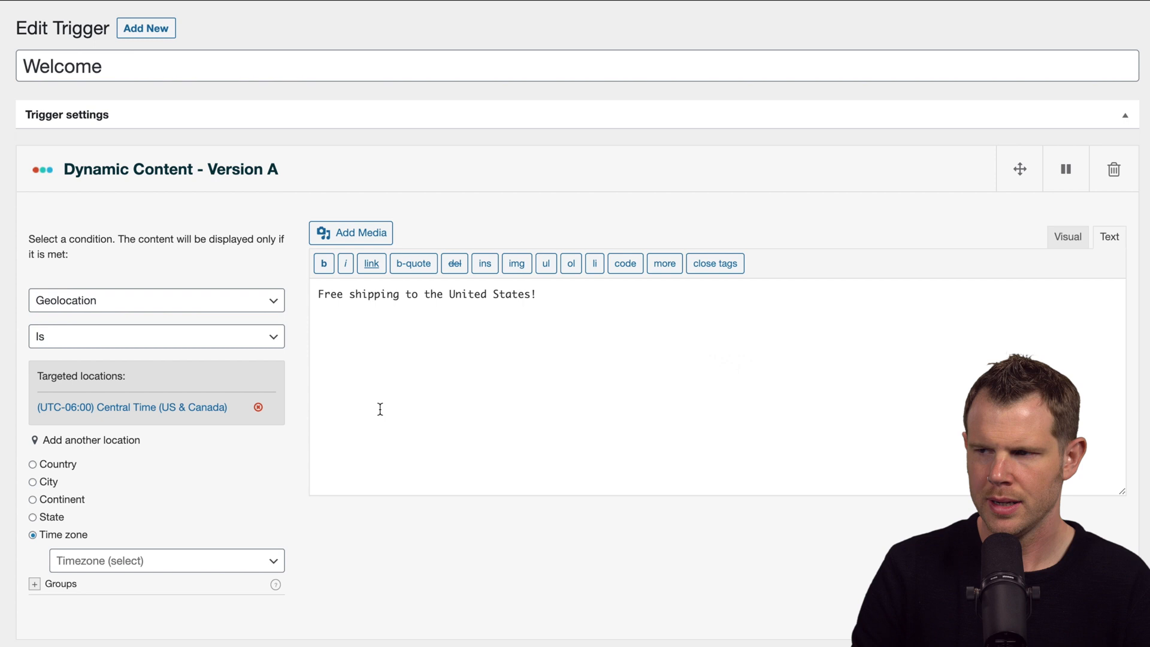
type("What")
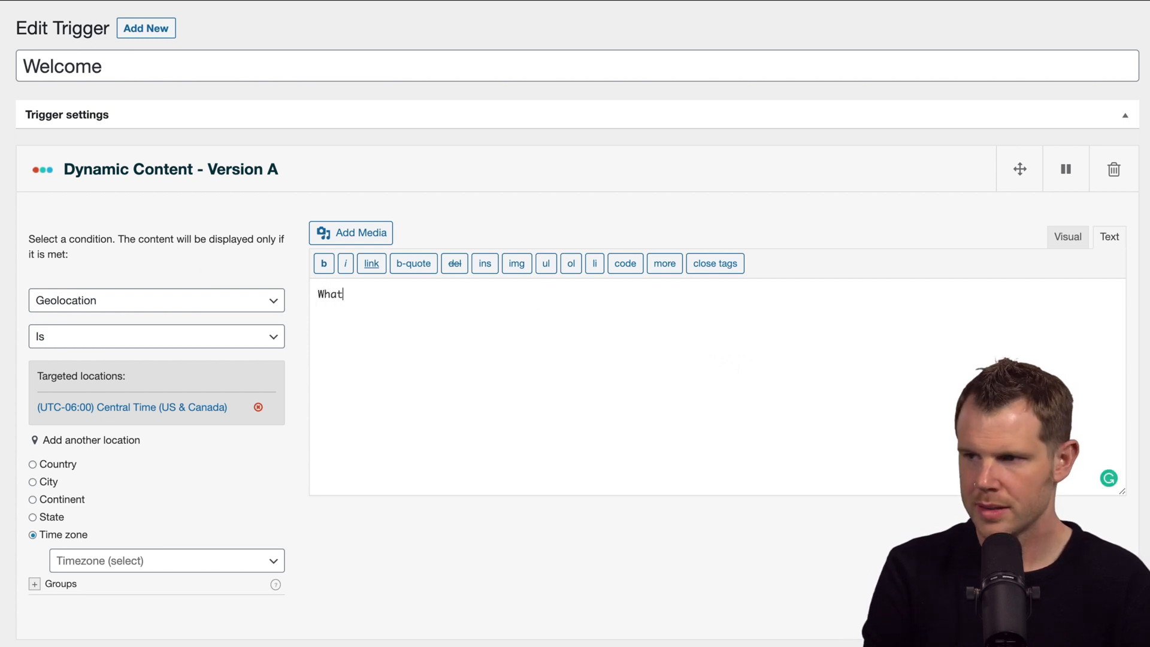
type("'s up Cent")
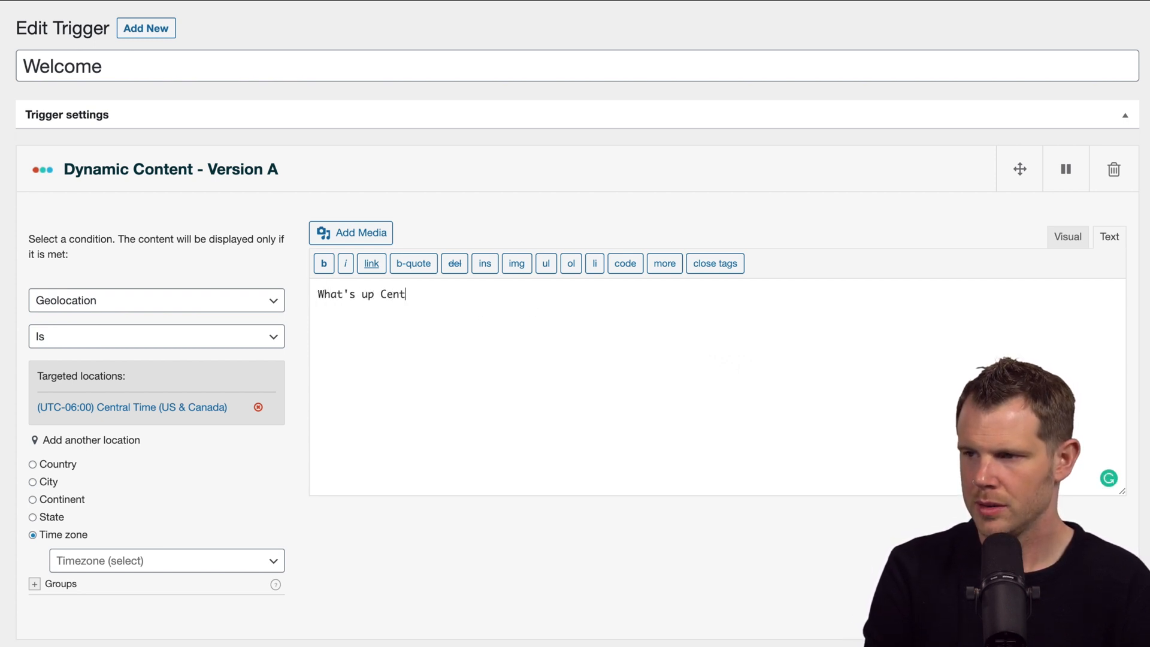
type("ral Time Zone?")
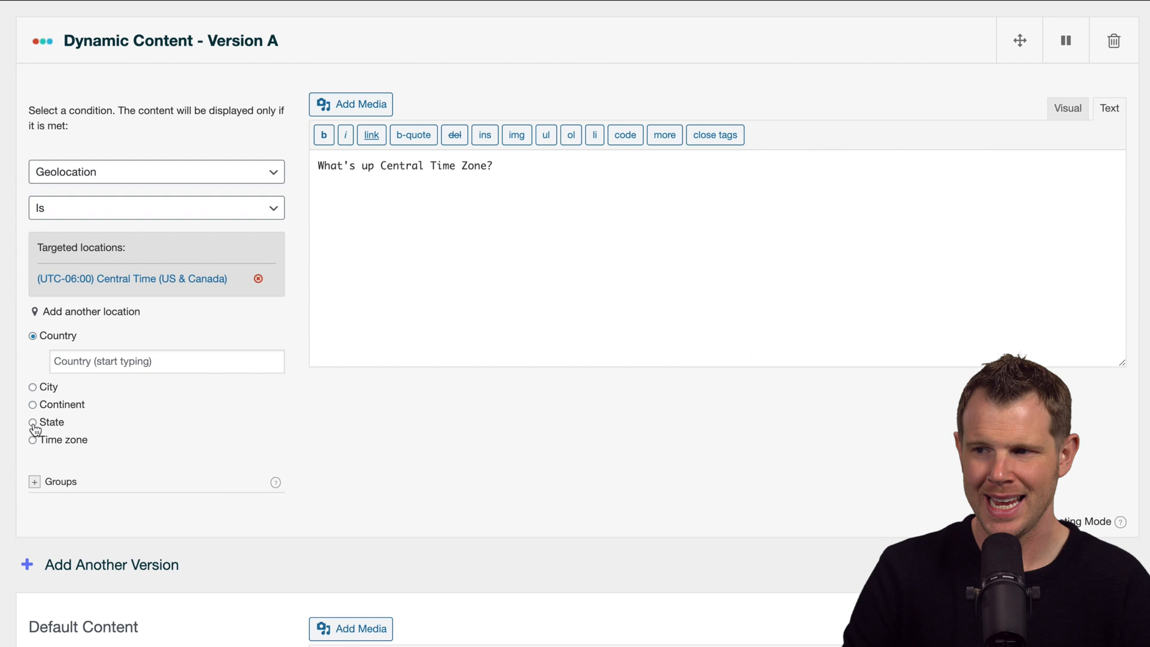
left_click(257, 278)
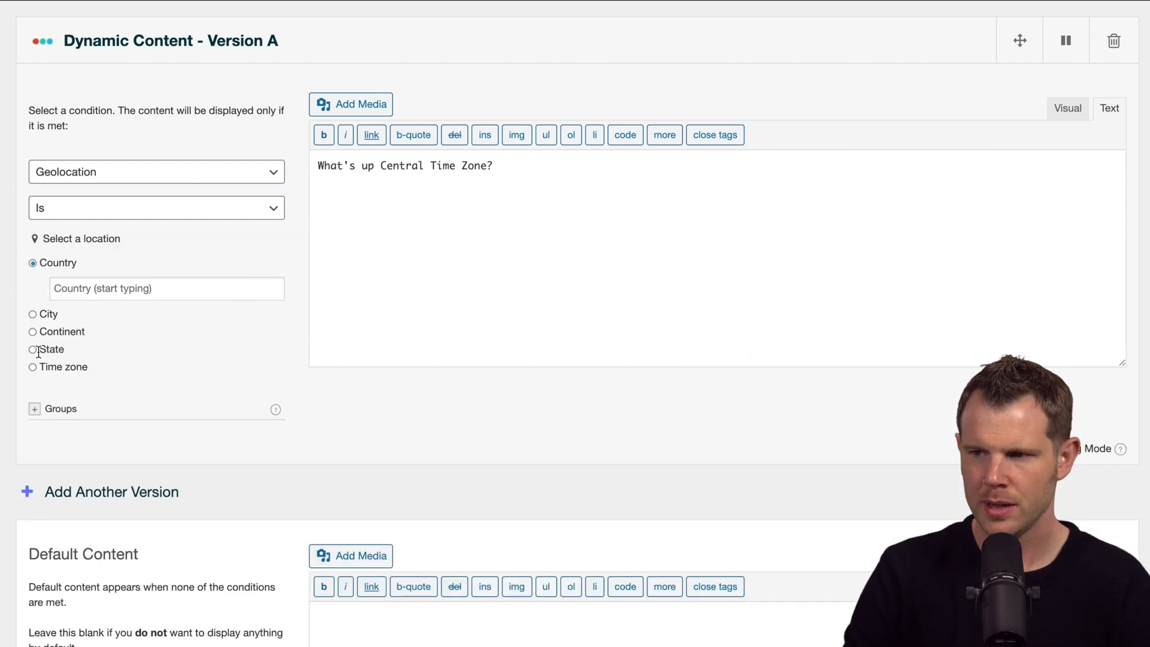
Step: Target Prior Lake, MN, USA with 'Free shipping to Minnesota!' and update the trigger
left_click(33, 349)
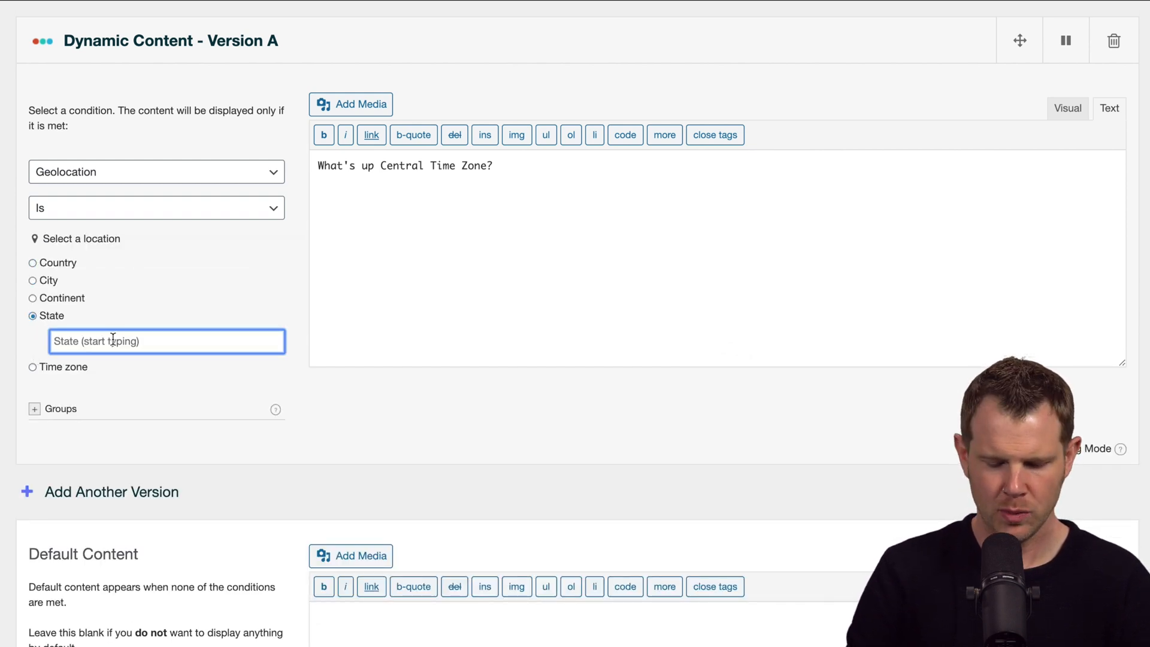
type("Minn")
left_click(717, 258)
type("F")
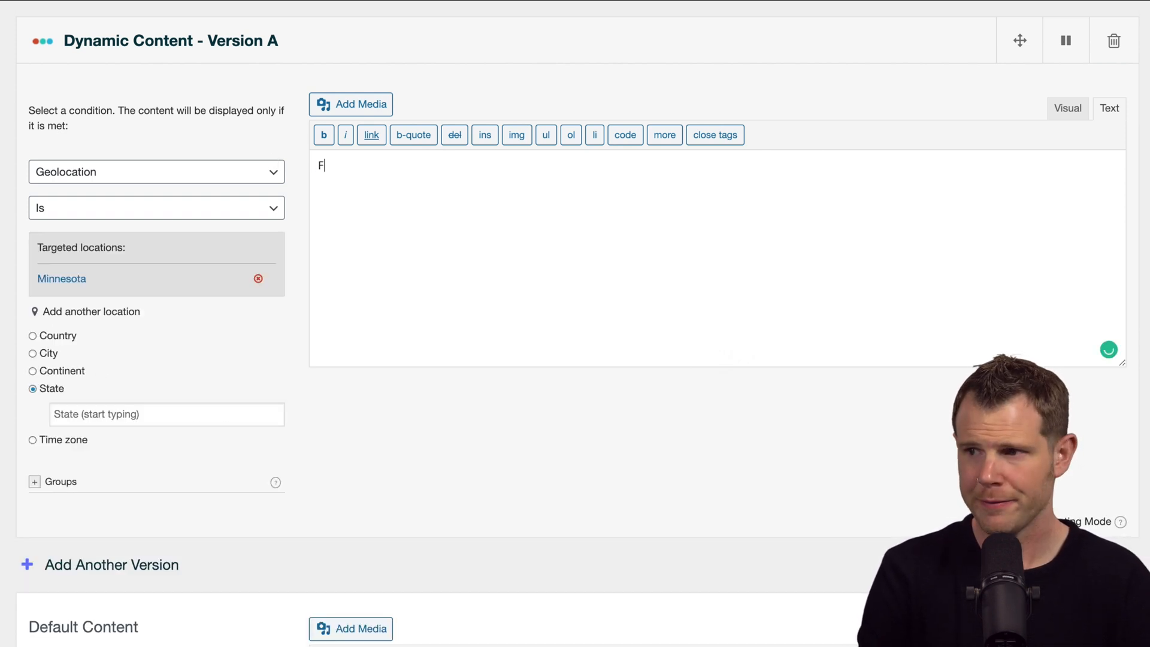
type("ree shipping to Minnesota!")
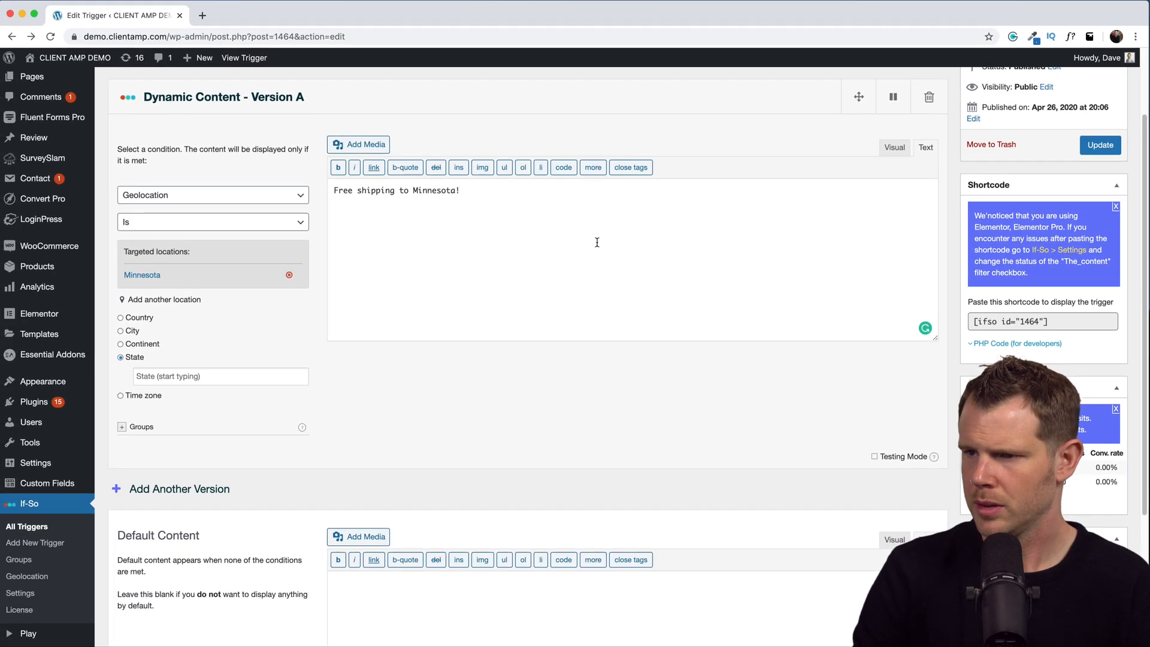
left_click(1100, 145)
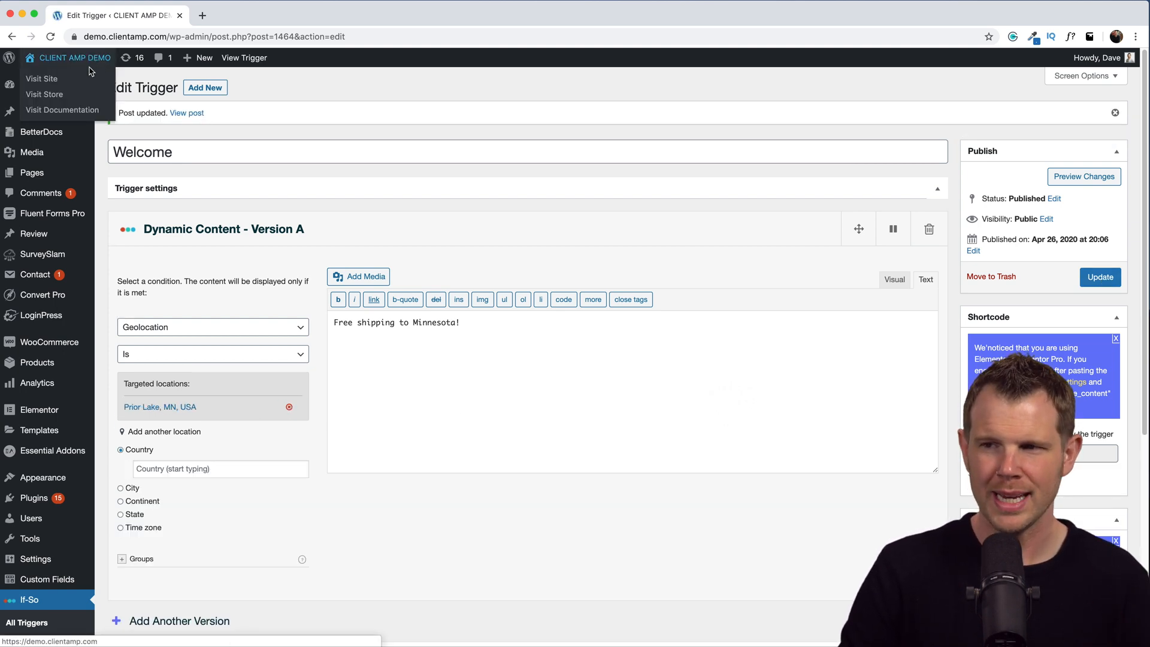
Step: Visit the live homepage to confirm the Illinois free-shipping hero text
left_click(42, 78)
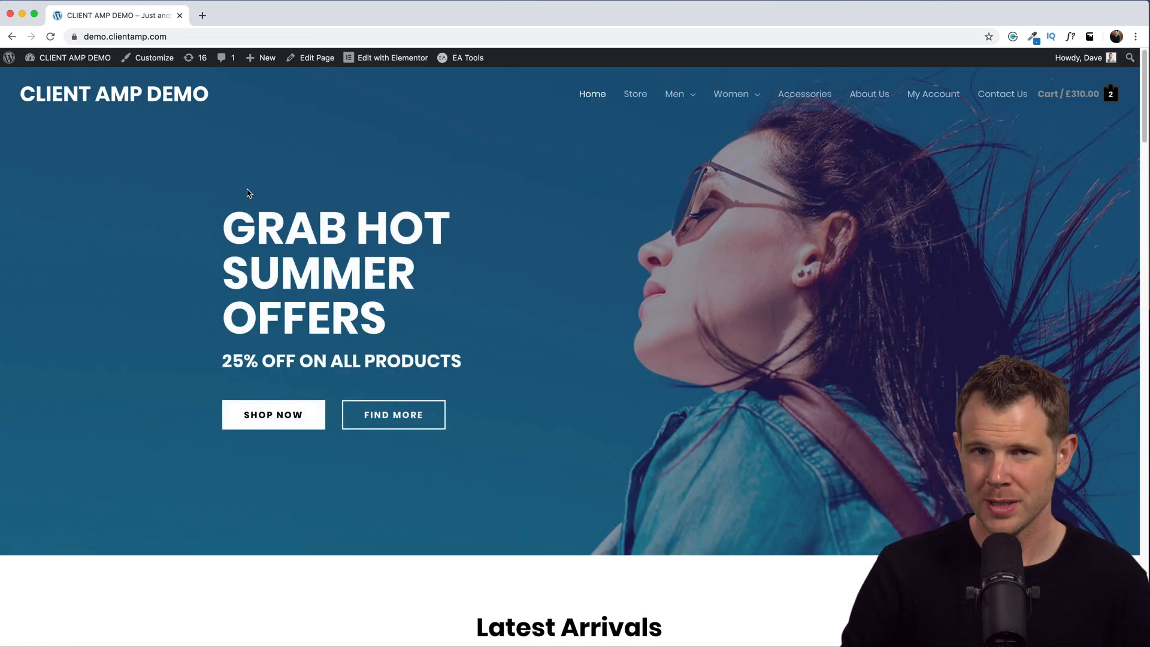
mouse_move(293, 257)
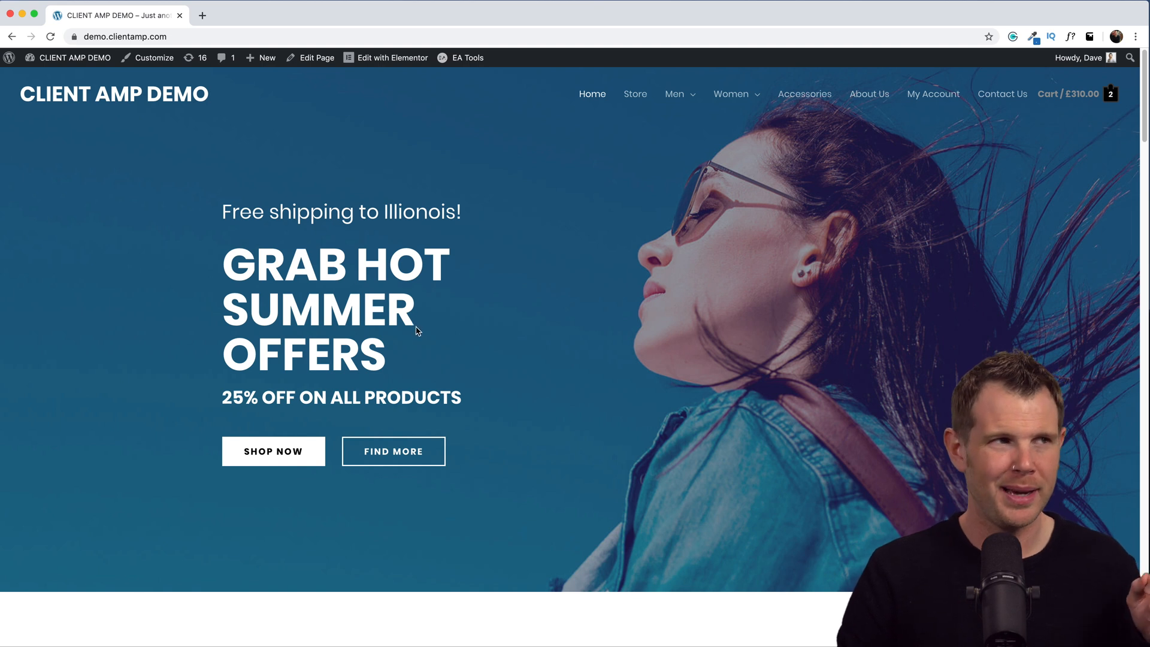
mouse_move(409, 323)
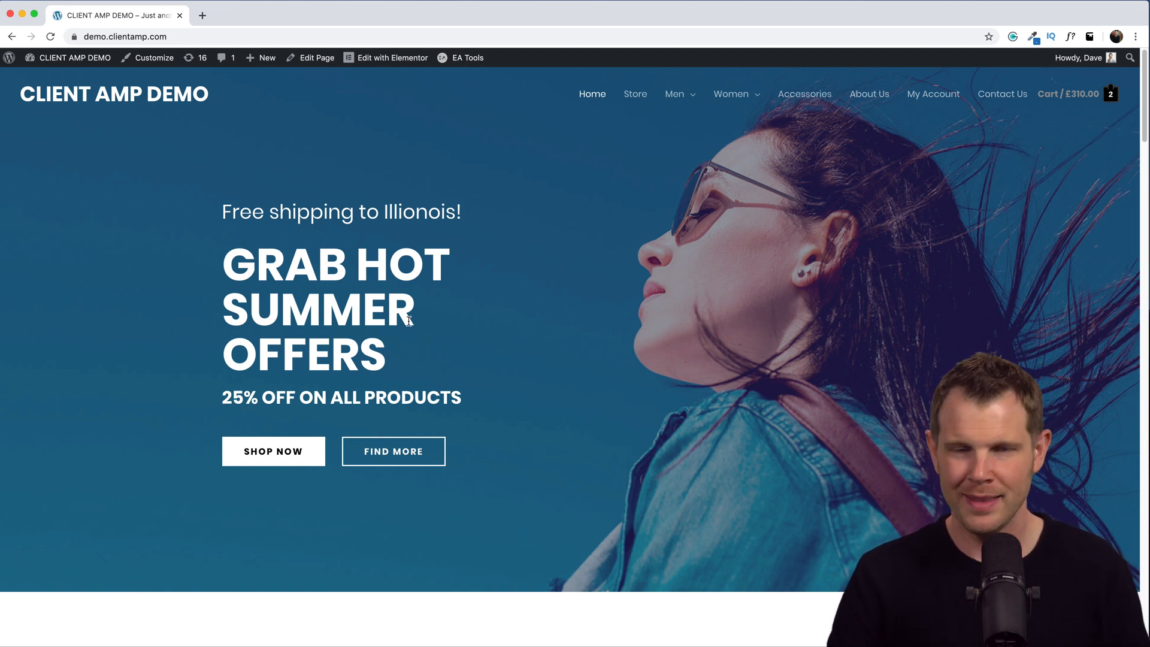
mouse_move(437, 370)
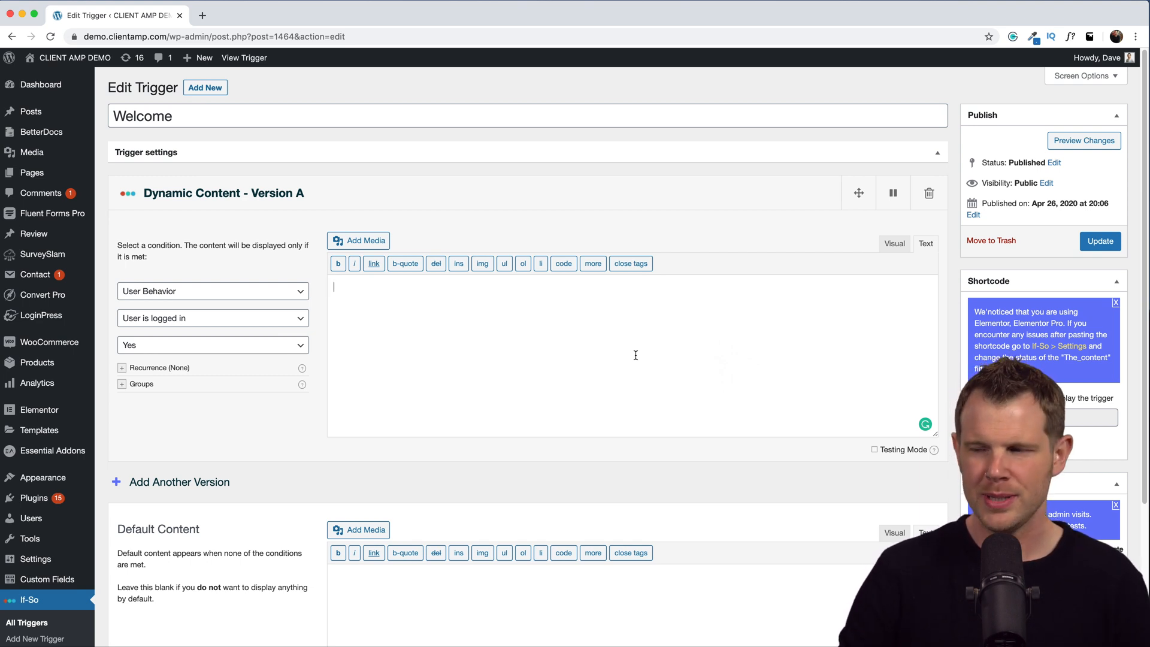
mouse_move(604, 443)
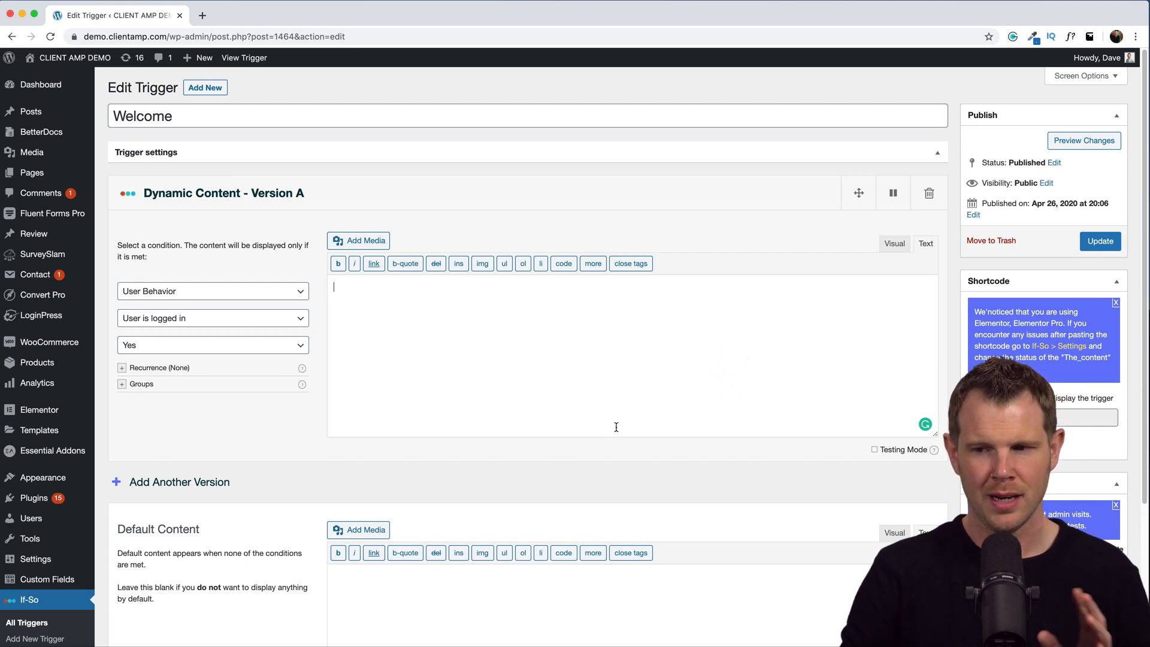
mouse_move(39, 409)
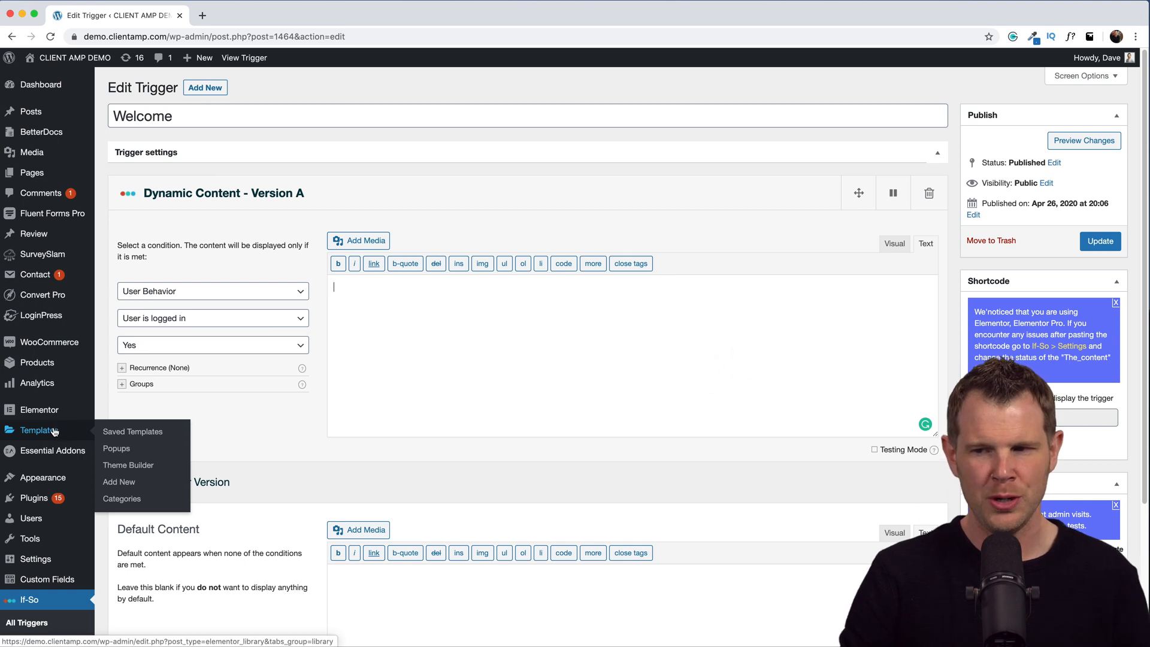
Step: Create the 'If So Demo' section template and insert the black FAQ library block
left_click(118, 482)
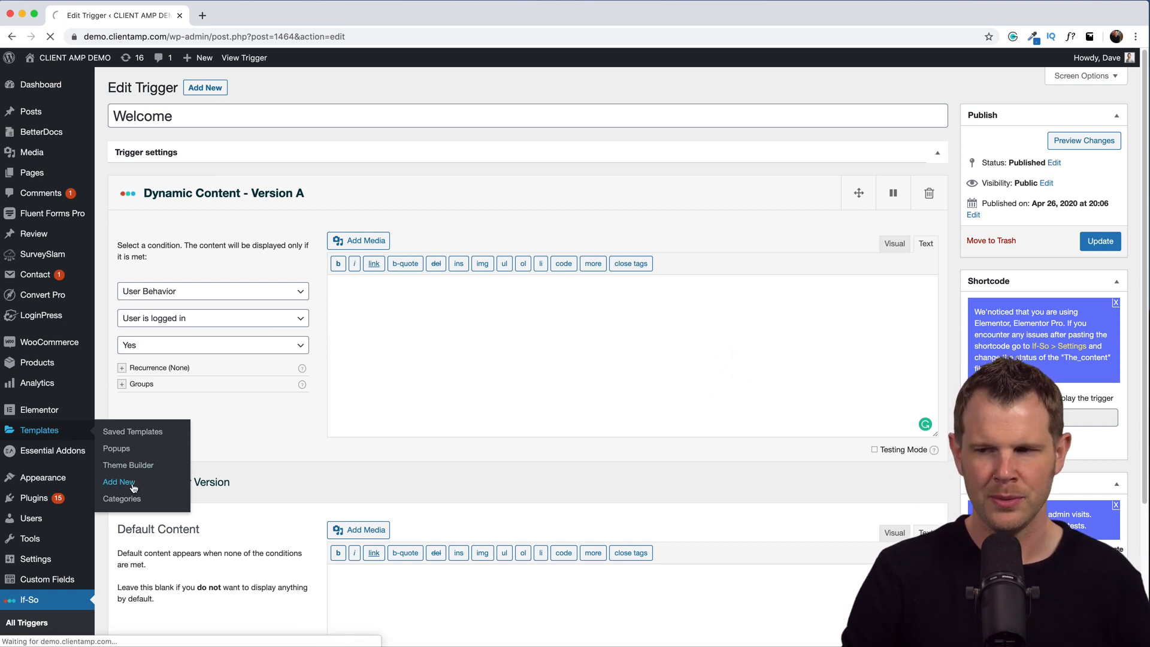
left_click(118, 482)
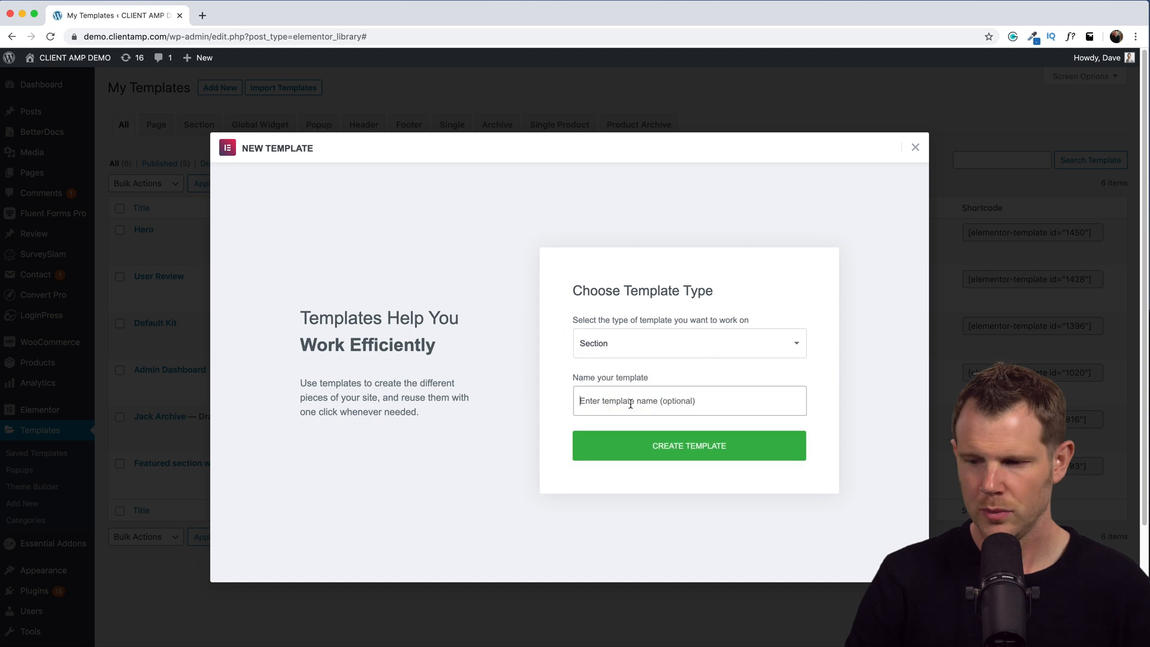
left_click(688, 445)
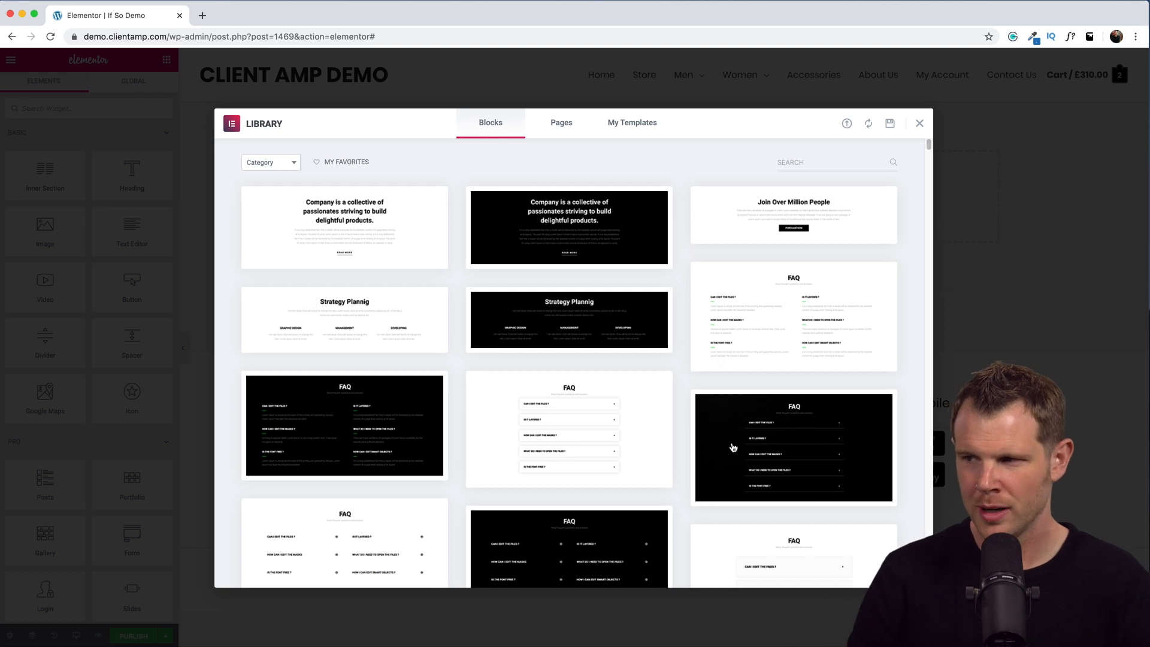
scroll("down", 3)
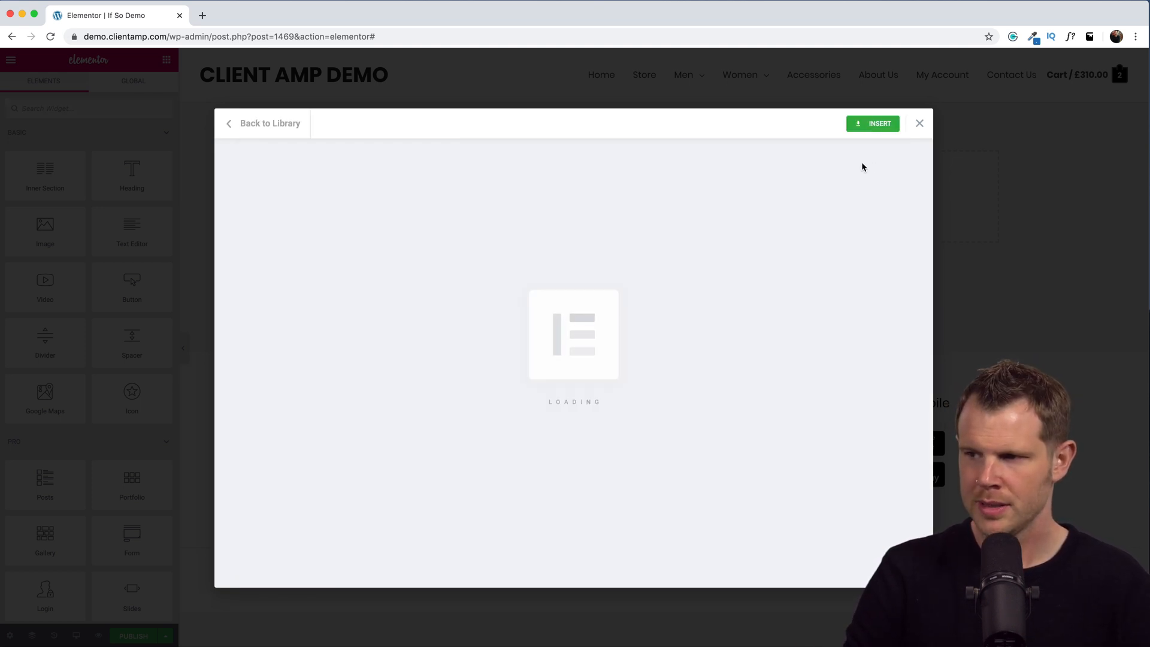
left_click(873, 123)
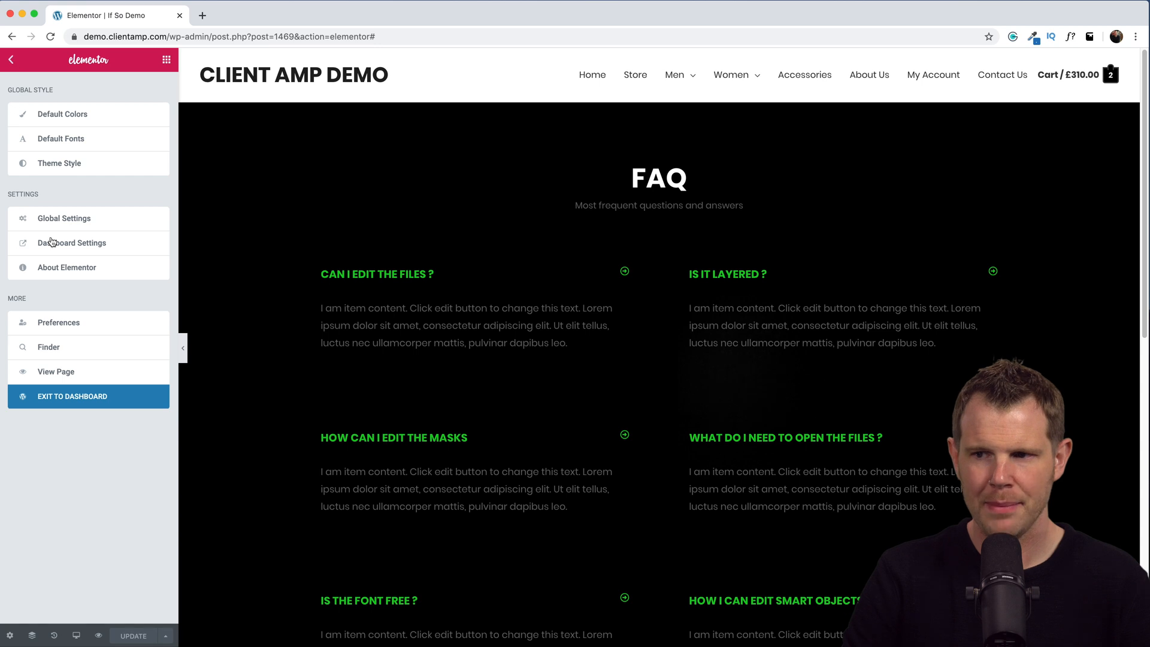
Step: Put shortcode [elementor-template id="1469"] in Version A of the Welcome trigger and update it
left_click(72, 396)
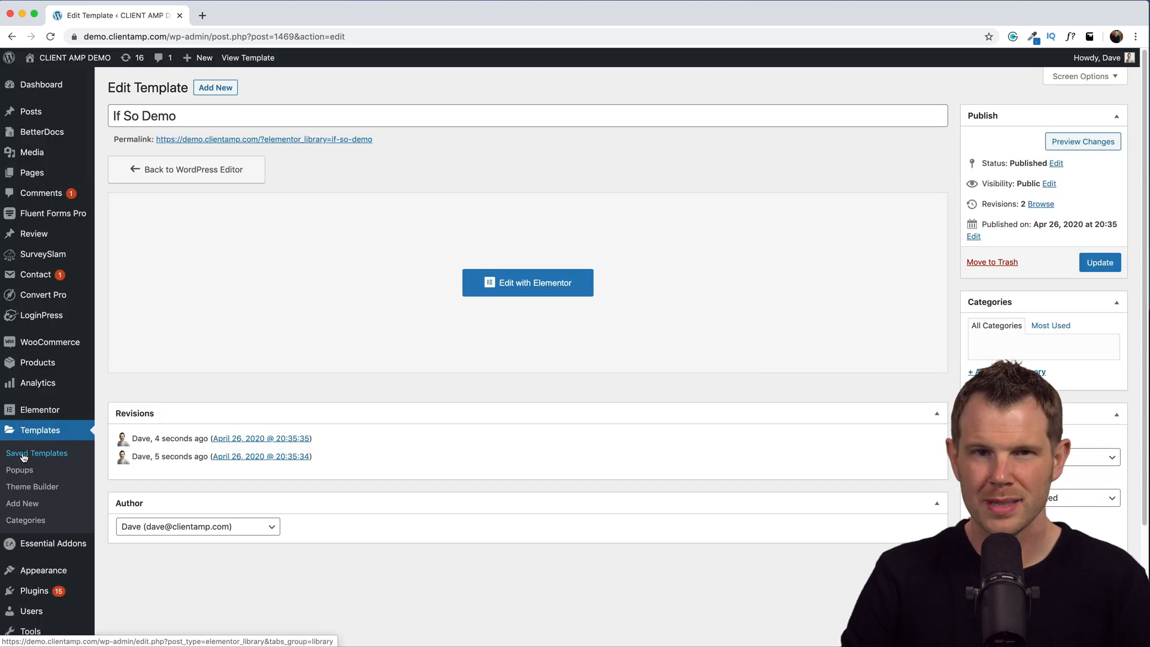
left_click(37, 453)
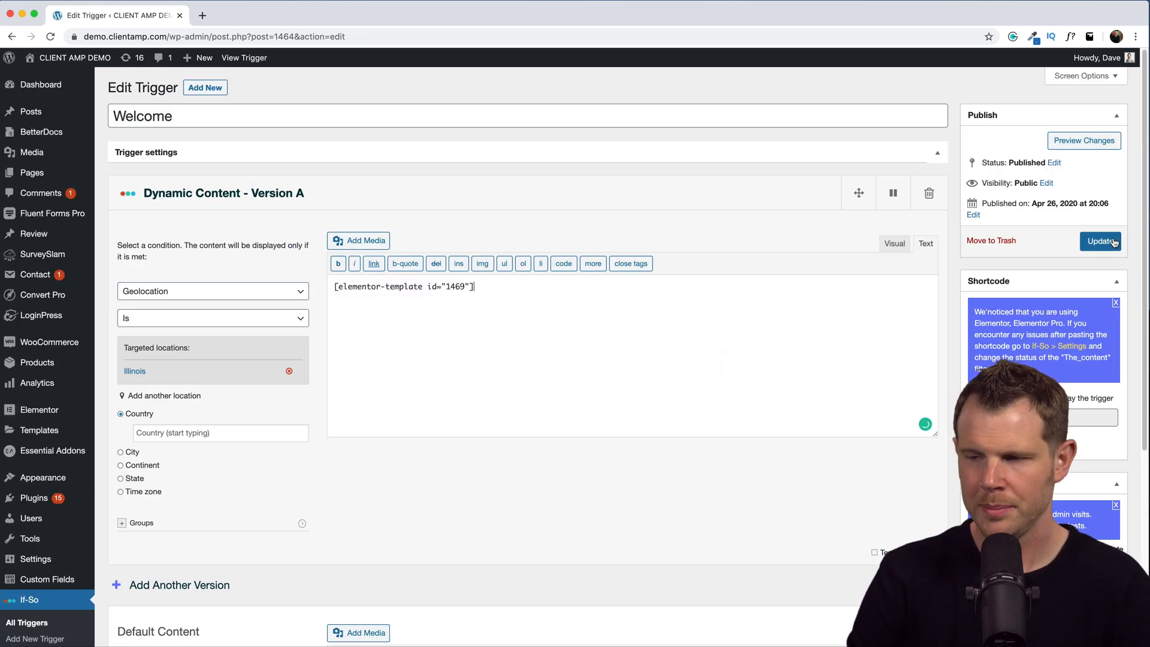
left_click(1100, 241)
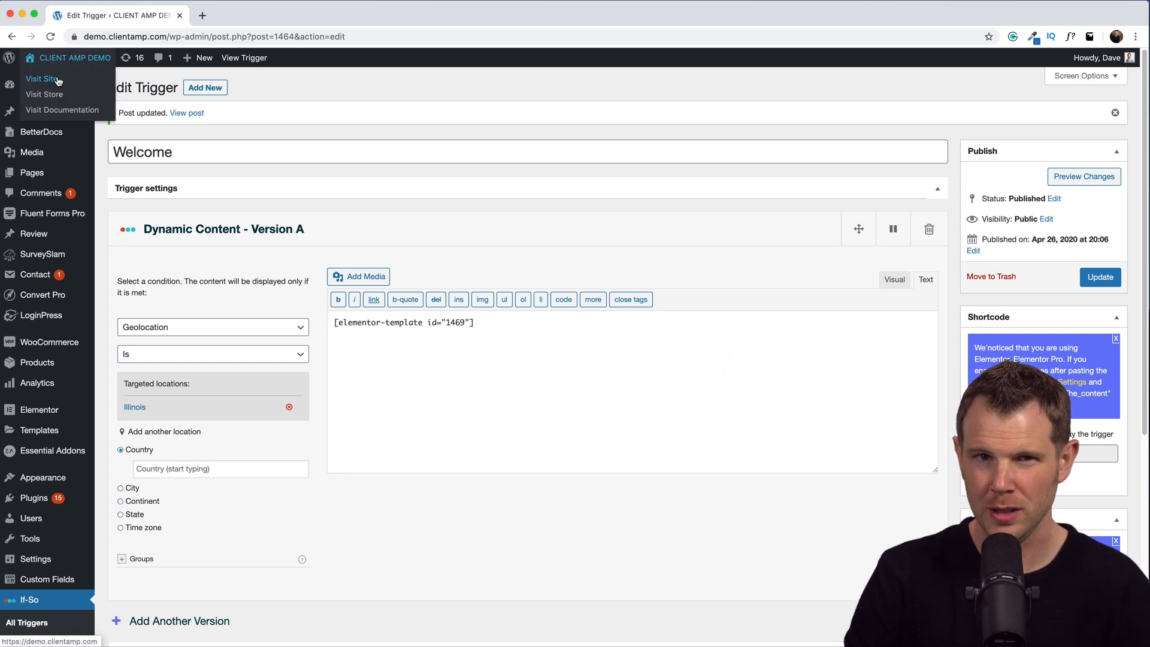
Step: Edit the homepage in Elementor, moving the If-So shortcode widget into its own section
left_click(42, 78)
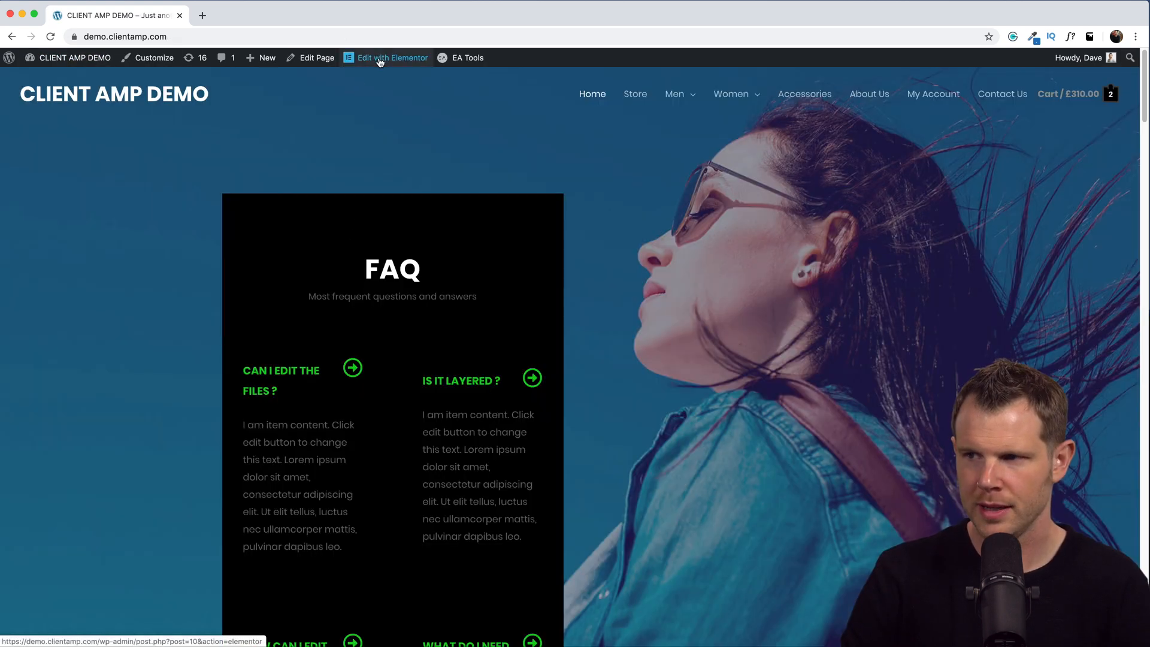
left_click(391, 57)
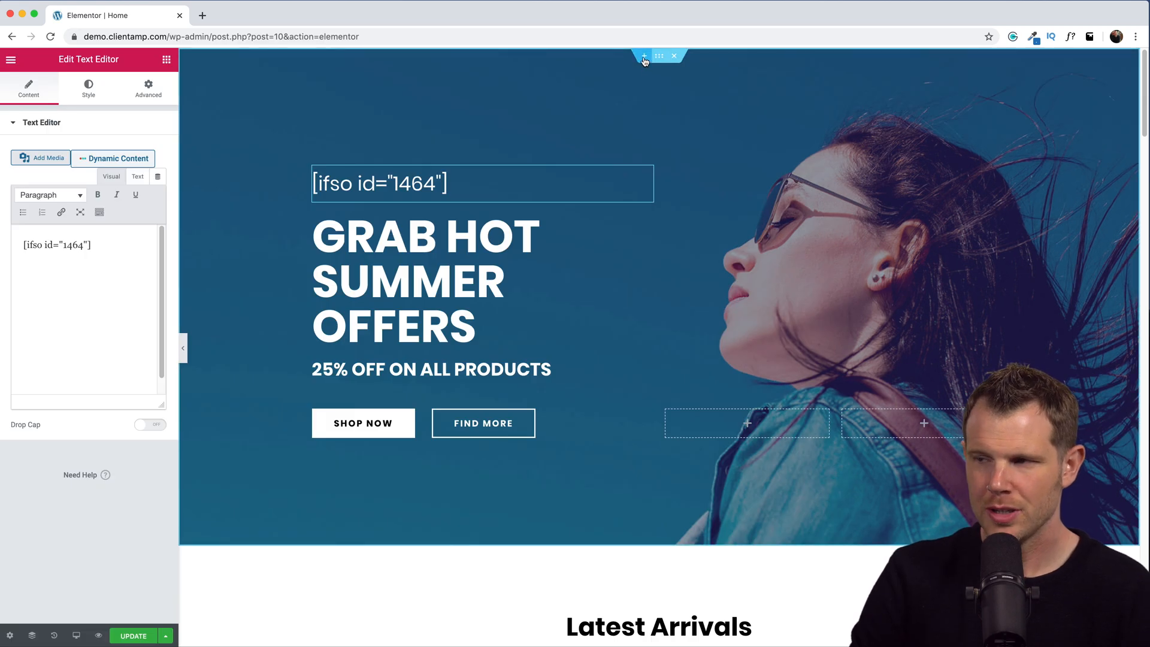
left_click(658, 55)
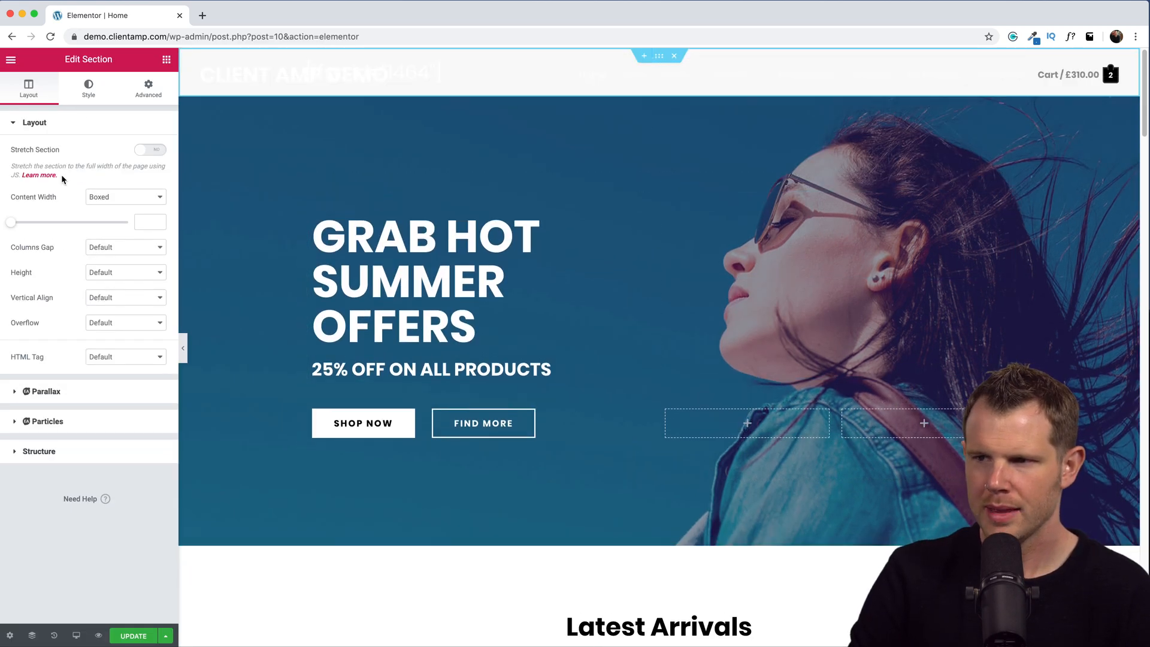
left_click(125, 197)
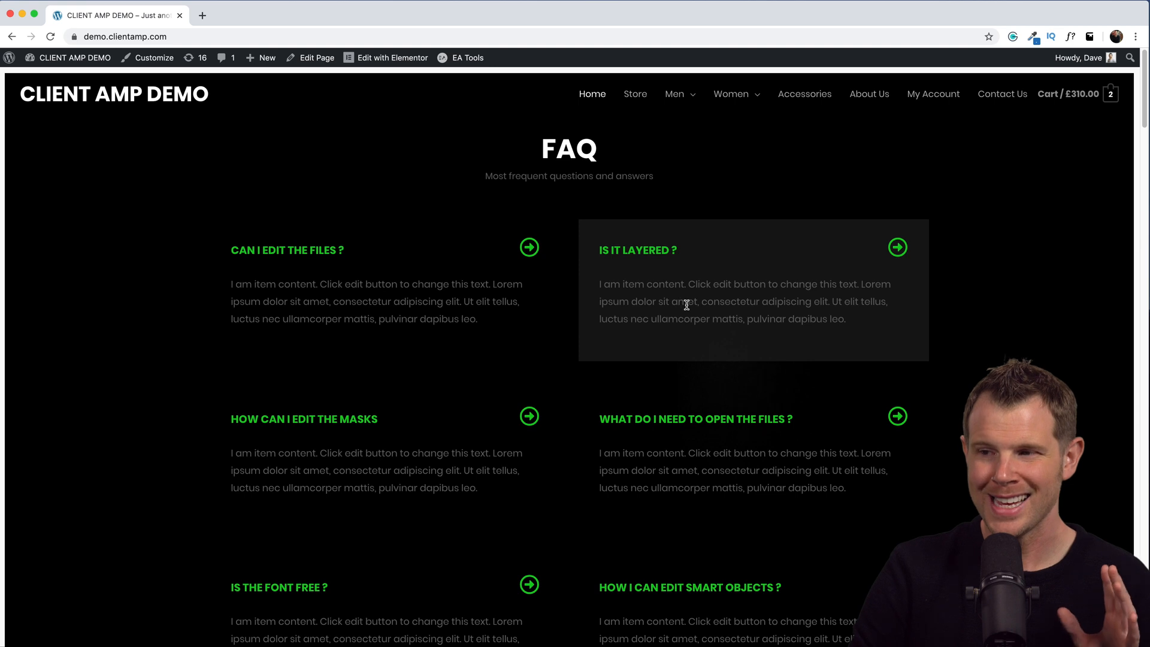
Step: Scroll through the full-width FAQ on the homepage, then return to the admin dashboard
scroll("down", 3)
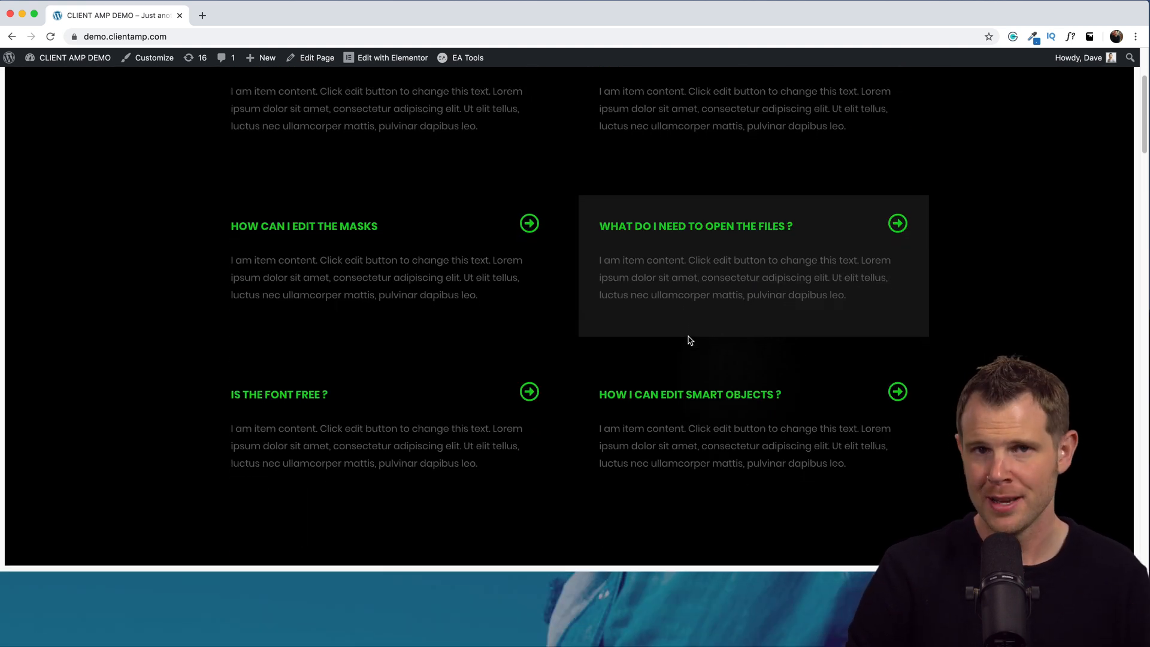
scroll("up", 3)
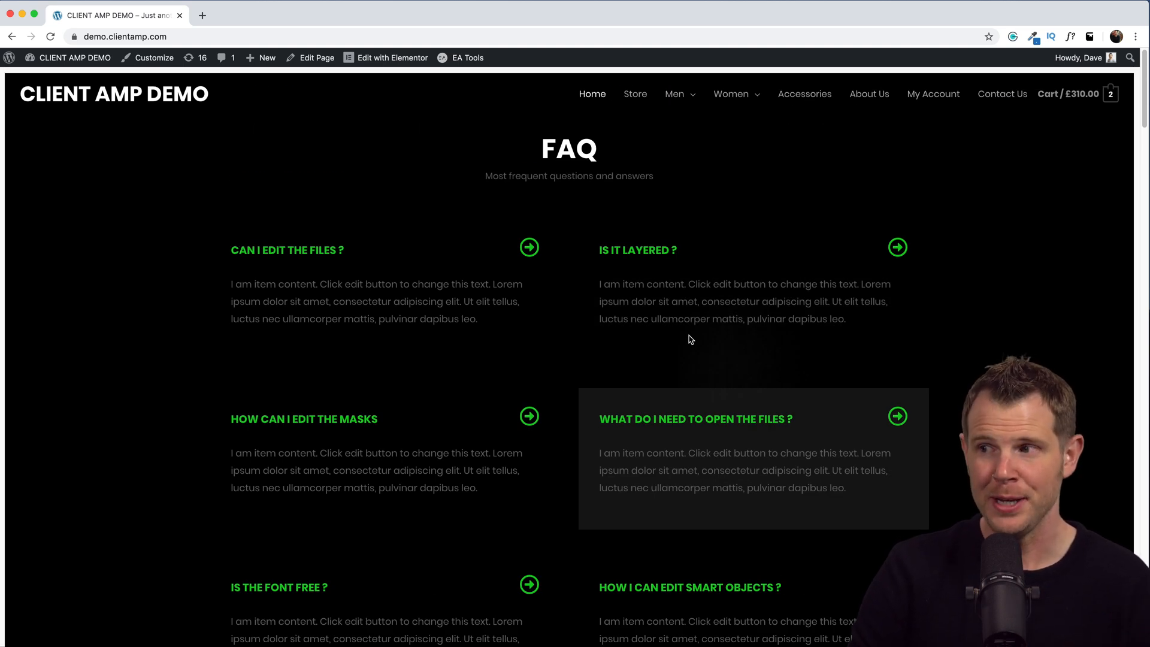
mouse_move(810, 280)
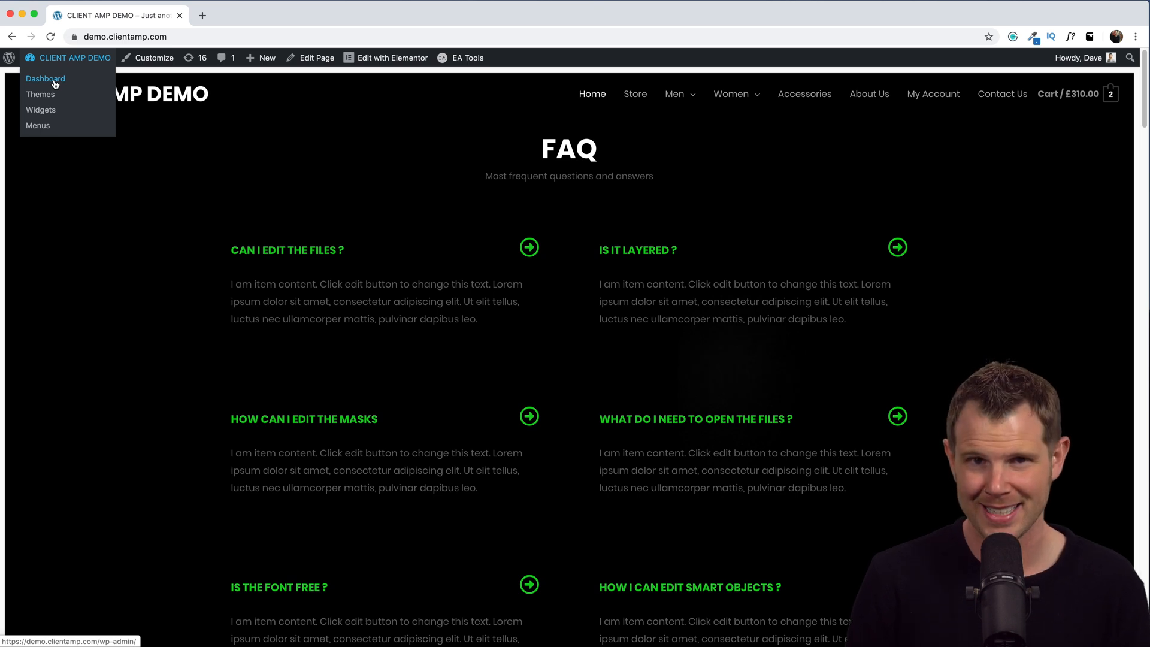
left_click(44, 78)
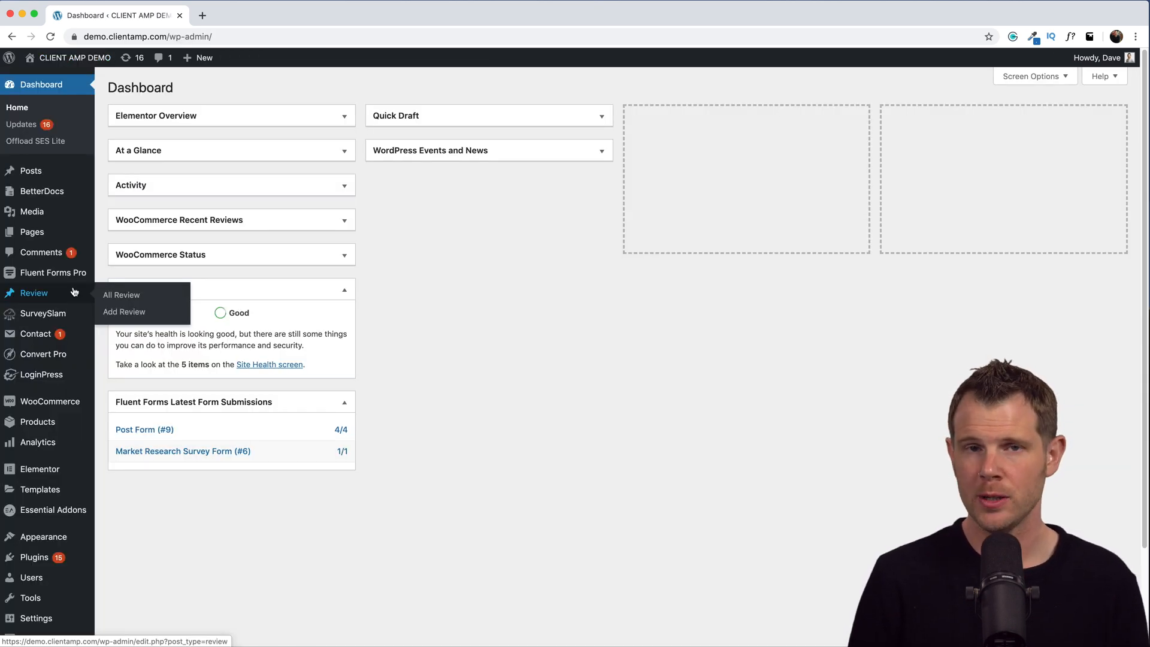